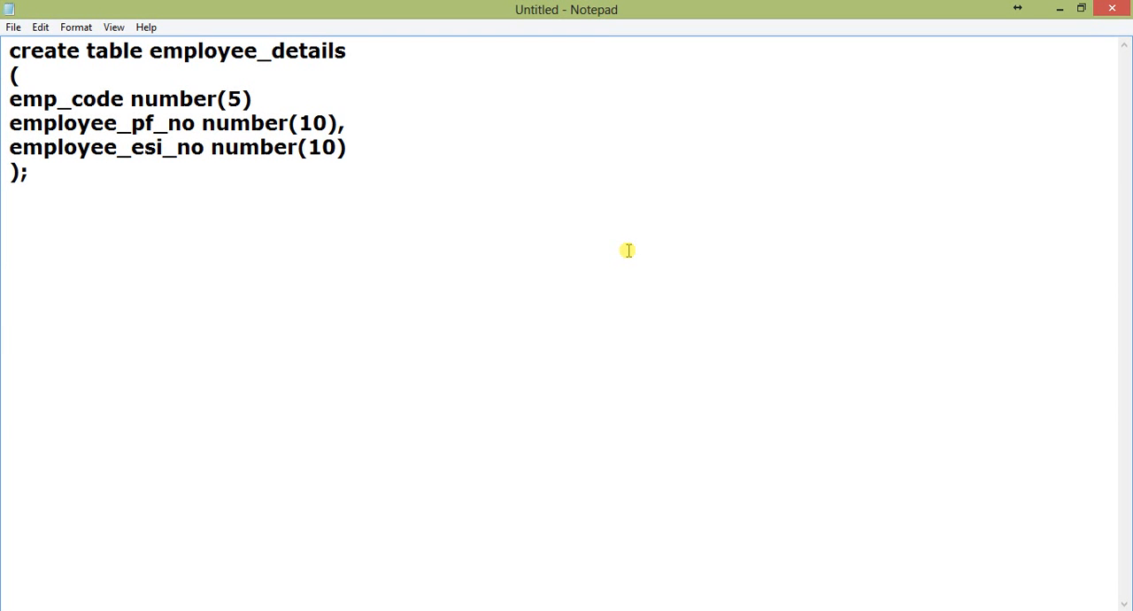
Step: Add blank lines below the table statement and type begin
key("enter")
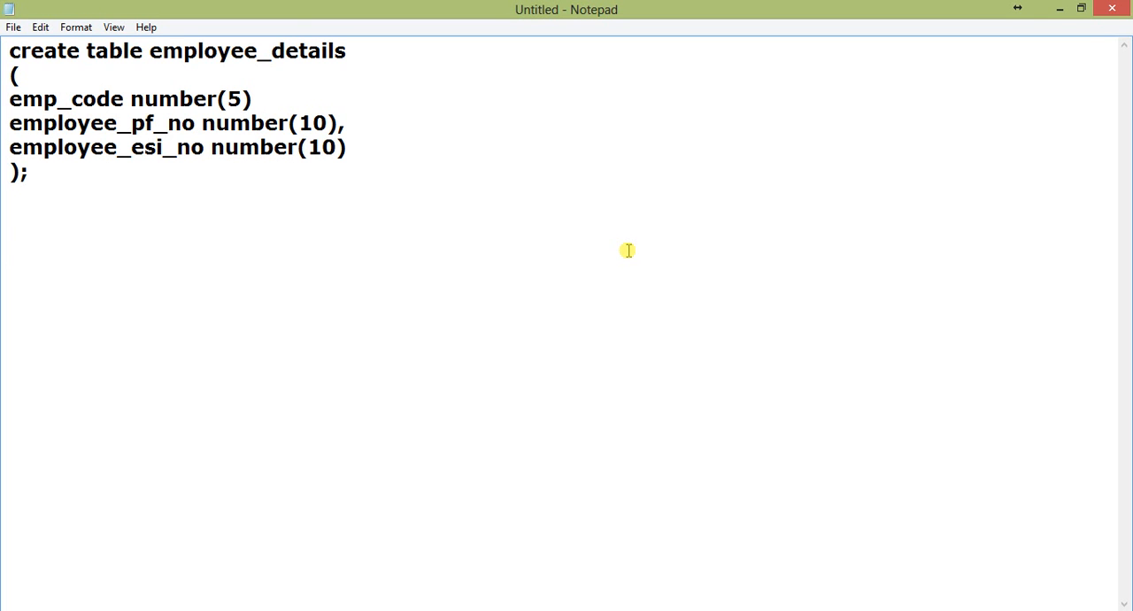
key("enter")
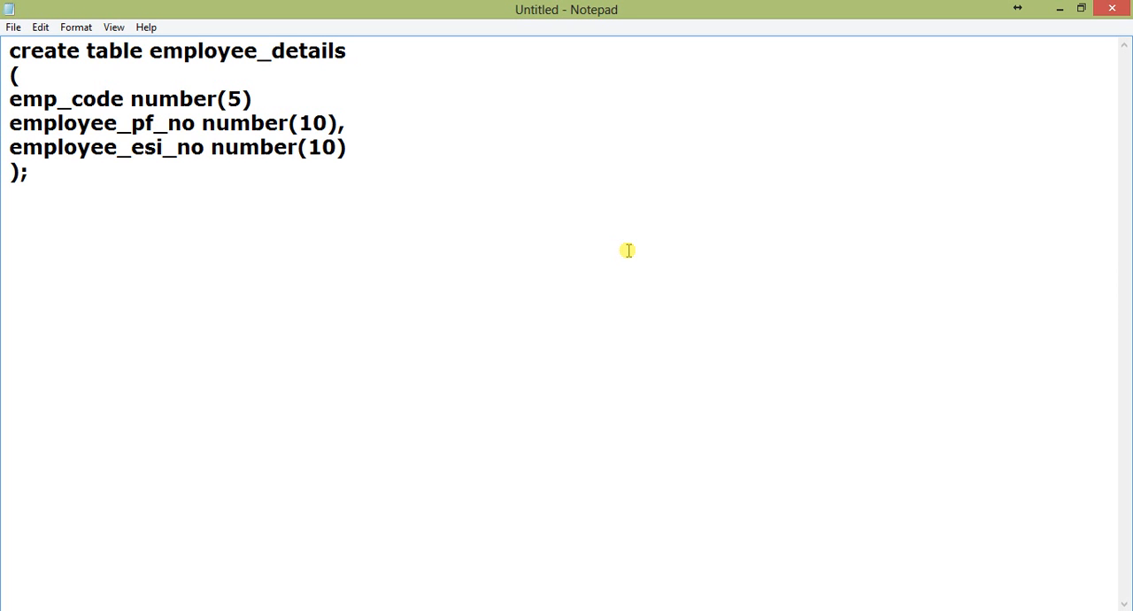
key("enter")
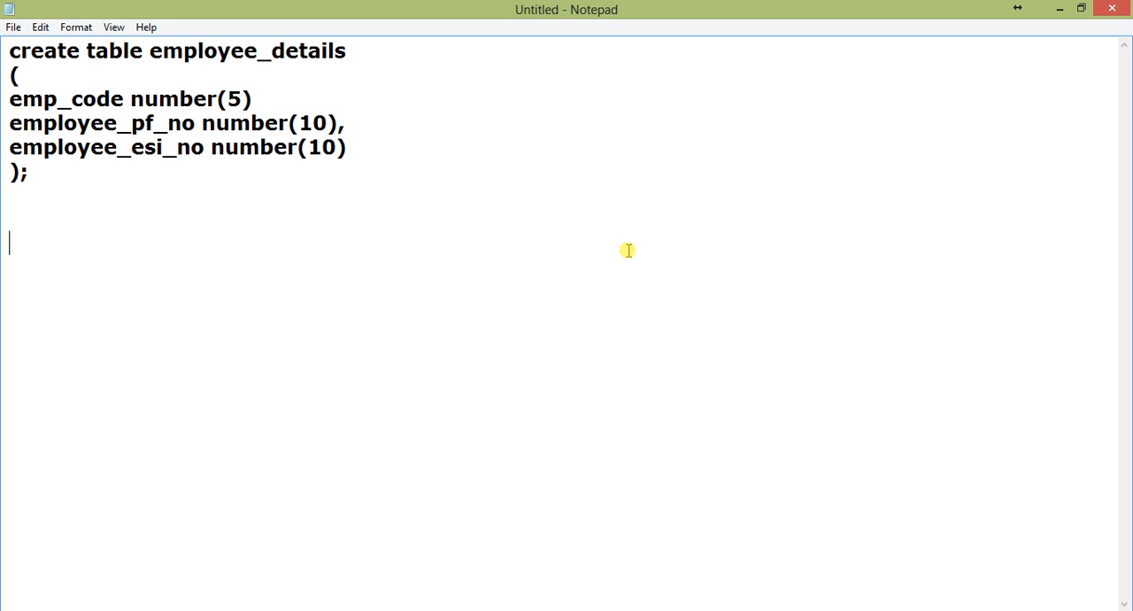
mouse_move(264, 264)
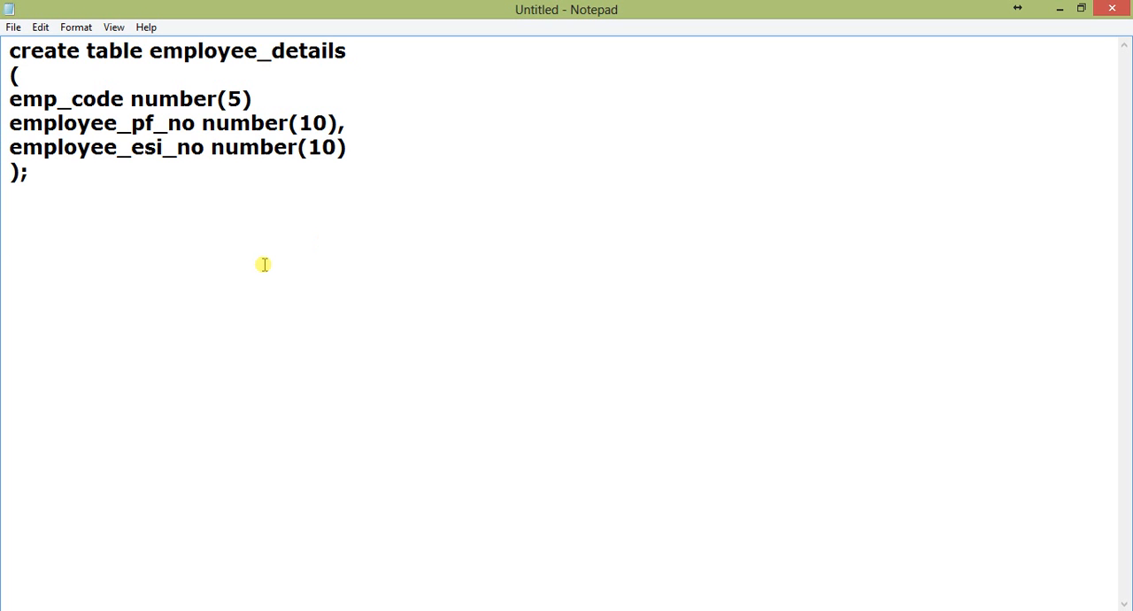
type("begi")
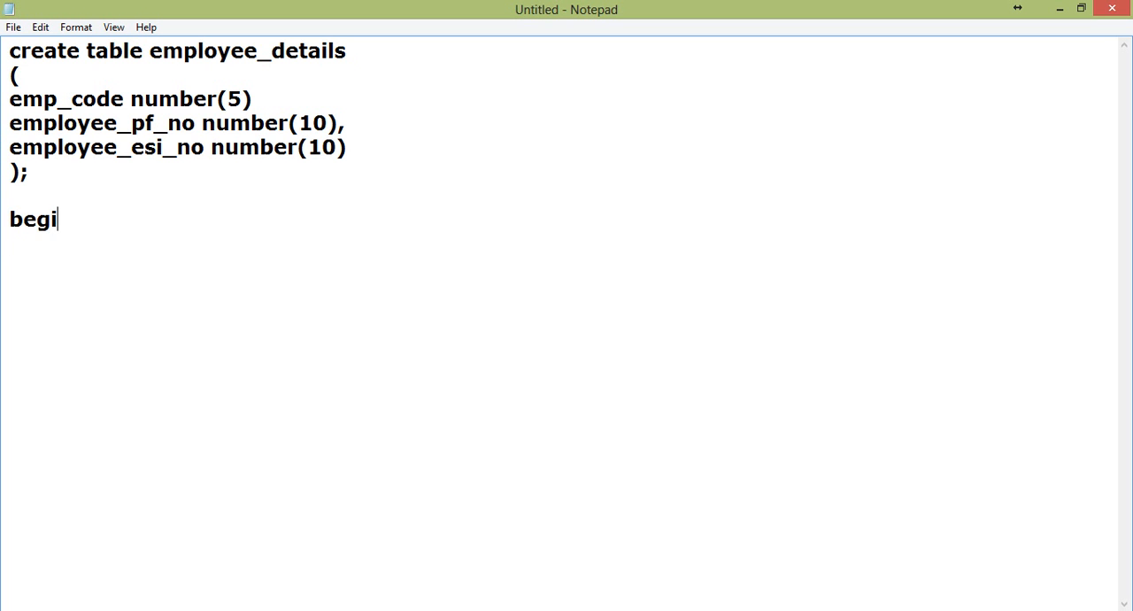
type("n")
type("e")
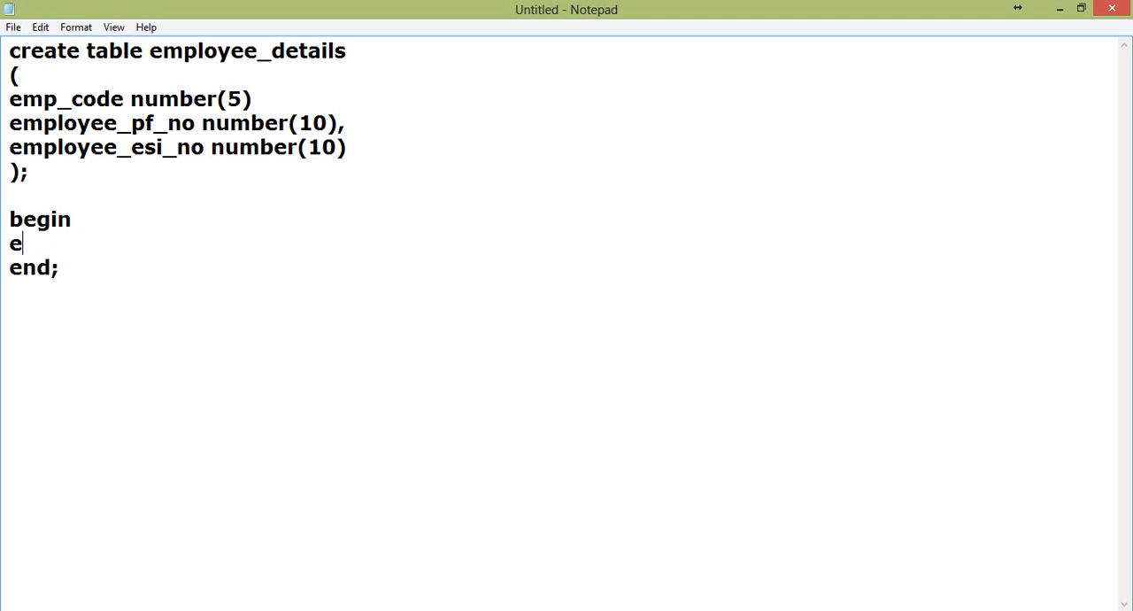
Step: Declare empCode number(5), emp_pf_no and emp_esi_no number(10) under a declare line above begin
type("mp")
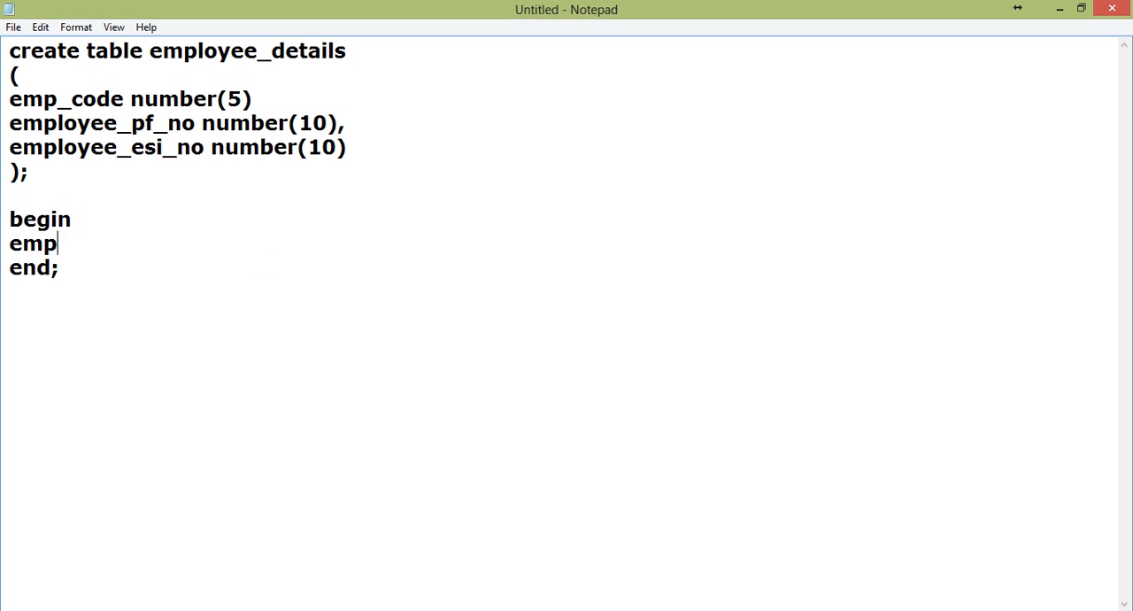
type("Code")
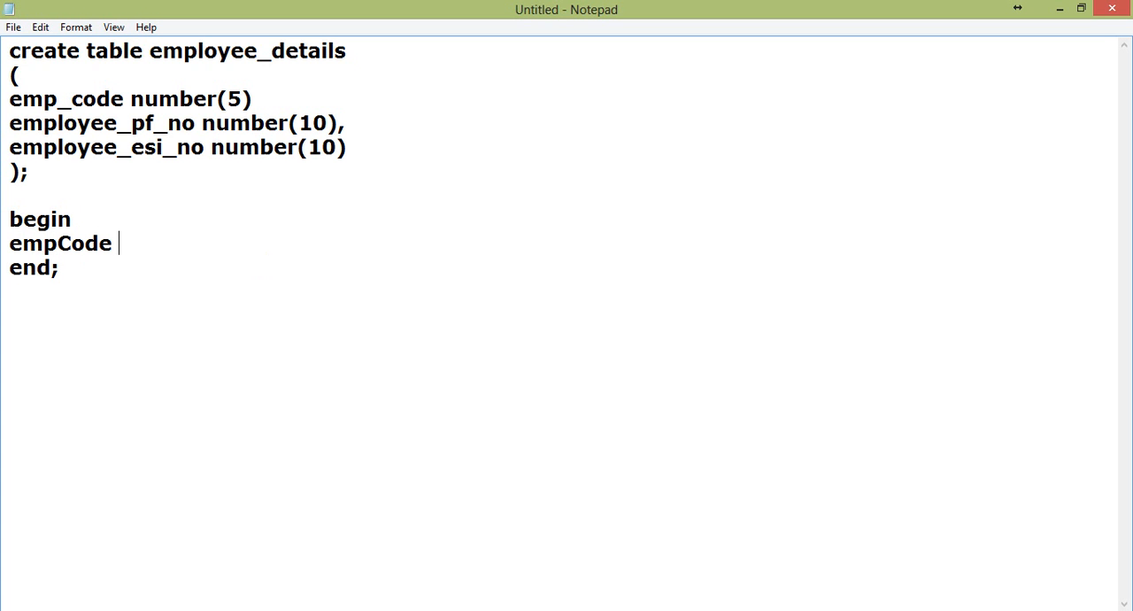
type("number(")
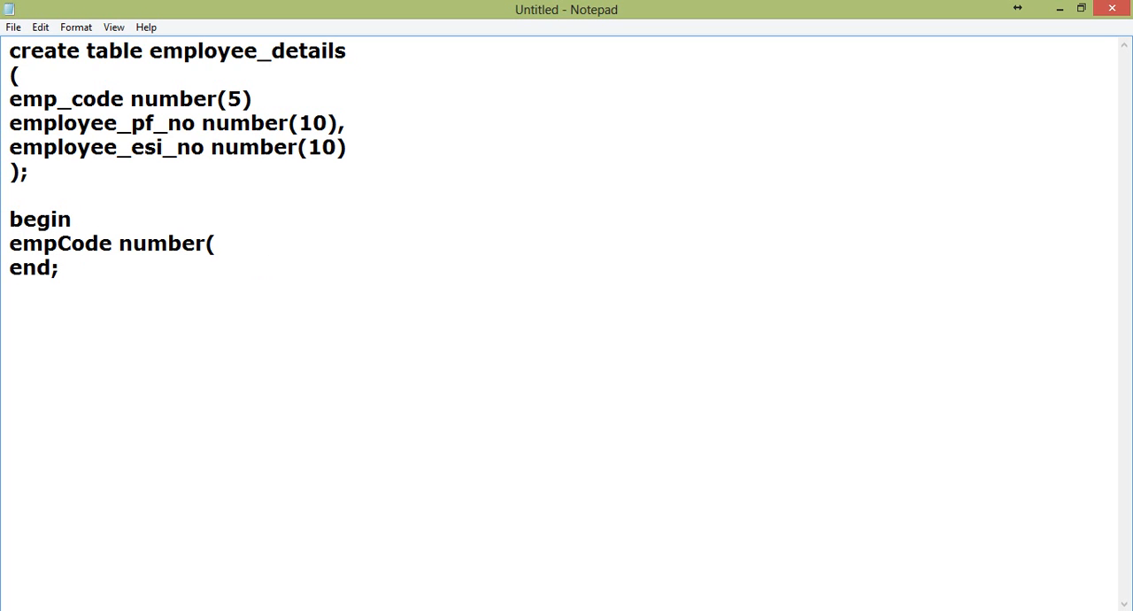
type("5),")
type("e")
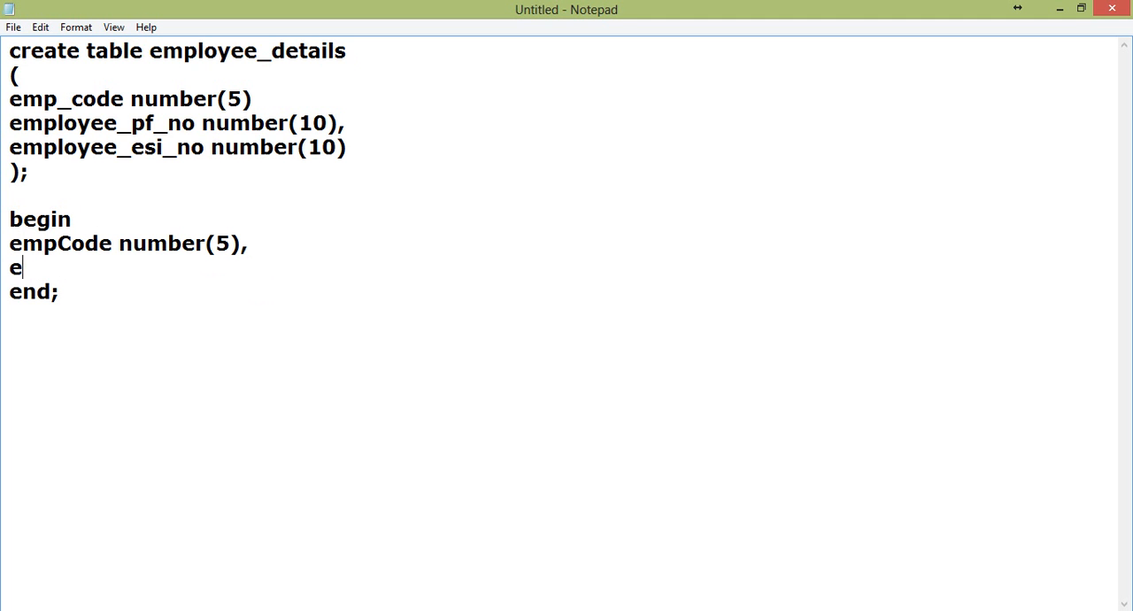
type("mp_")
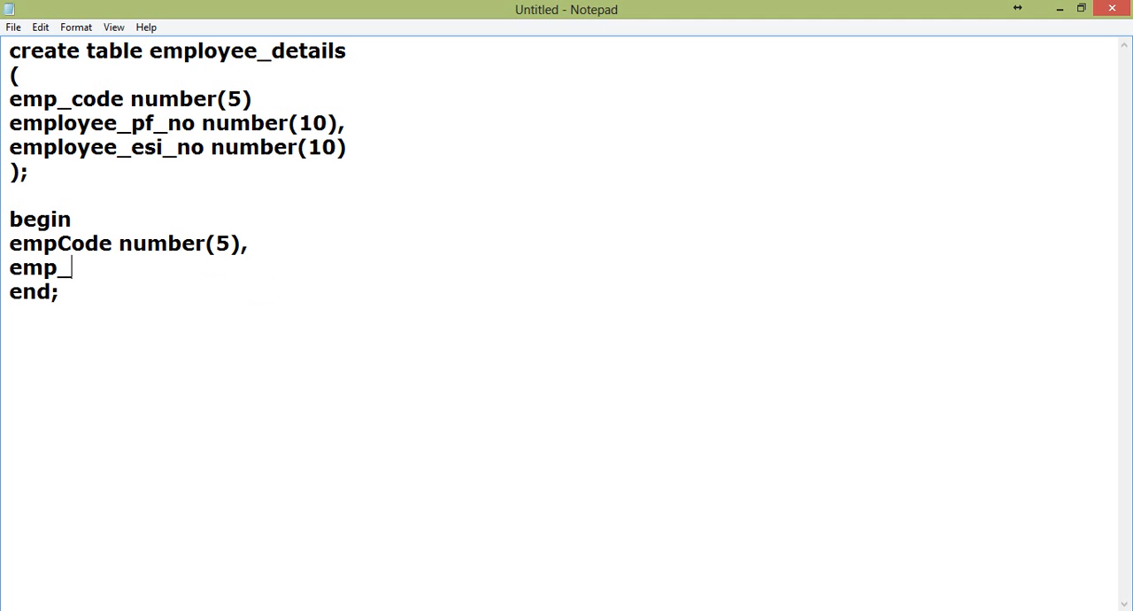
type("pf_no nu")
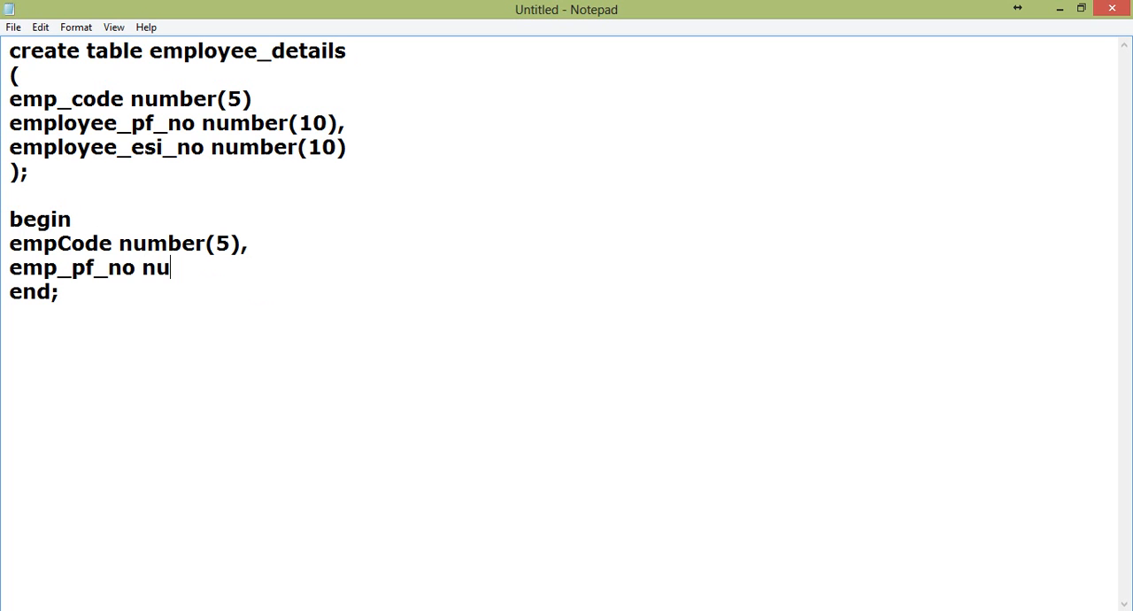
type("mber(10);")
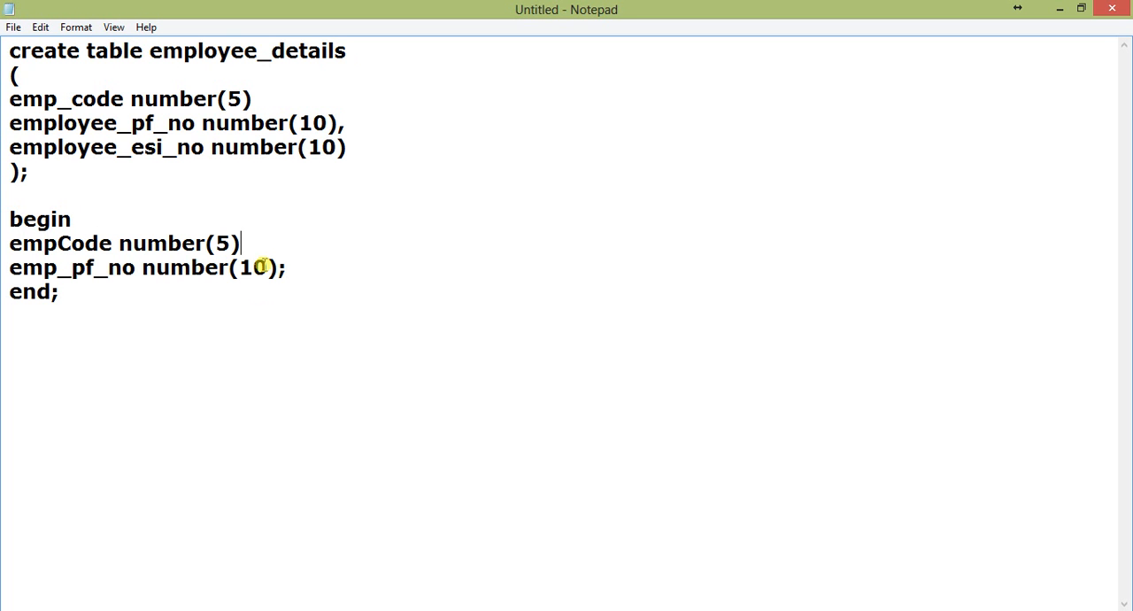
triple_click(147, 267)
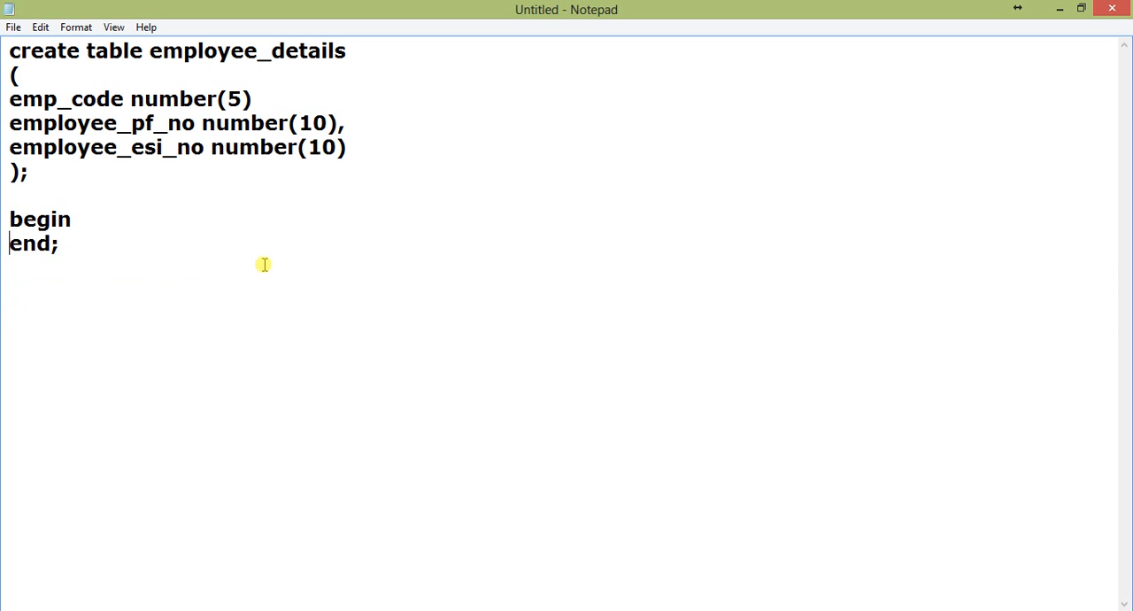
type("declare")
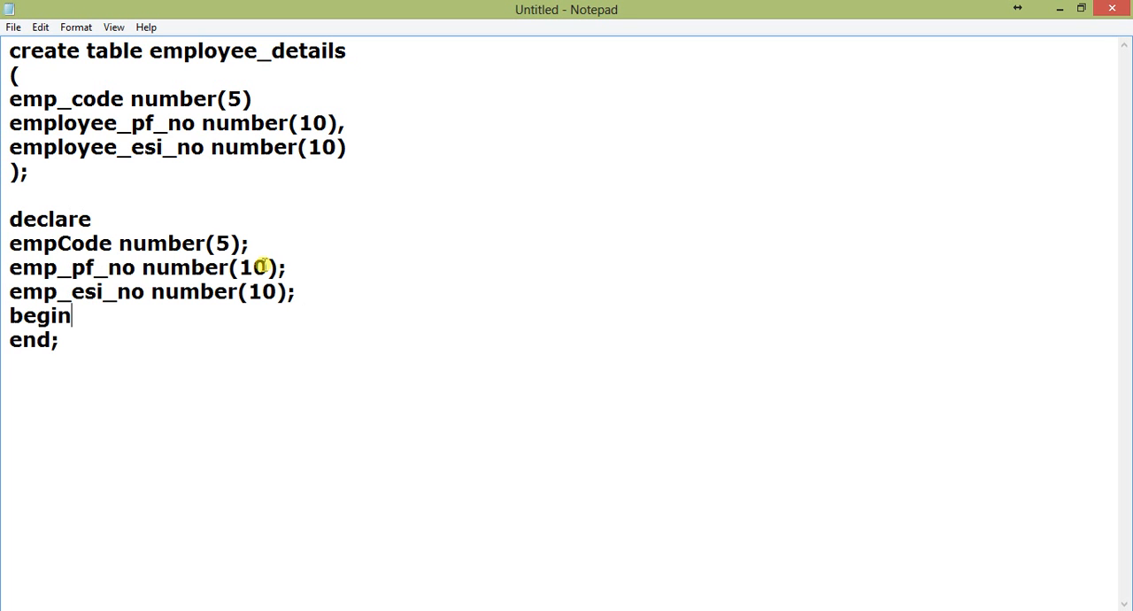
Step: Inside begin, start a select of the employee code, pf_no and esi_no columns
key("Enter")
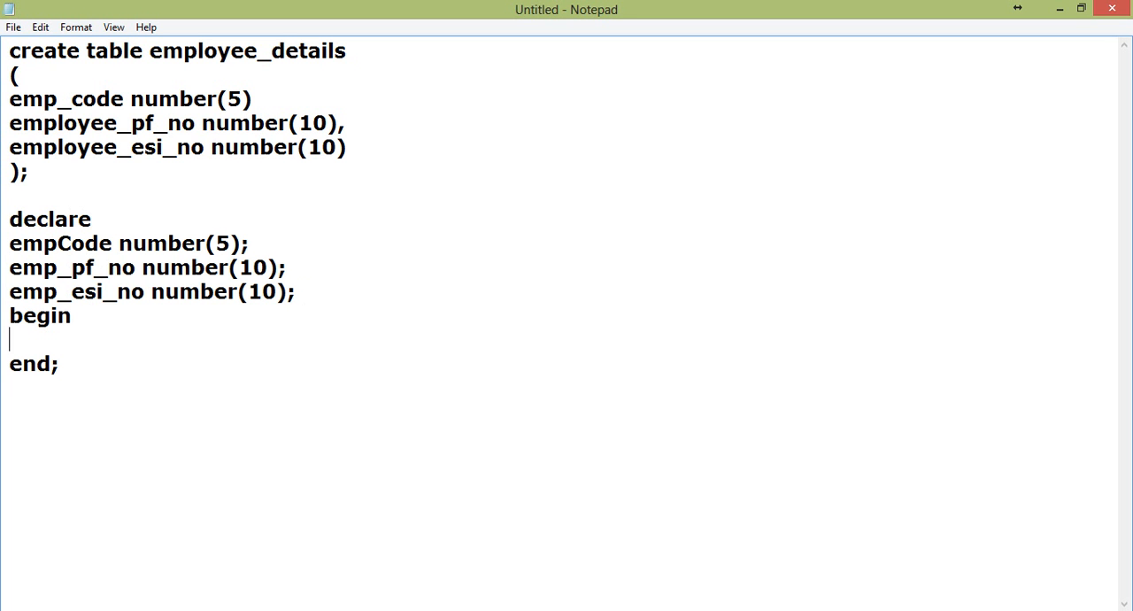
type("select emp")
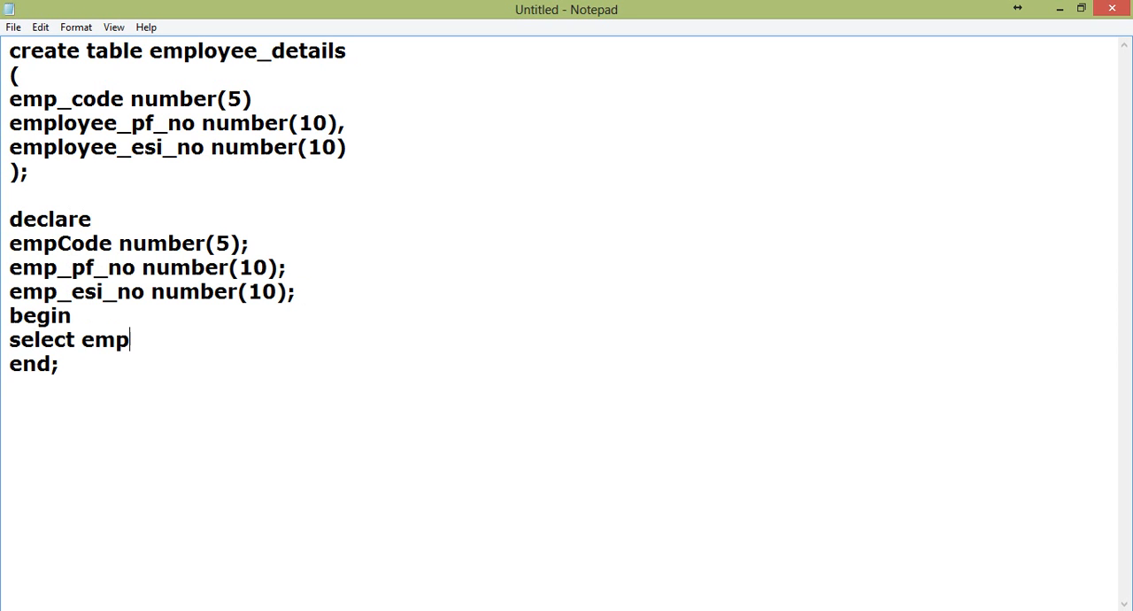
type("_code,")
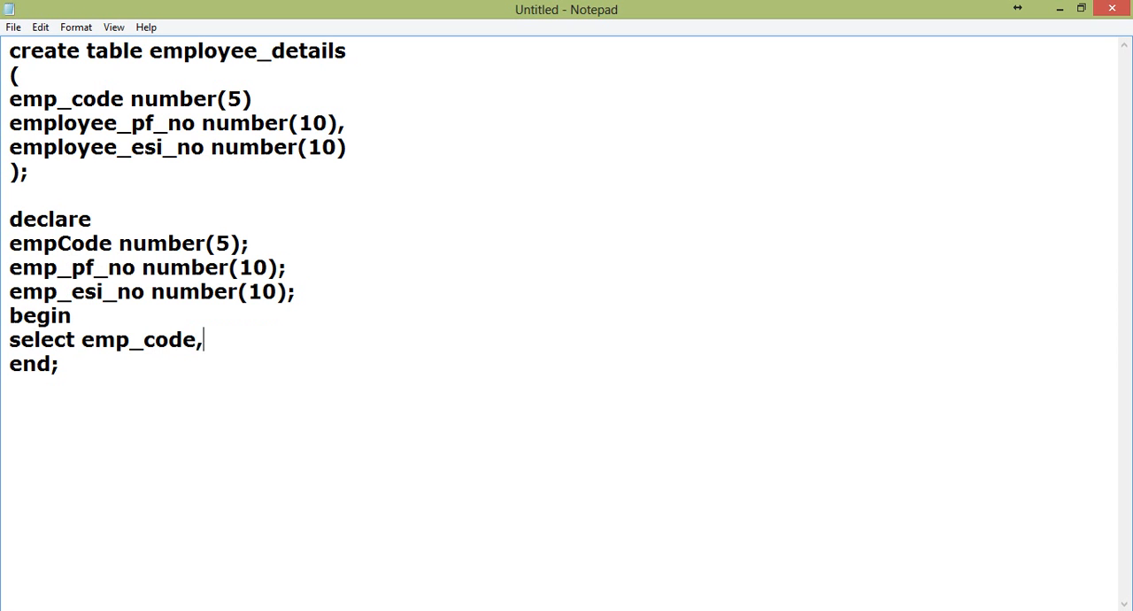
type("employee")
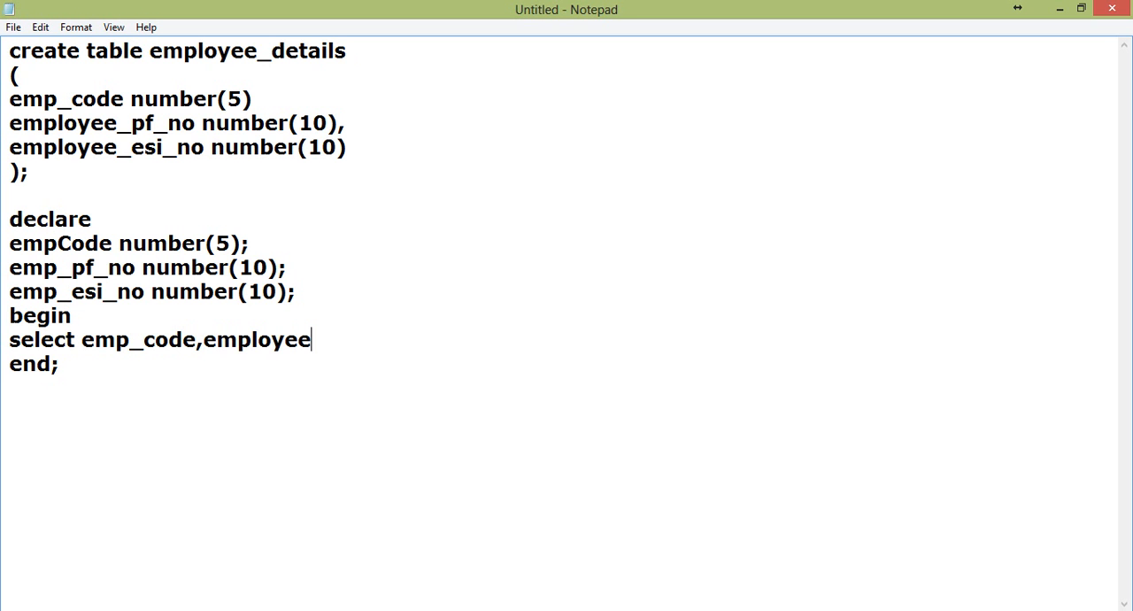
type("_pf_no")
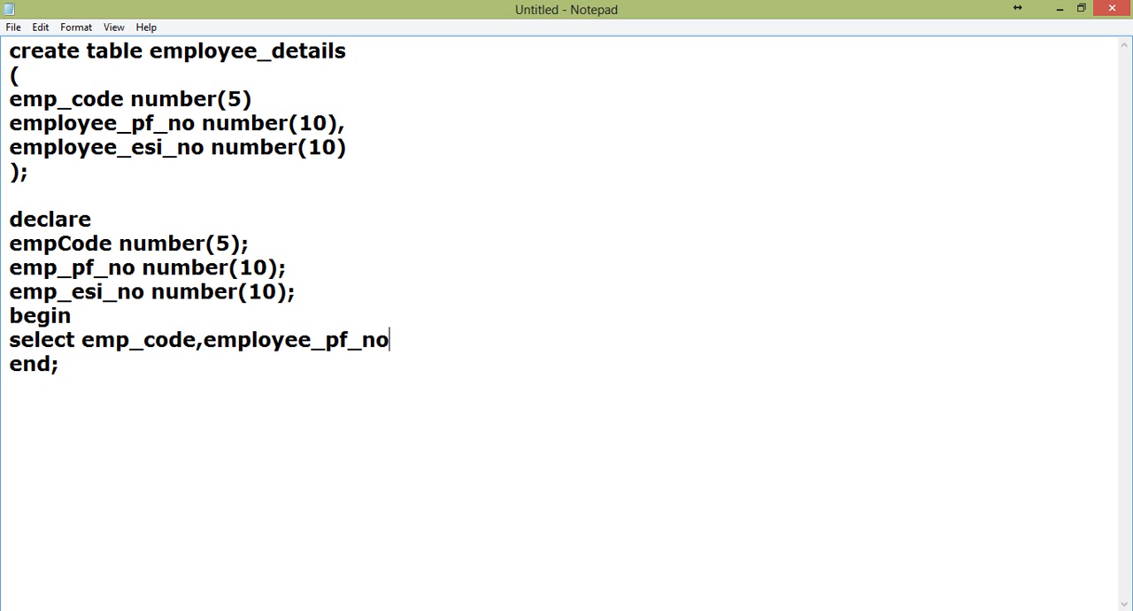
type(",employee")
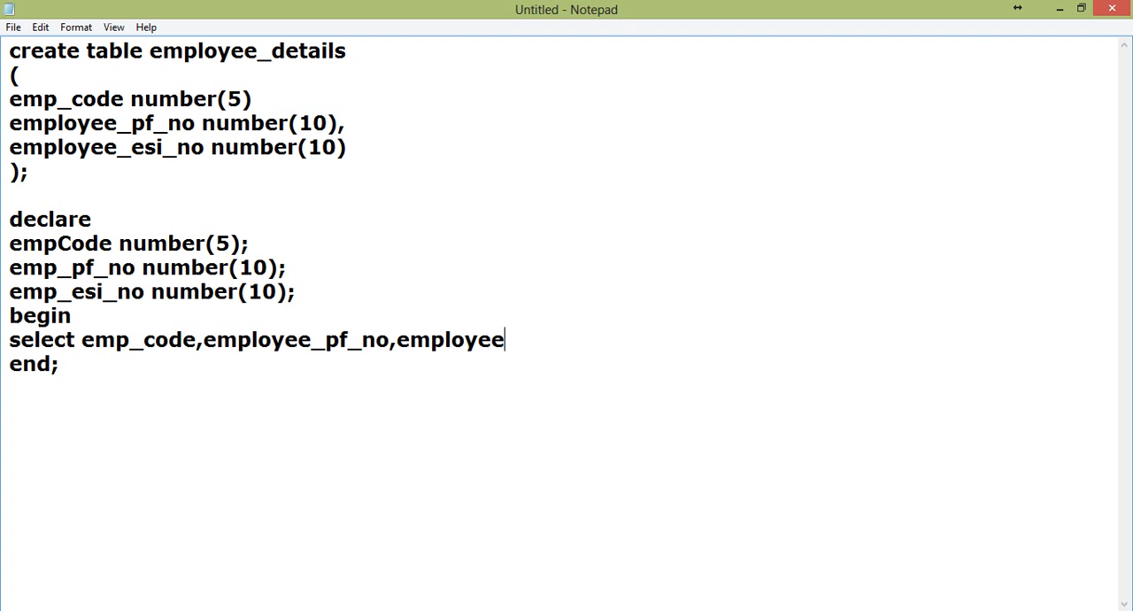
type("_e")
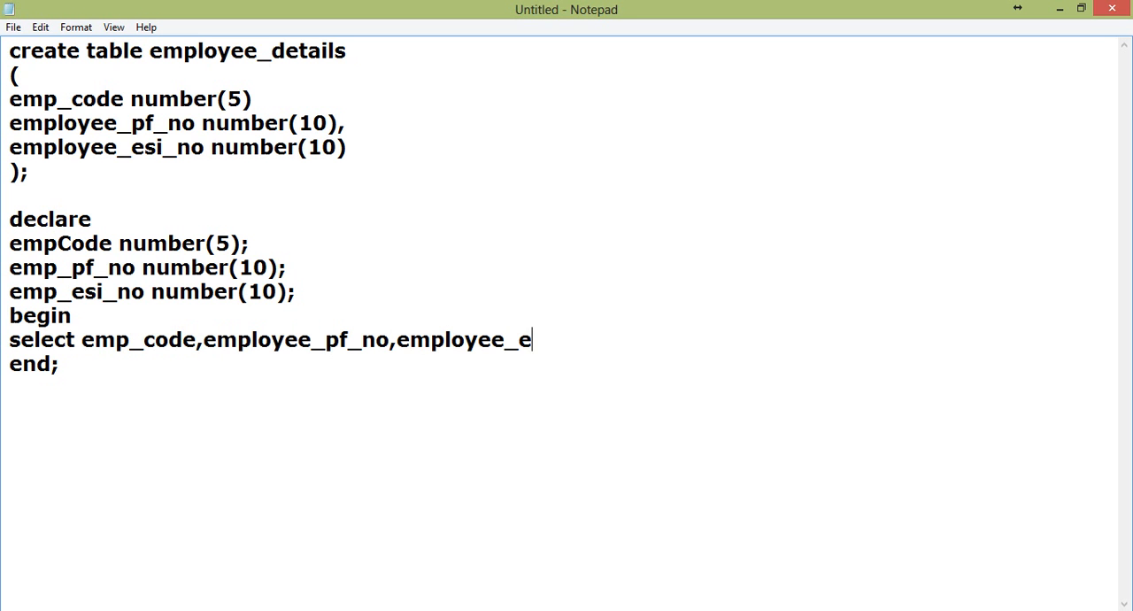
type("si_no")
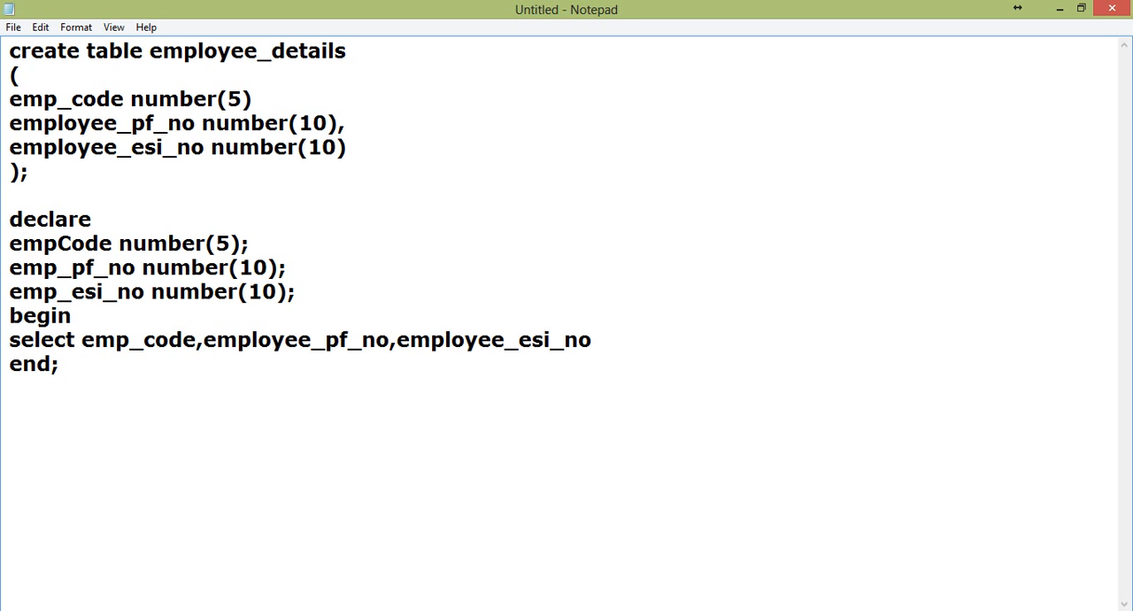
Step: Select them into empCode, emp_pf_no, emp_esi_no from employee_Details and begin a where clause
type("into")
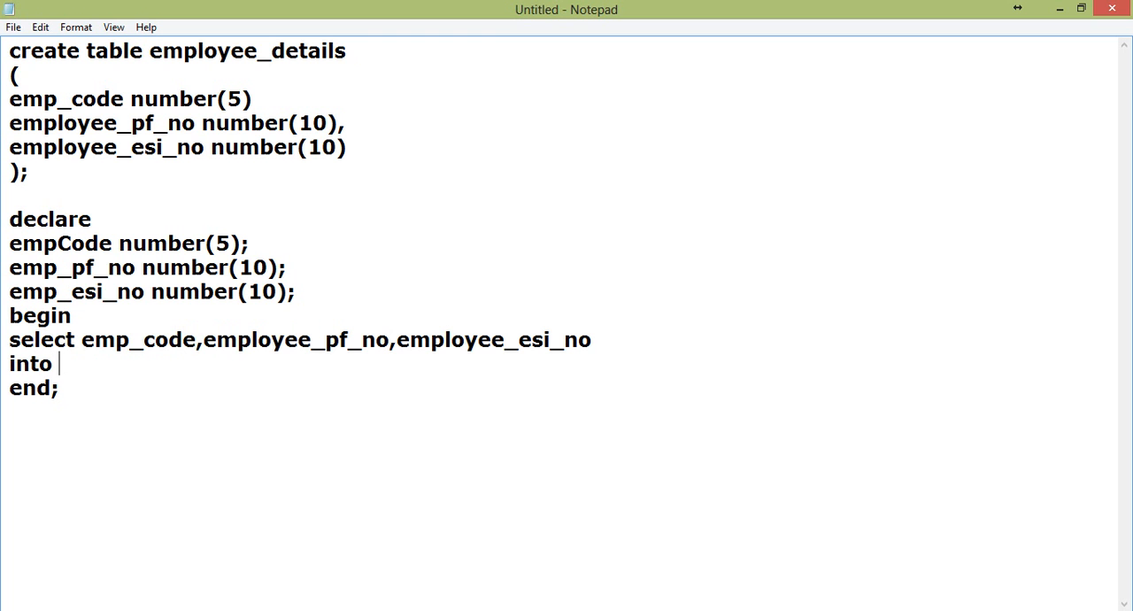
type("emp")
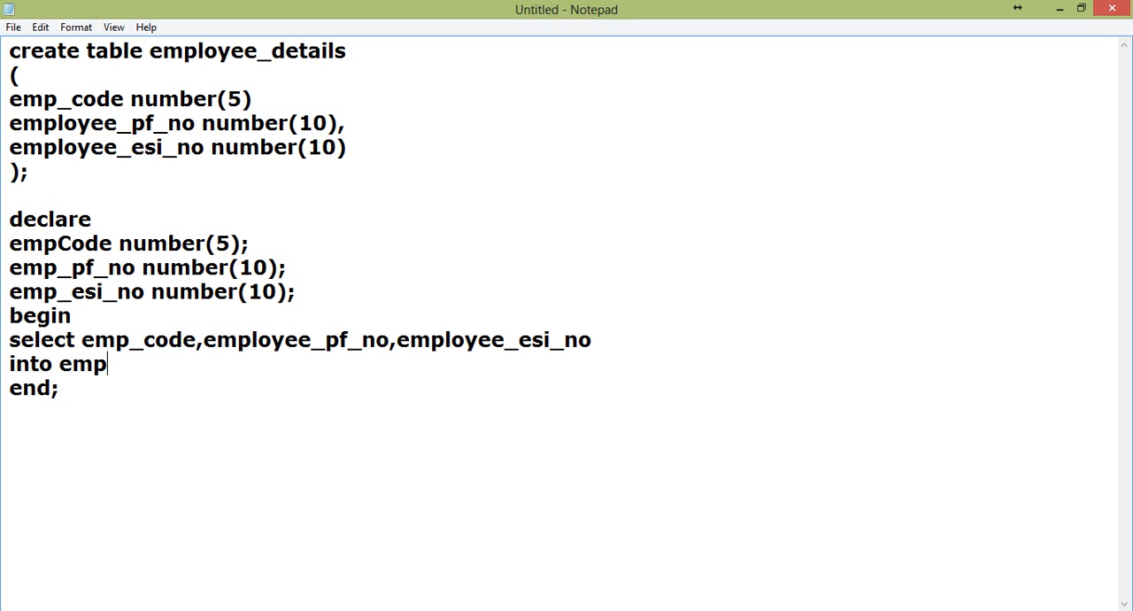
type("Code")
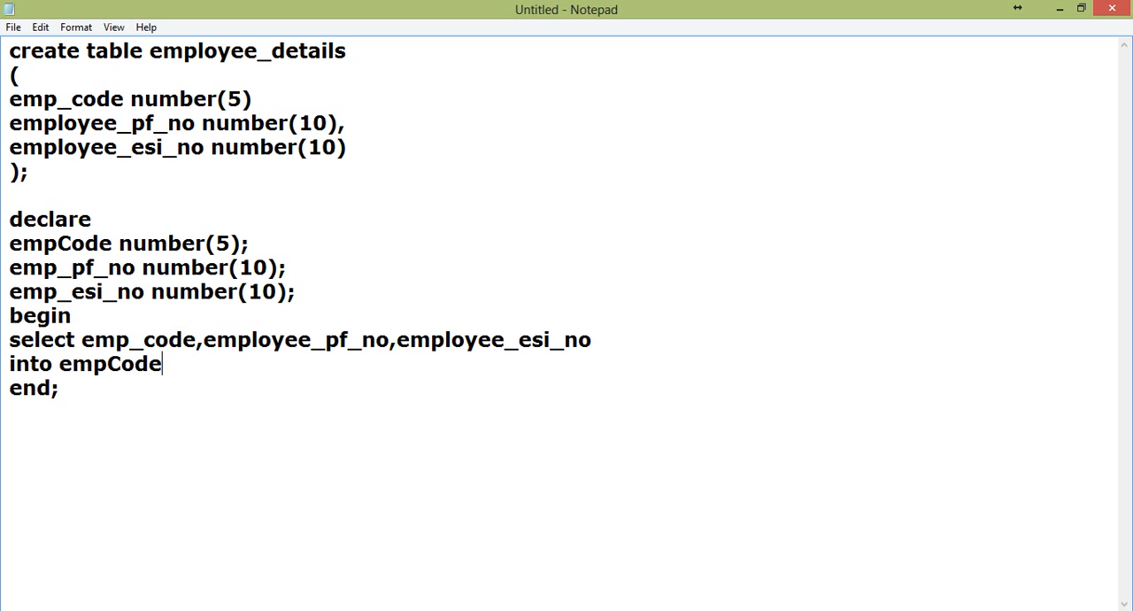
type(",e")
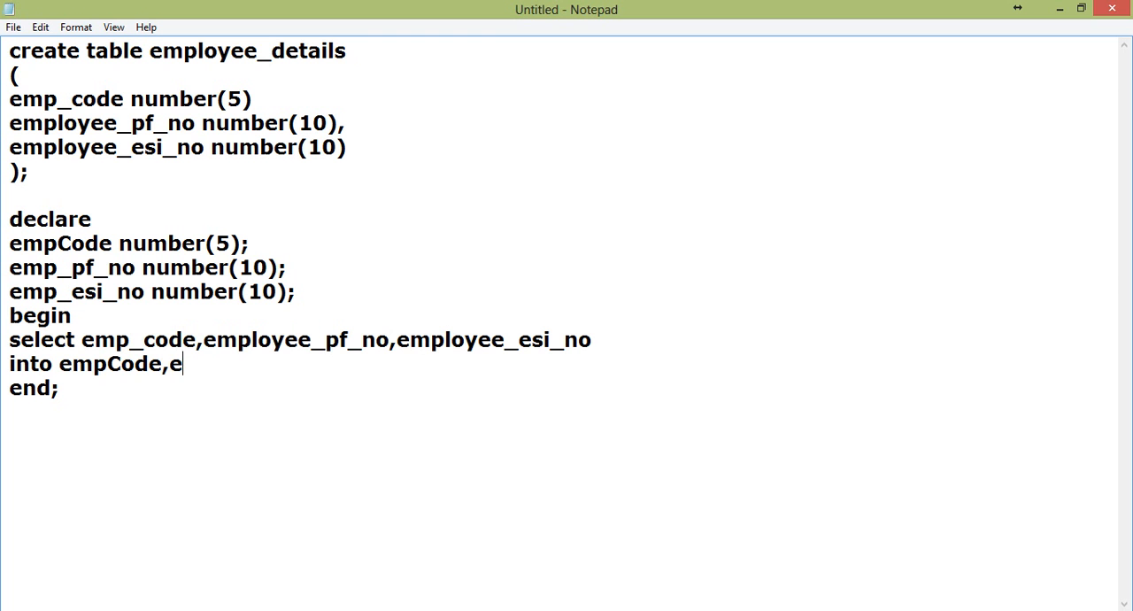
type("mp_pf_")
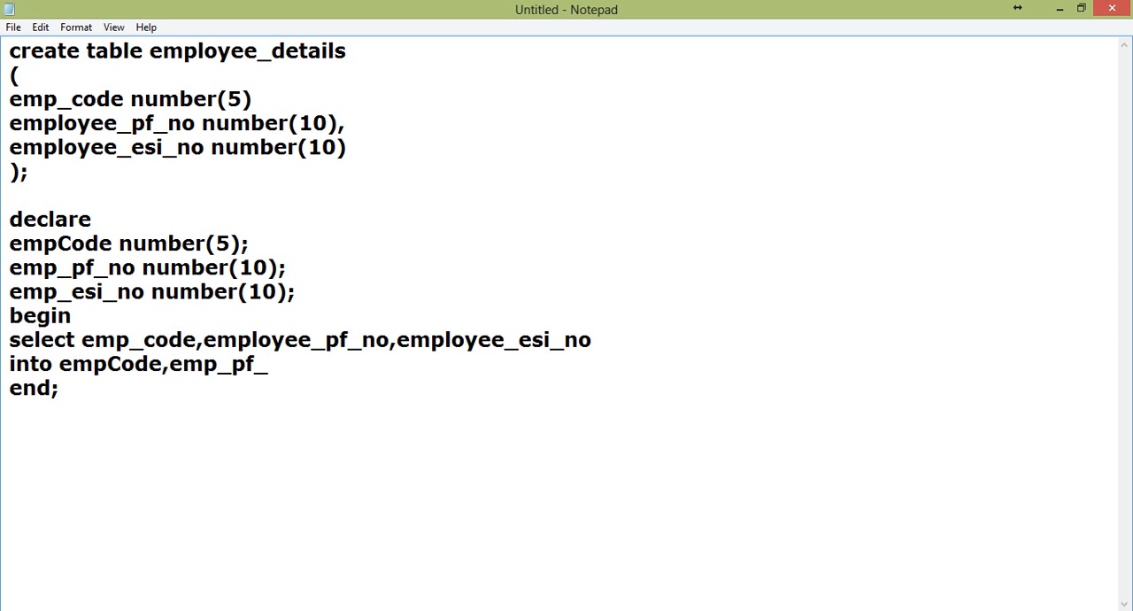
type("no,emp")
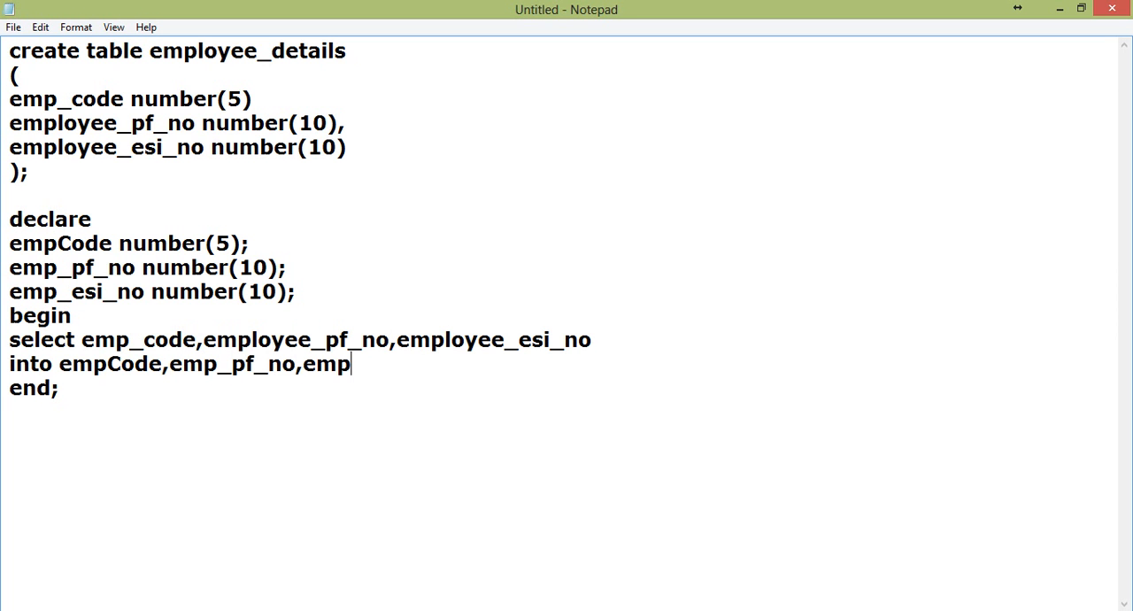
type("_esi_no")
type("from")
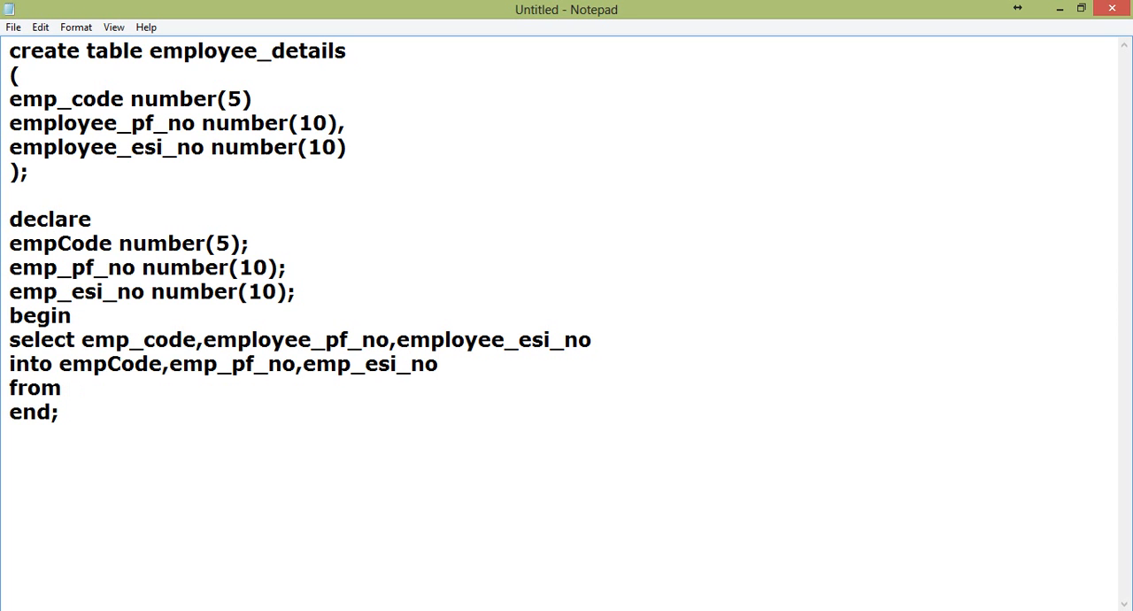
type("employee")
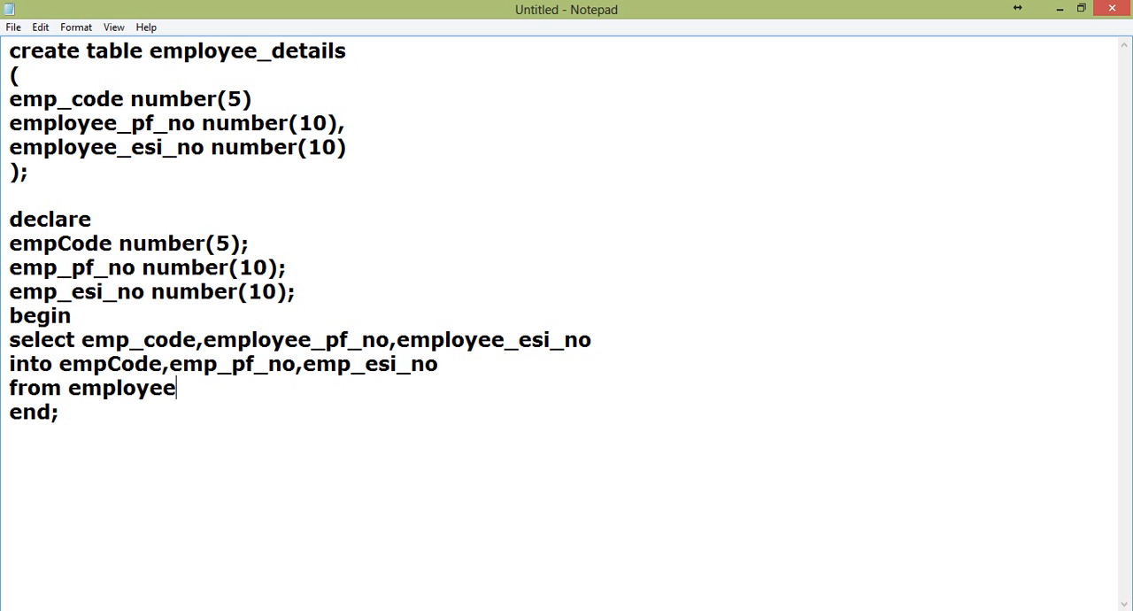
type("_Details")
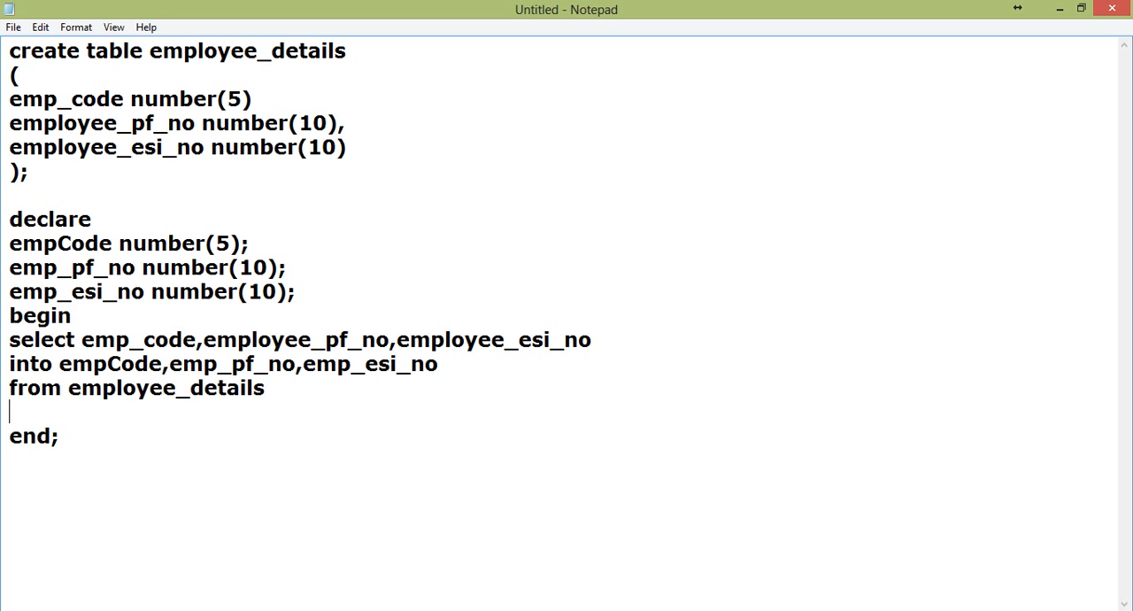
type("where")
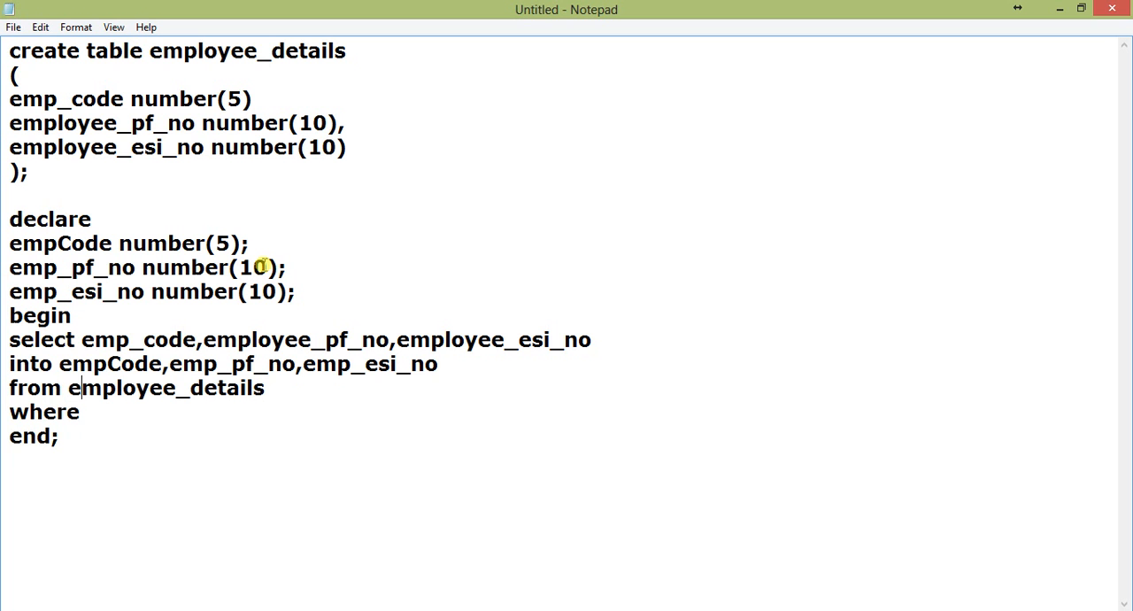
Step: Add an emp_id number(3) primary key not null column to the table
left_click(203, 339)
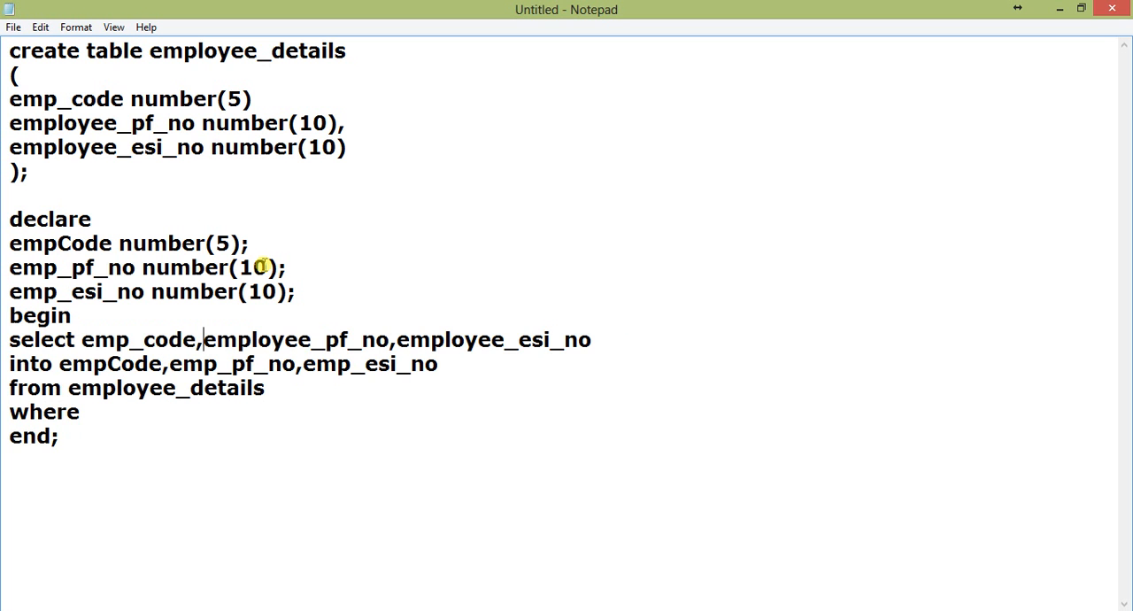
type("e")
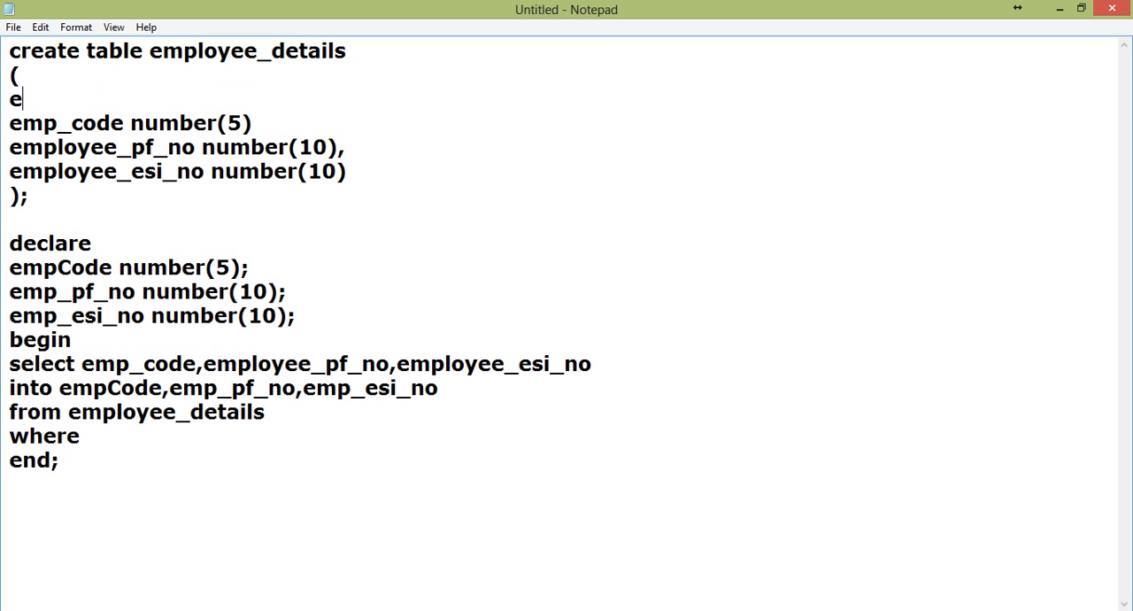
type("mp+id")
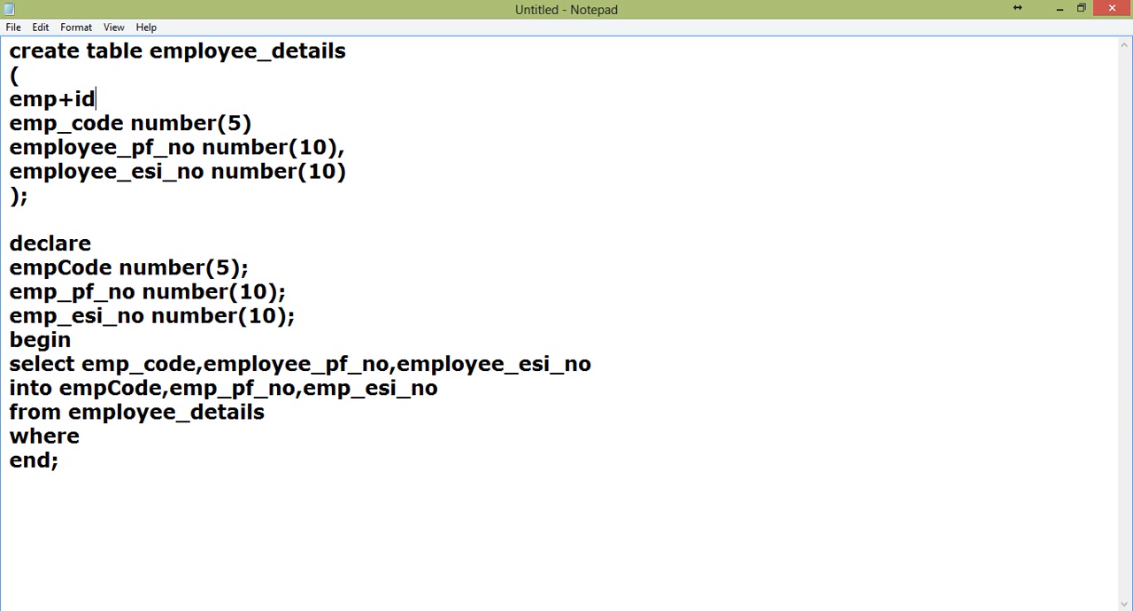
key("Backspace")
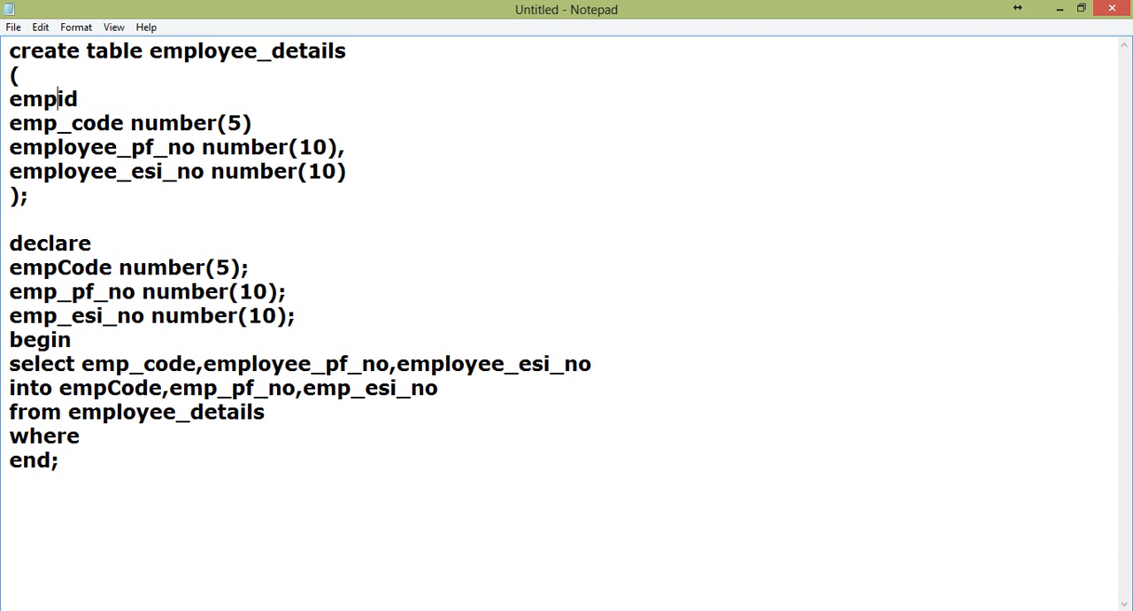
type("_id numbe")
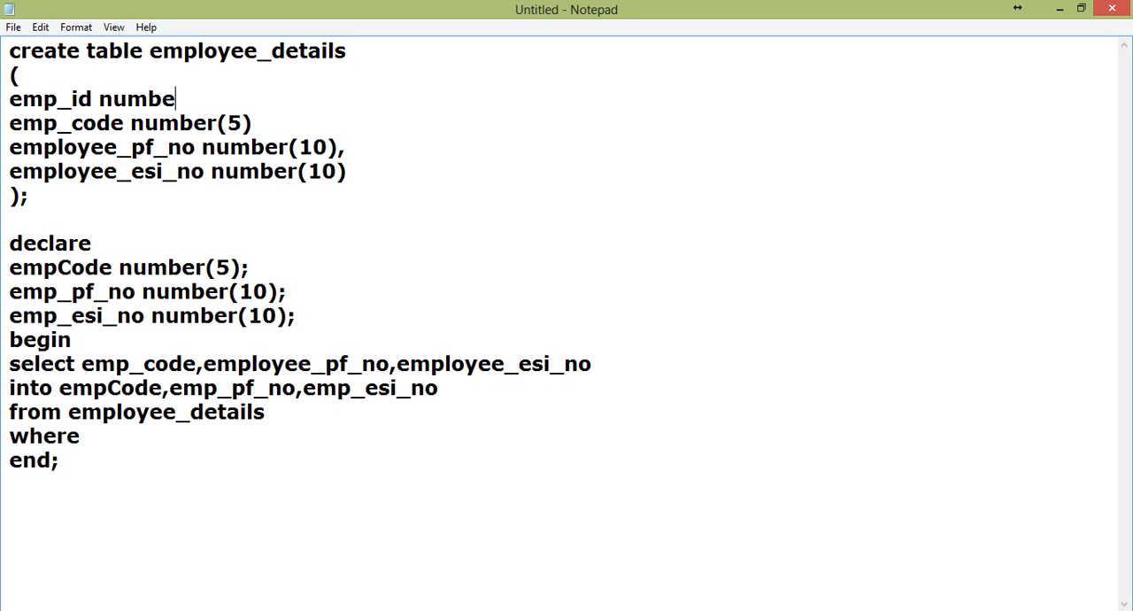
type("r(3) primary key not")
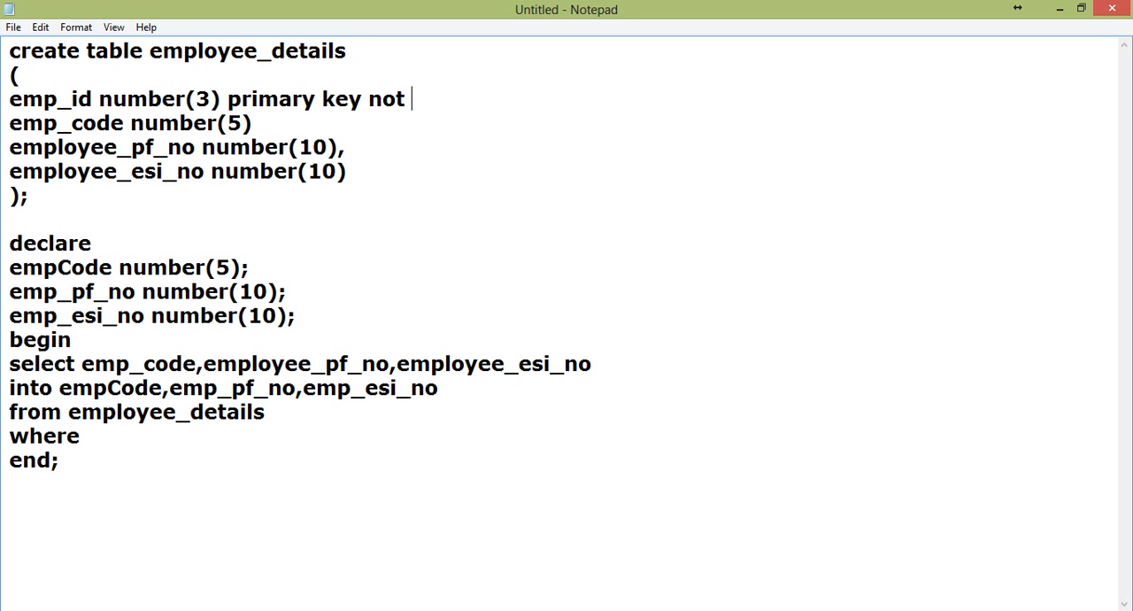
type("null,")
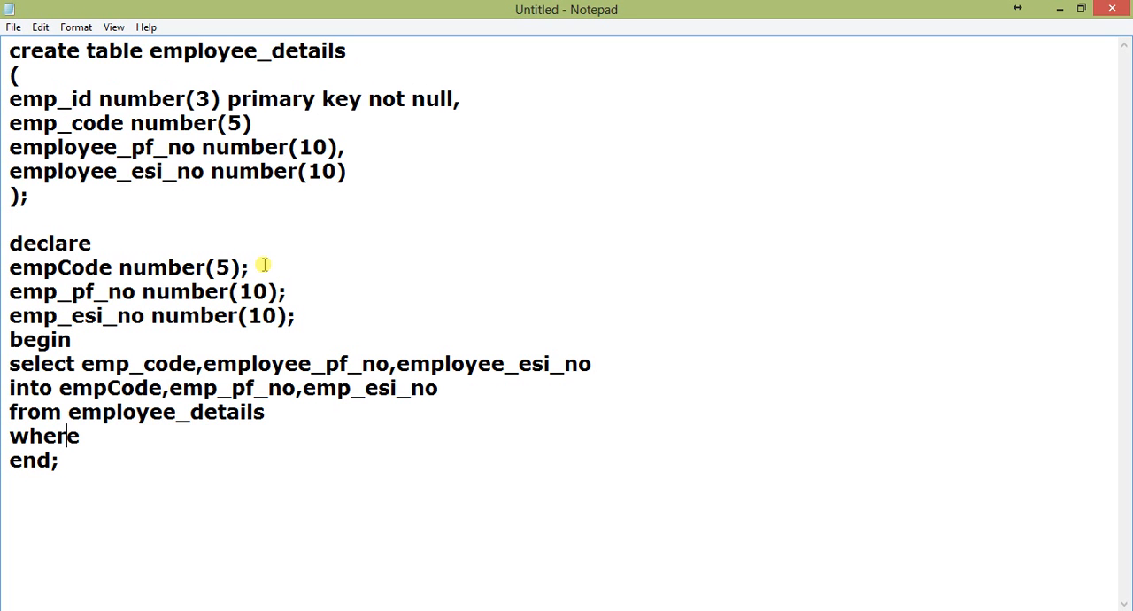
Step: Complete the where clause as emp_id = 1234;
type("emp_id")
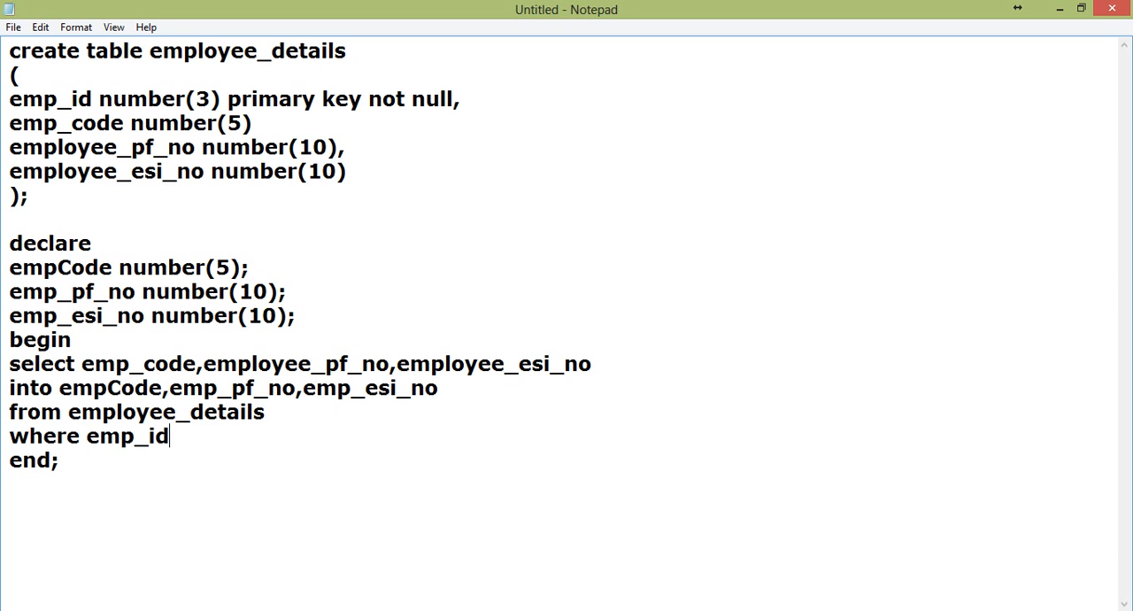
type("= 1")
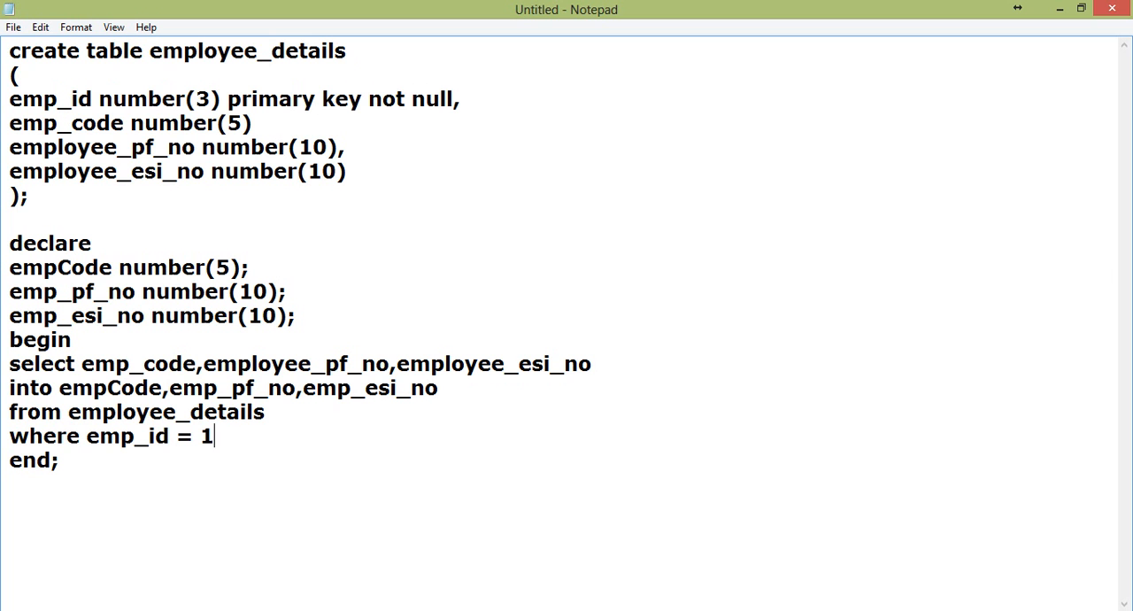
type("234;")
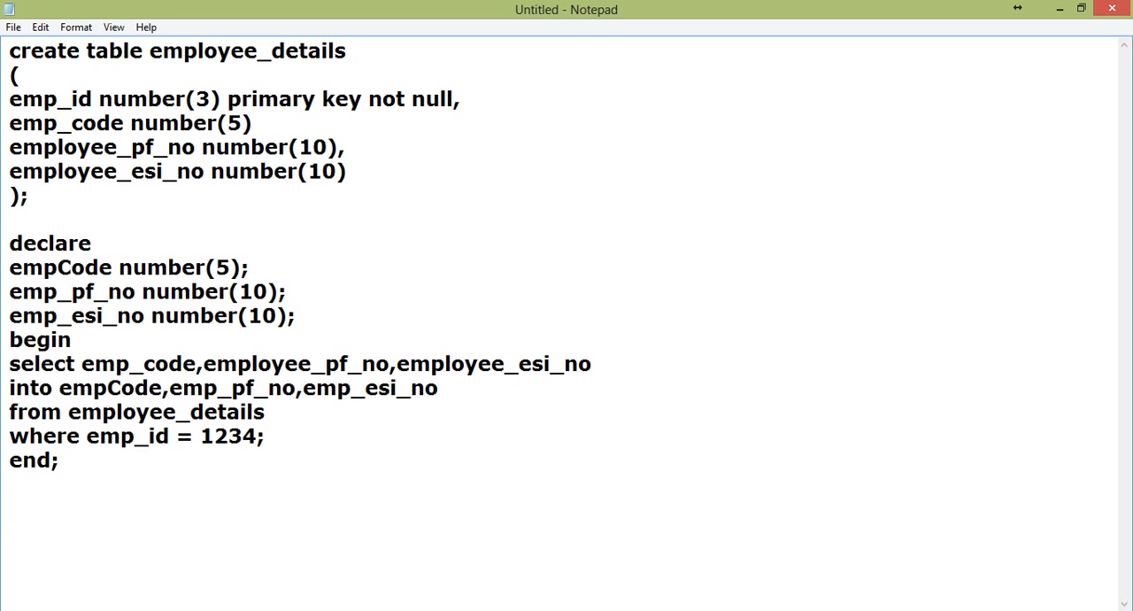
Step: Add a blank line after end; below the PL/SQL block
key("Enter")
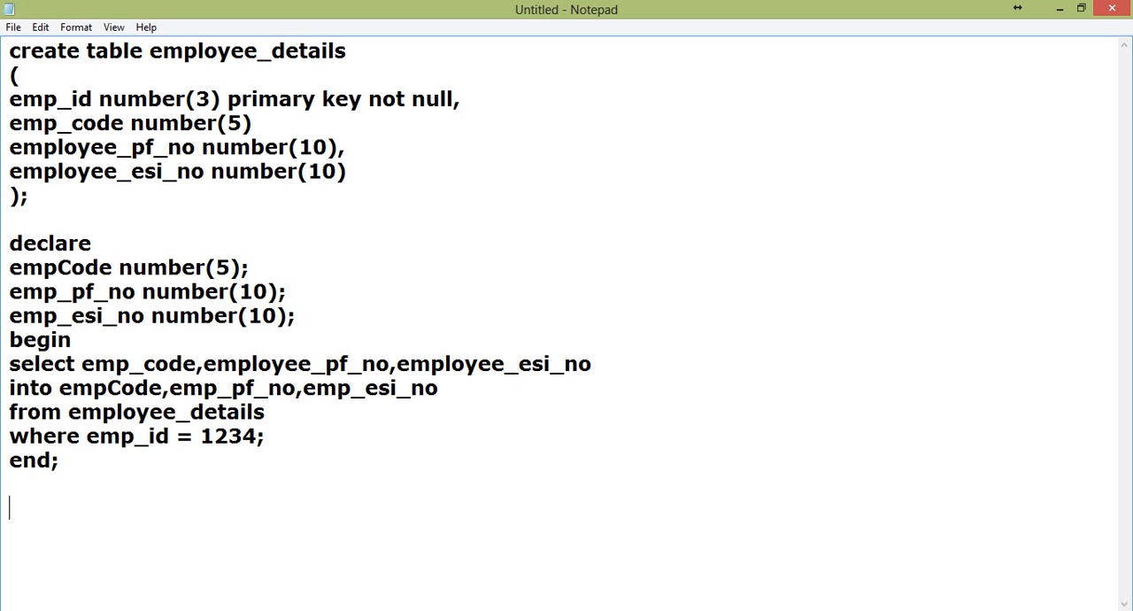
type("alert")
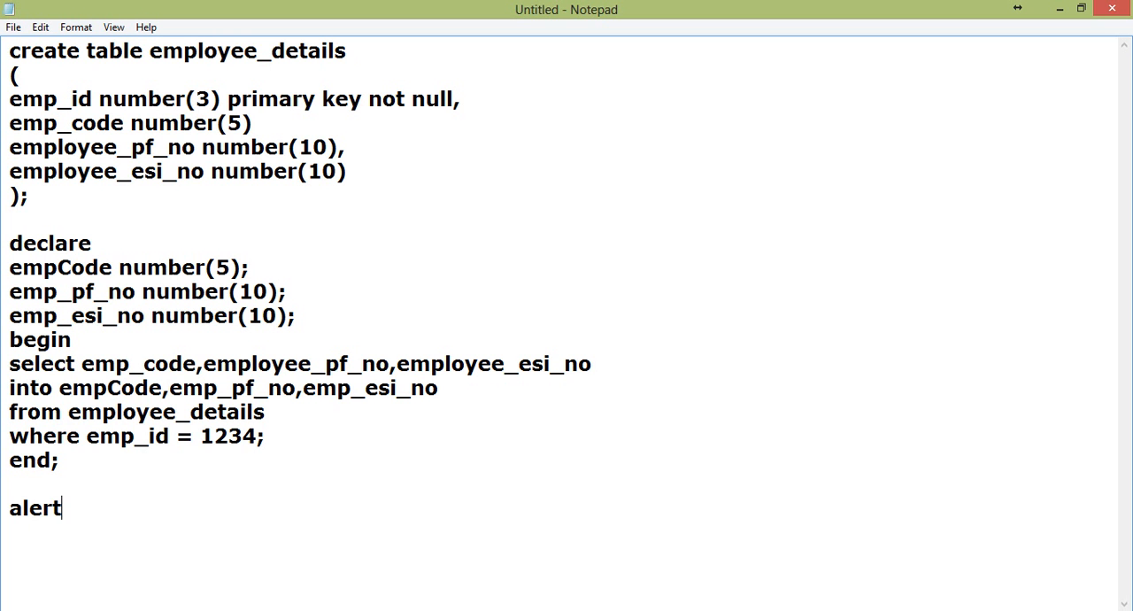
type("t")
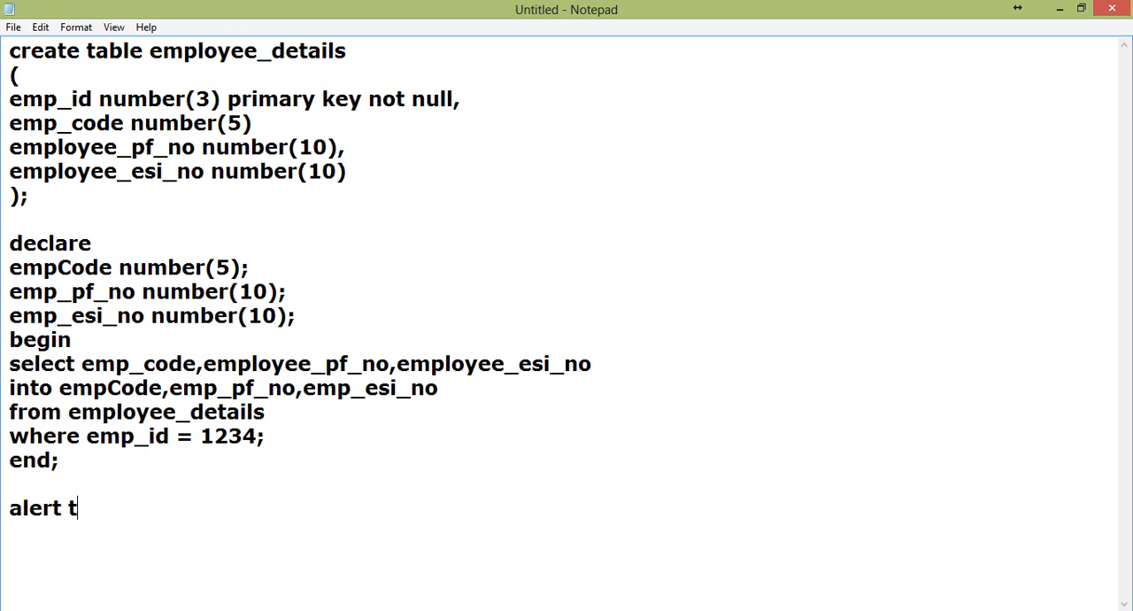
type("able e")
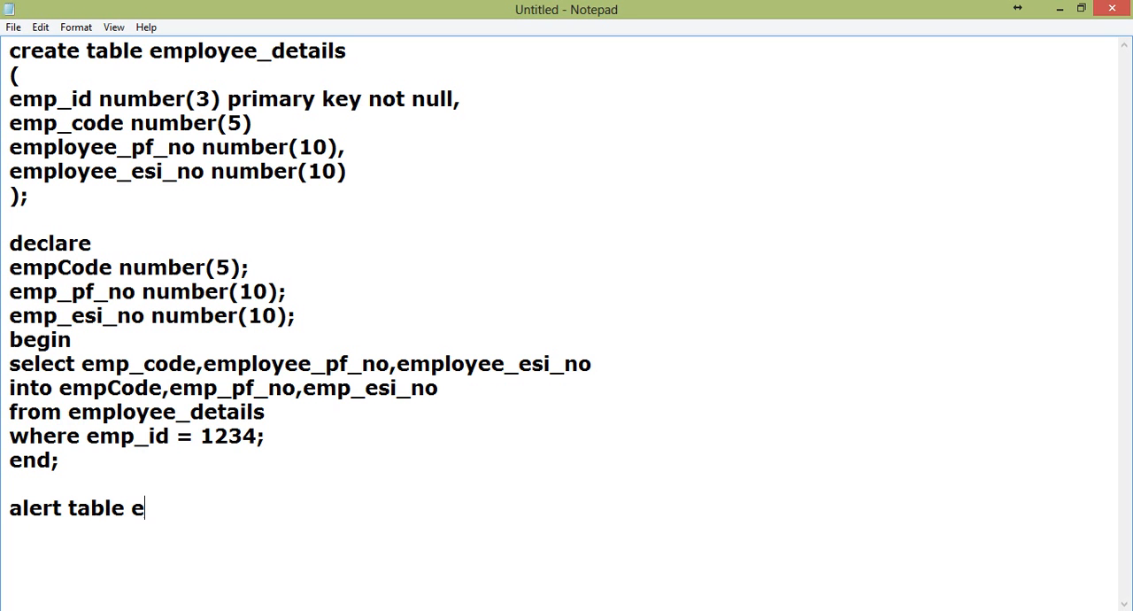
type("mployee_De")
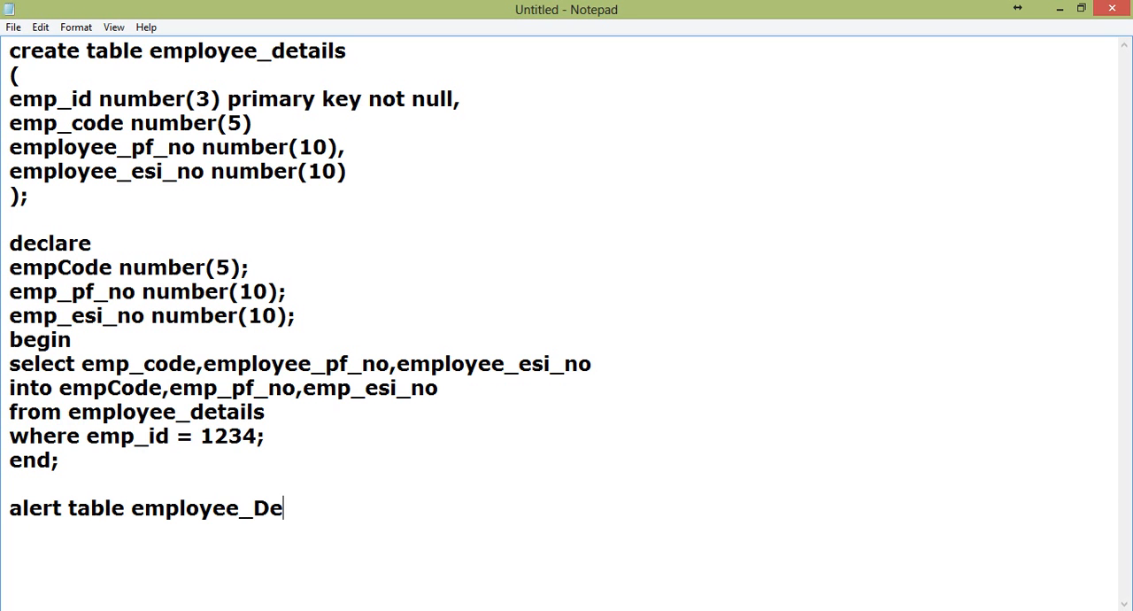
type("tails")
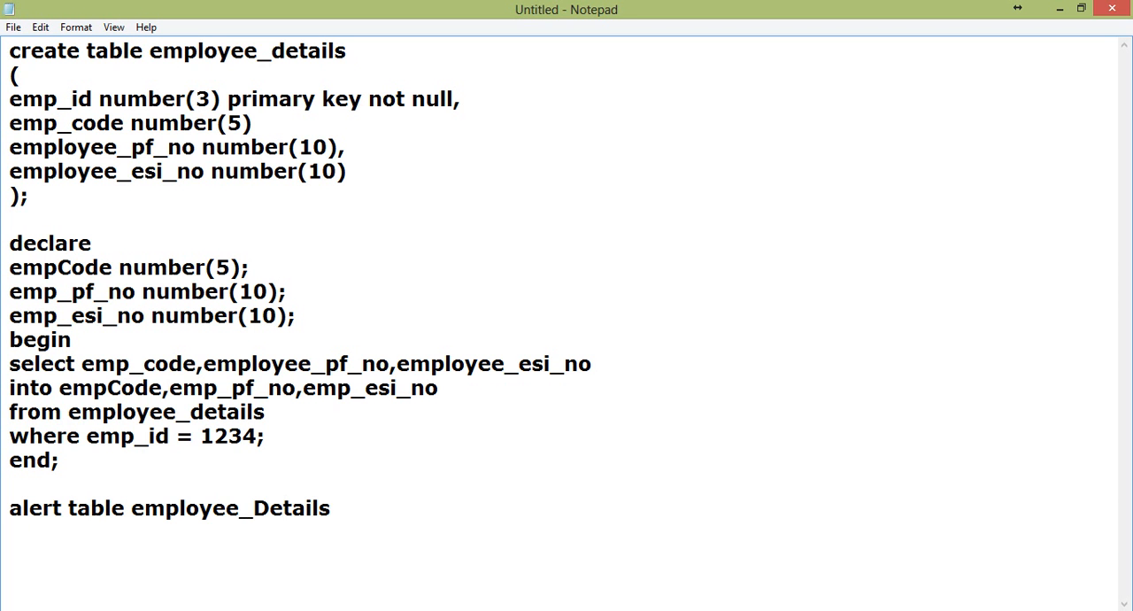
type("n")
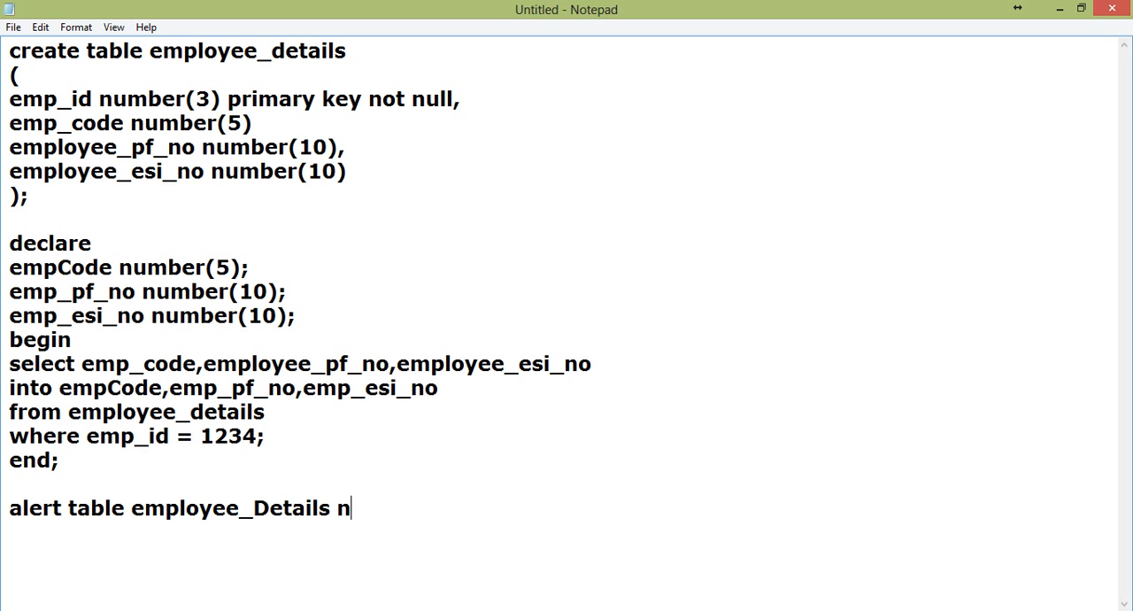
type("odify")
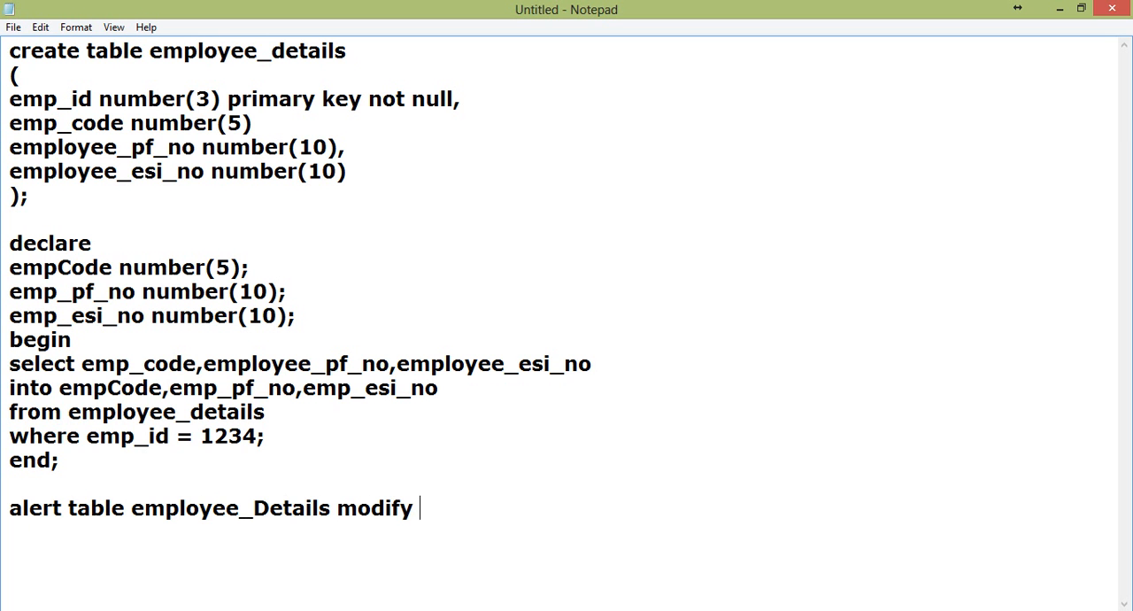
type("emp")
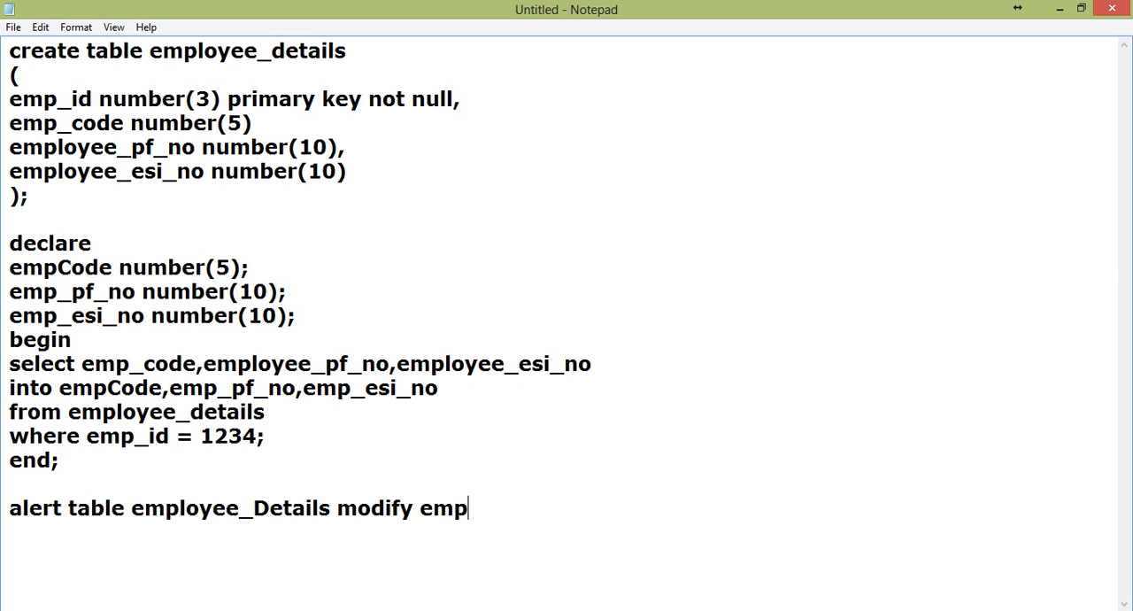
type("_code var")
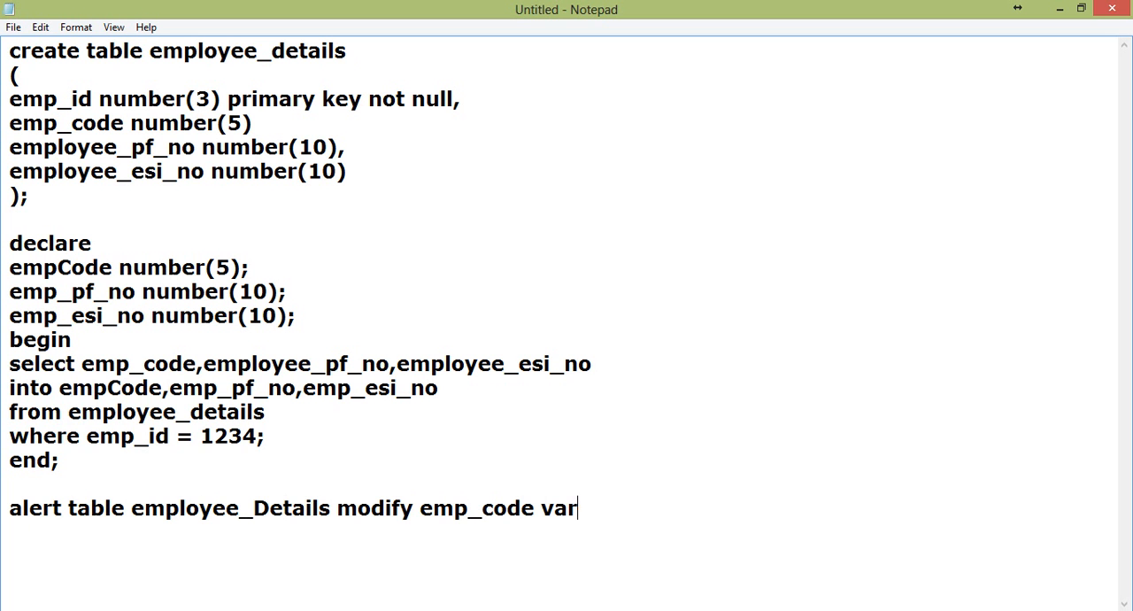
type("char2(")
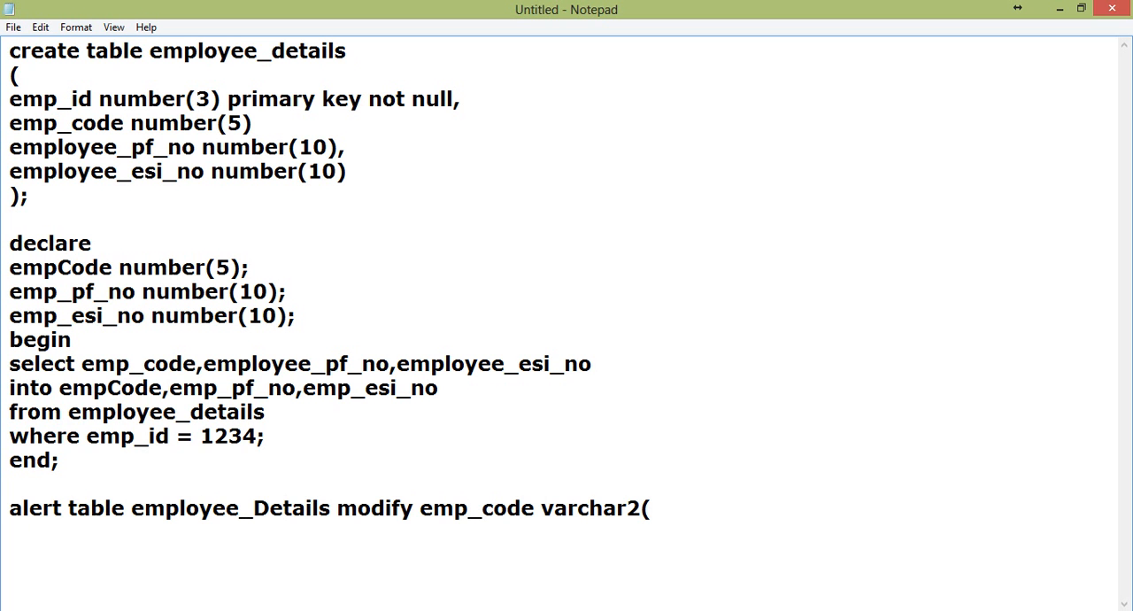
type("15)")
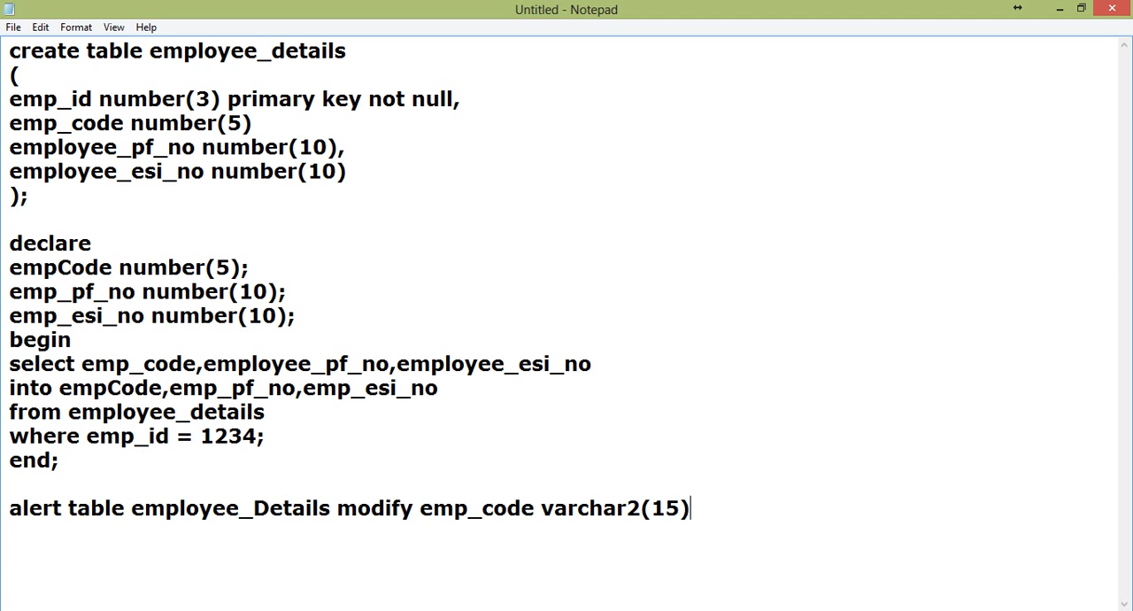
type(";")
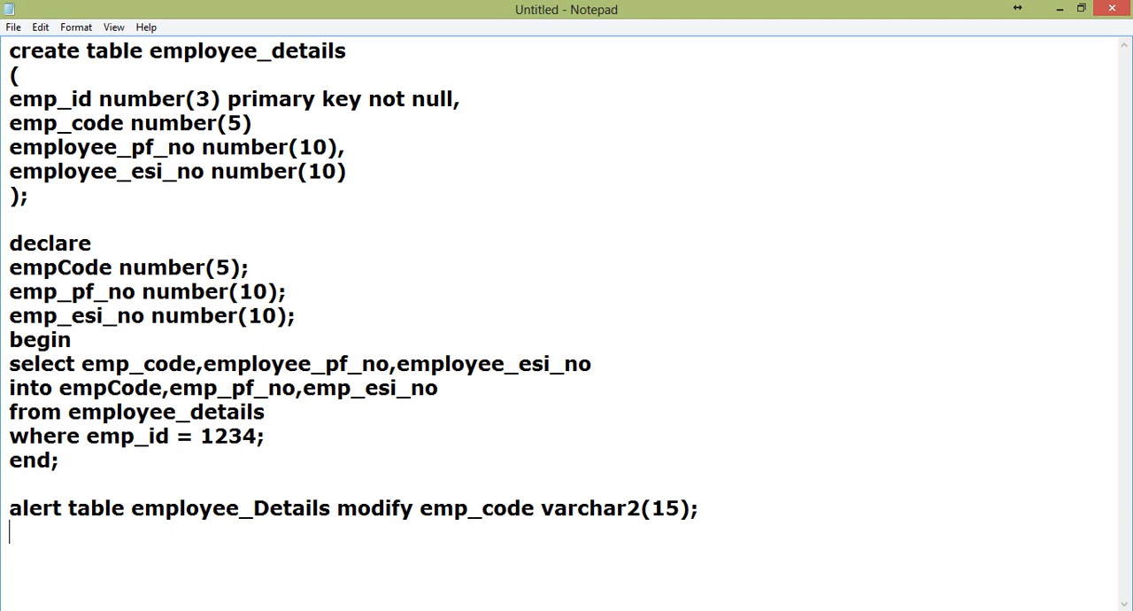
type("alert table employee_Details modify emp_code varchar2(15);")
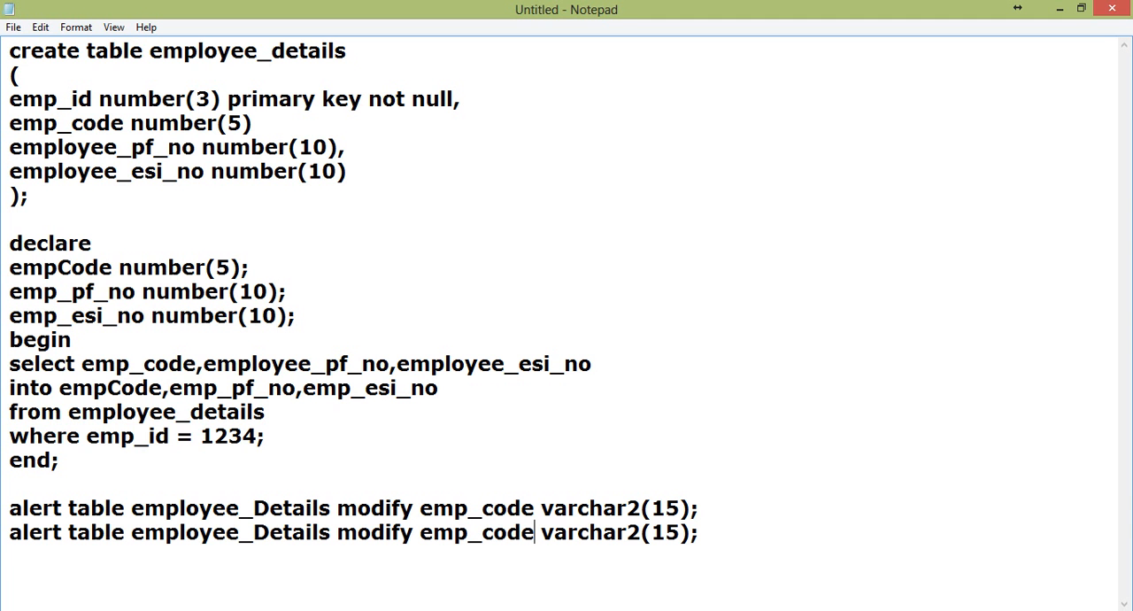
double_click(476, 532)
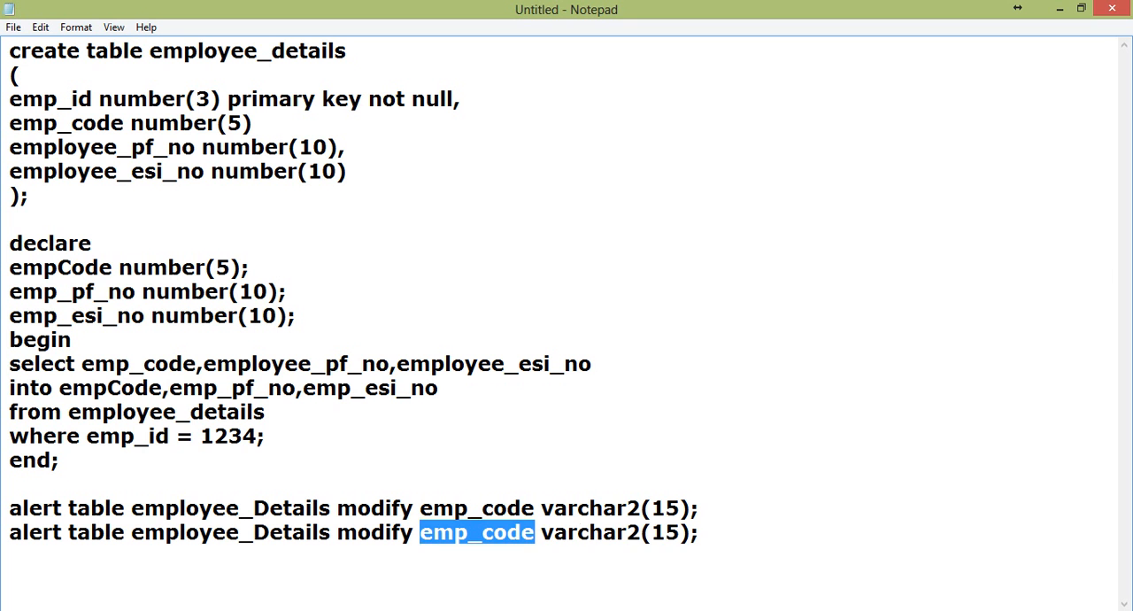
type("employee_")
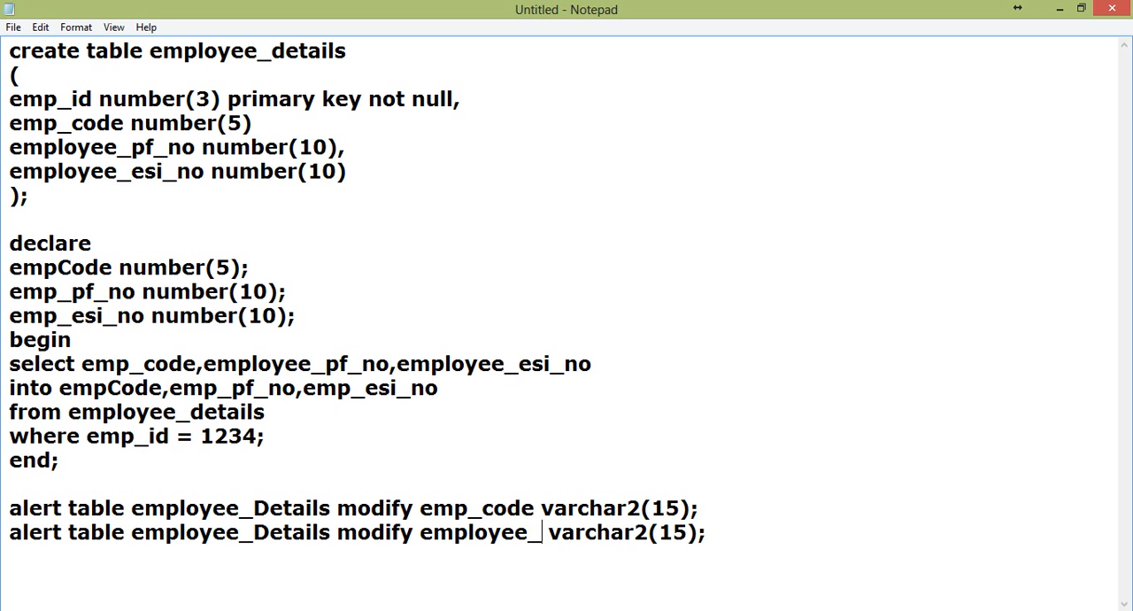
type("pf_no")
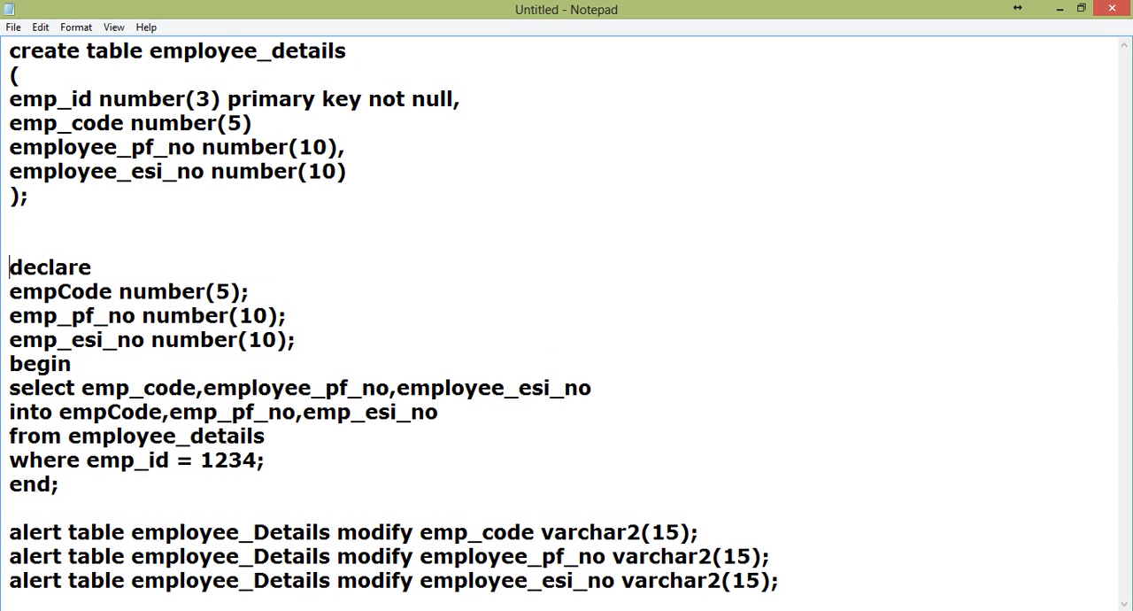
mouse_move(264, 265)
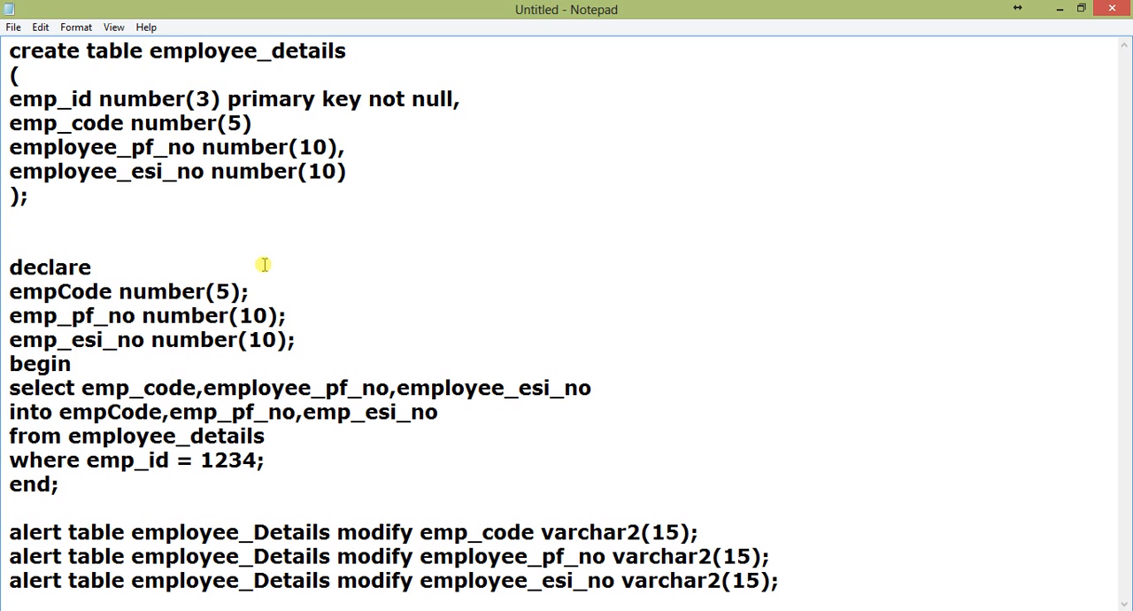
Step: Replace declare with 'create or replace procedure getempdetails('
type("create or repla")
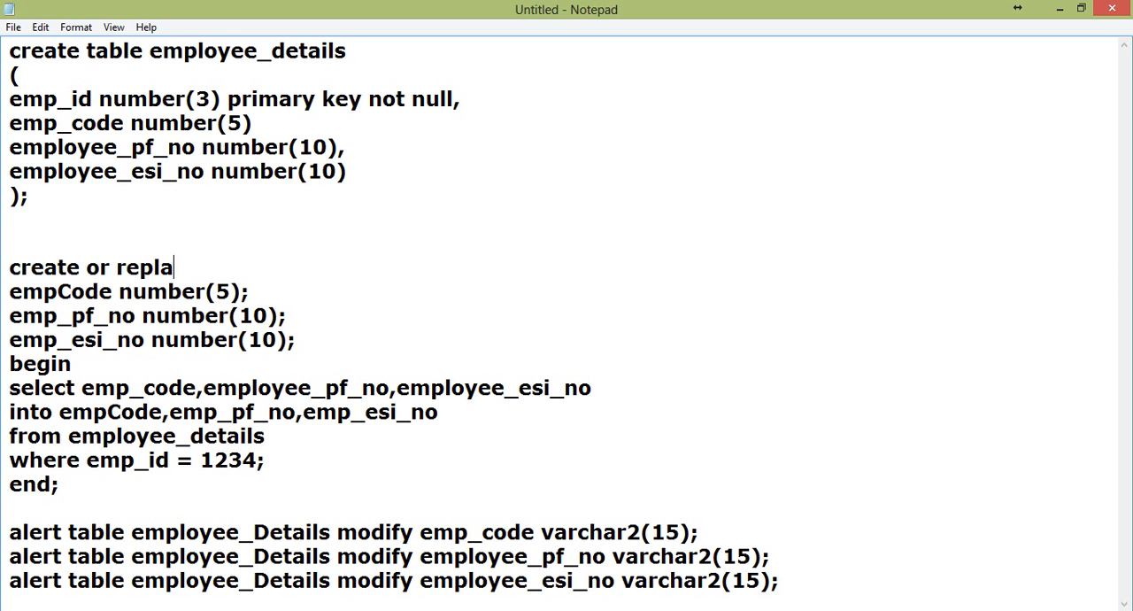
type("ce procedu")
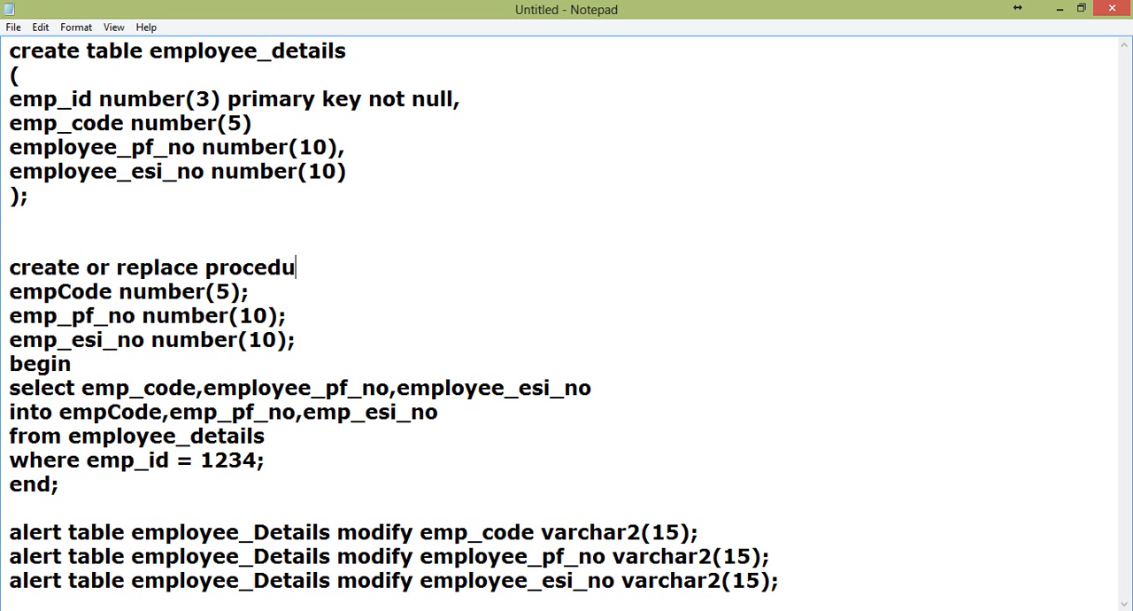
type("re")
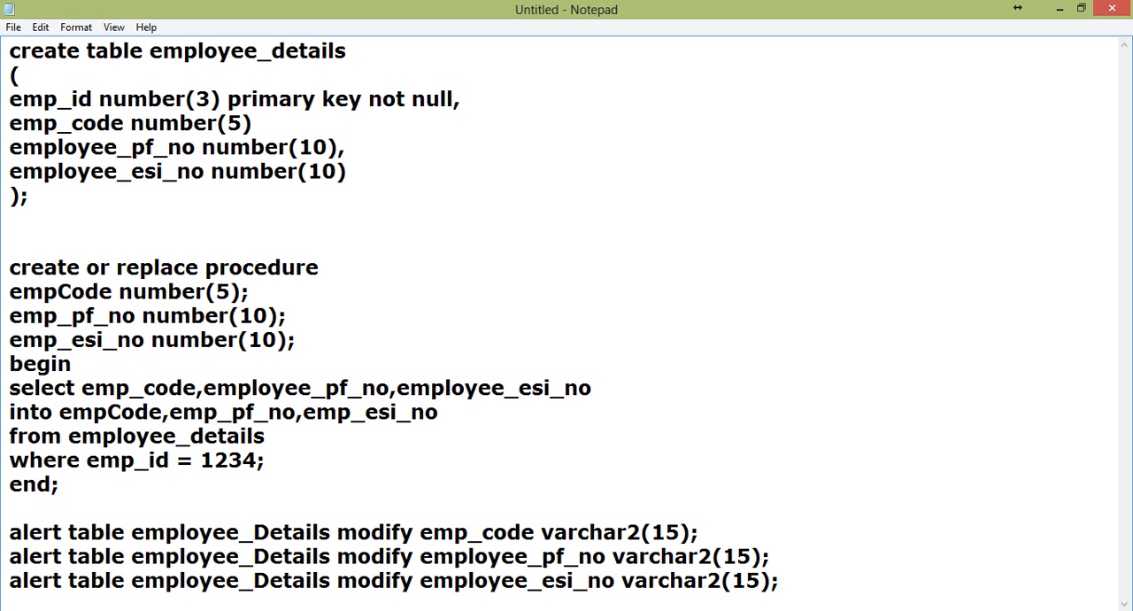
type("getemp")
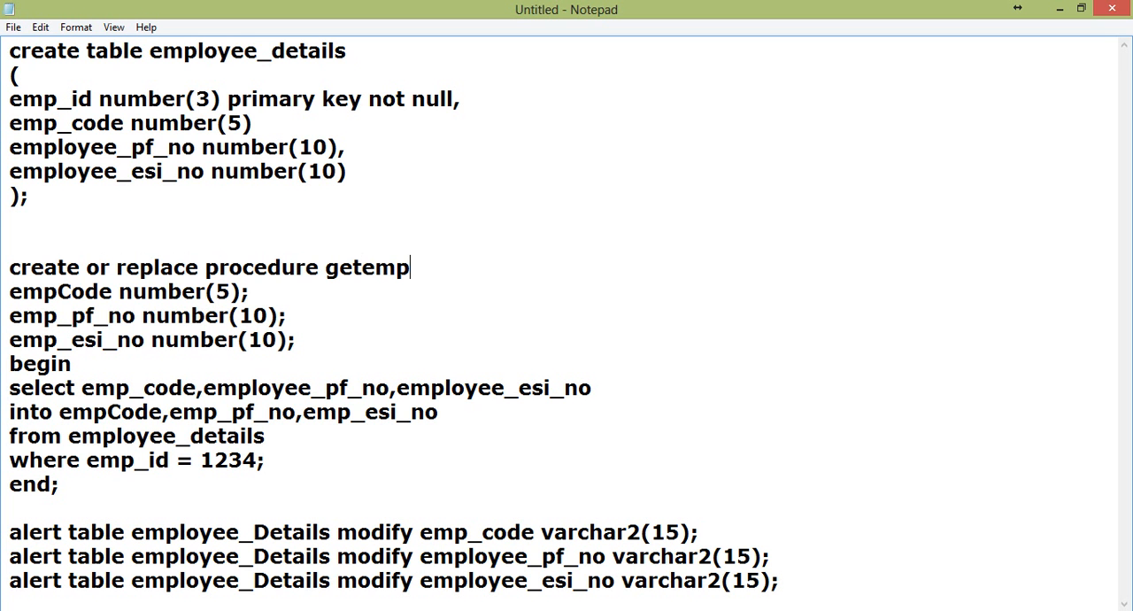
type("details(")
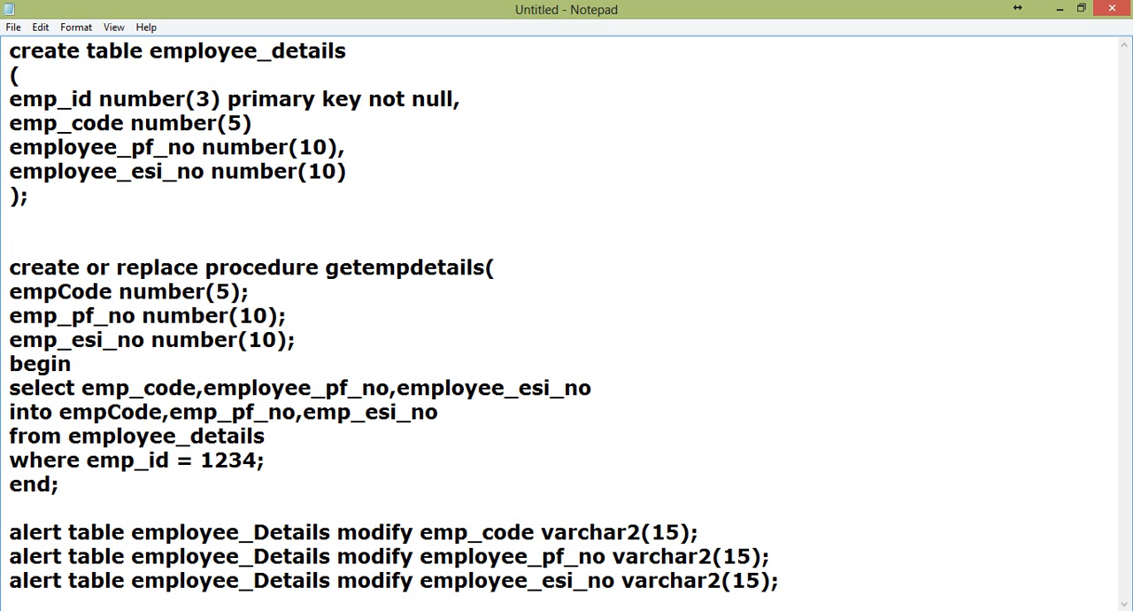
Step: List the parameters code number, pf_no number and esino number
type("emp")
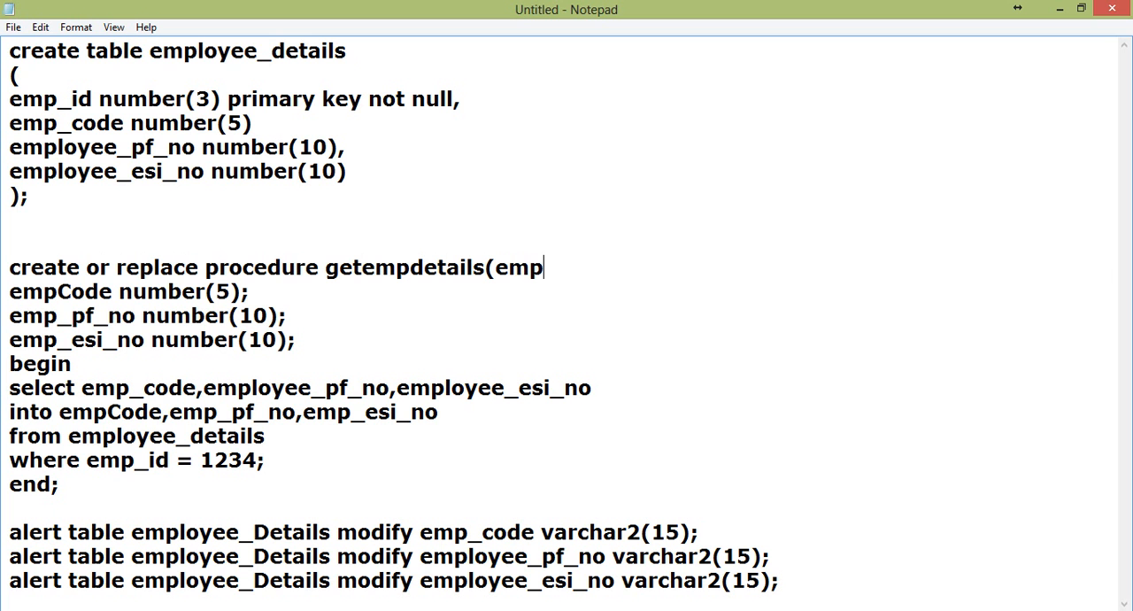
type("c")
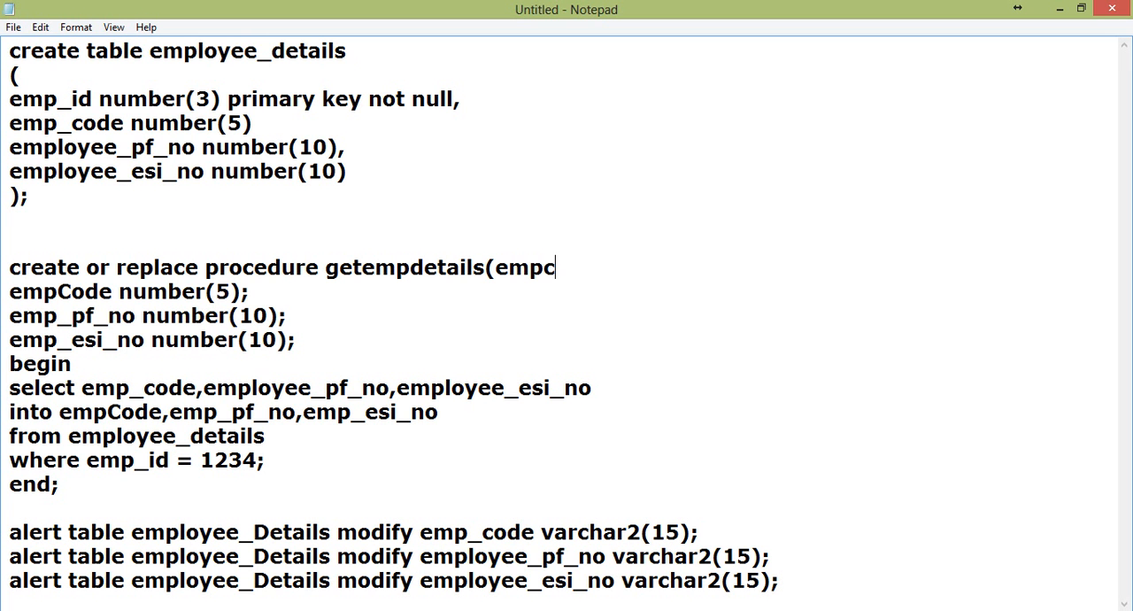
double_click(526, 267)
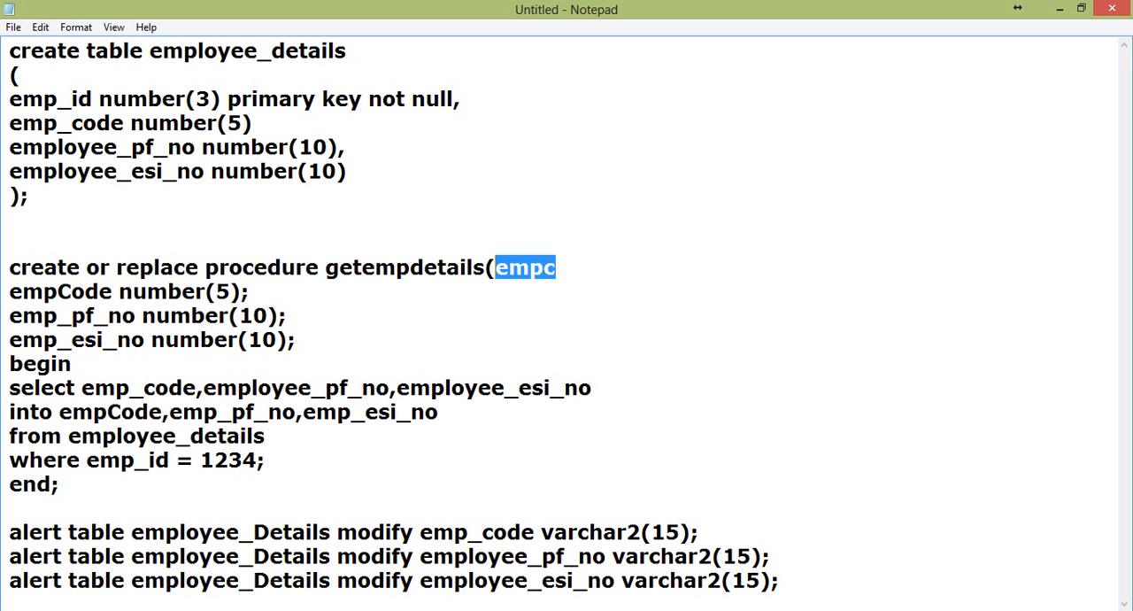
type("code")
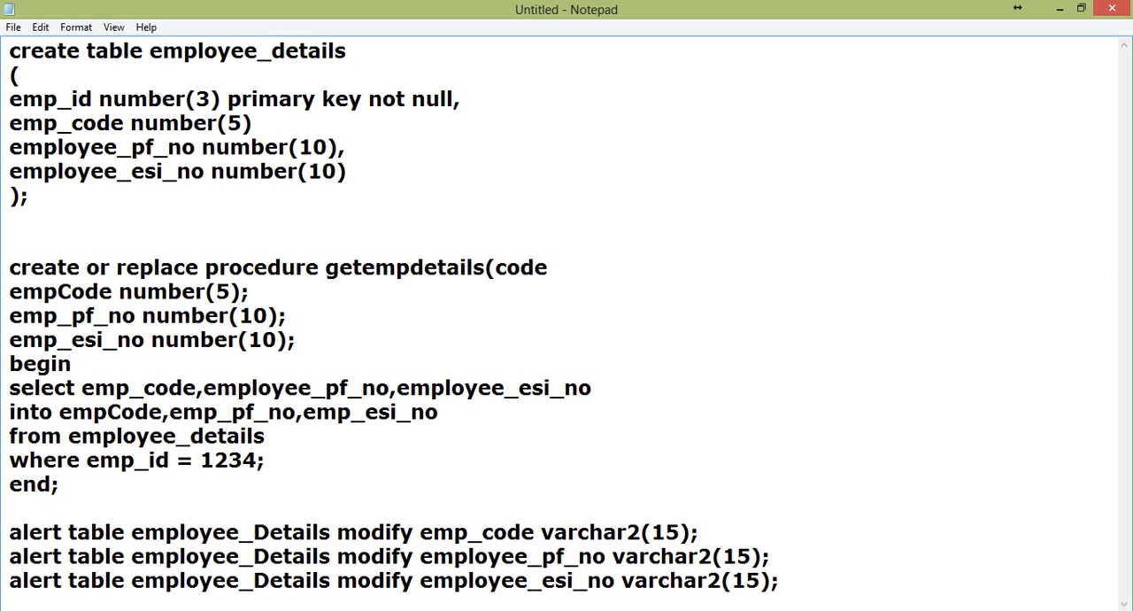
type("number,")
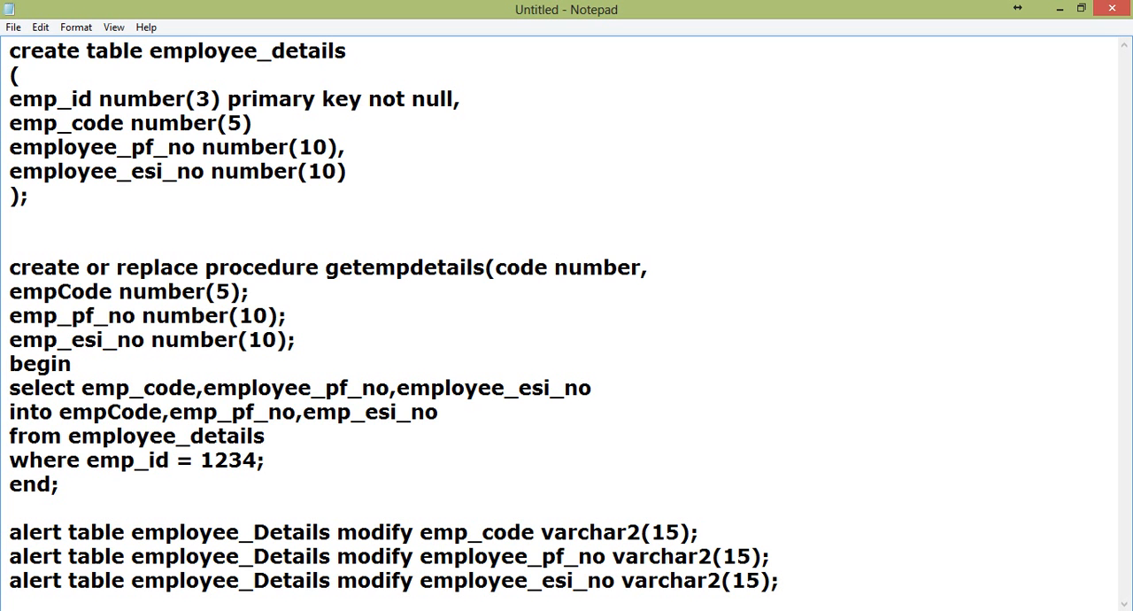
type("pf_")
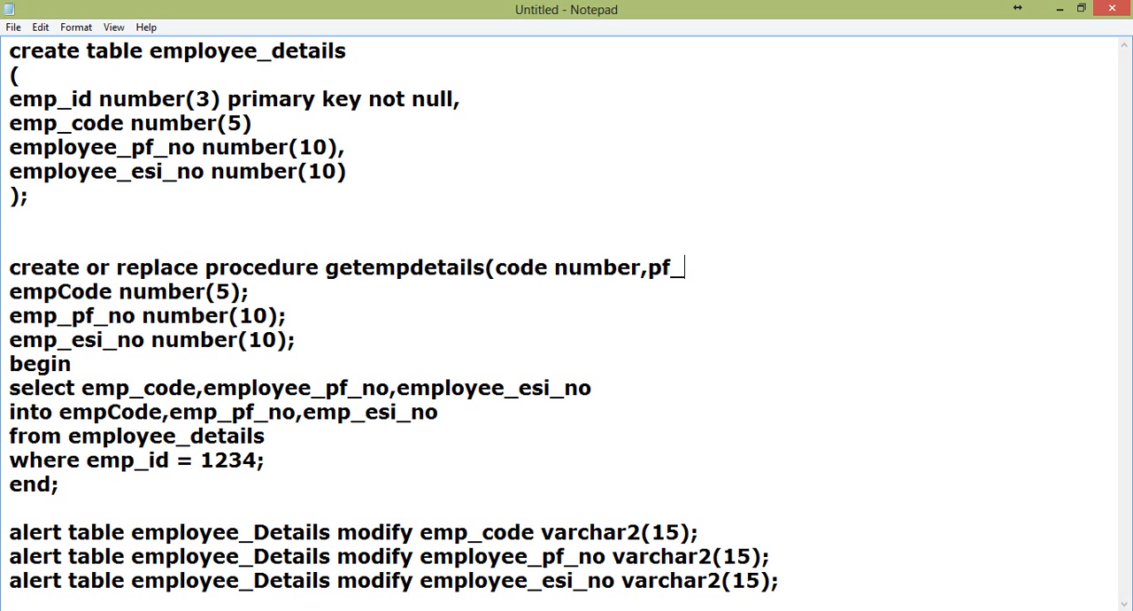
type("no number")
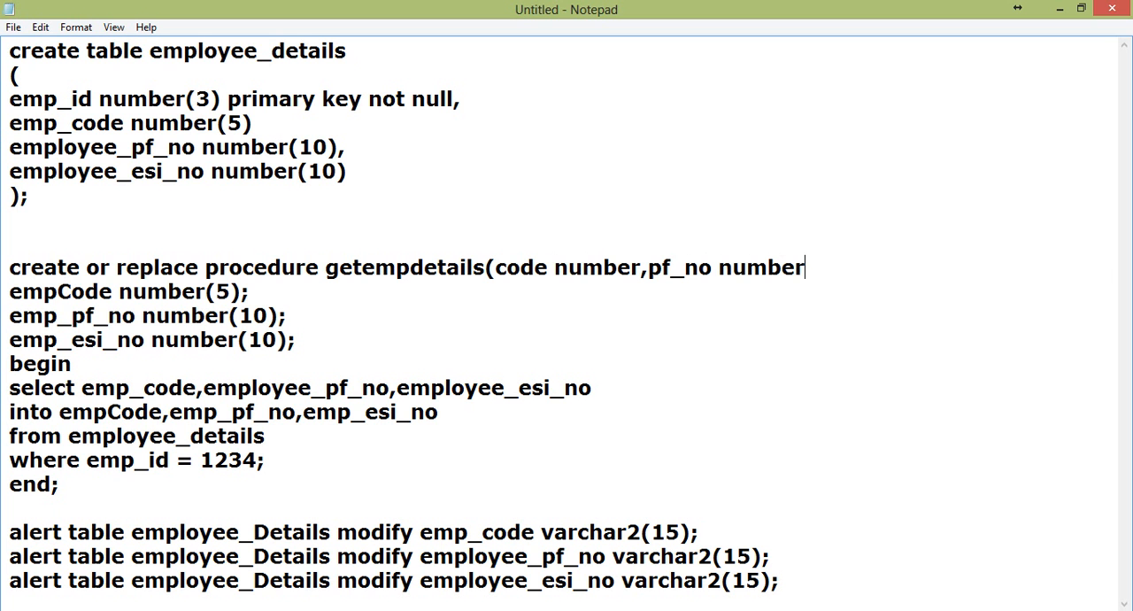
type(",esino")
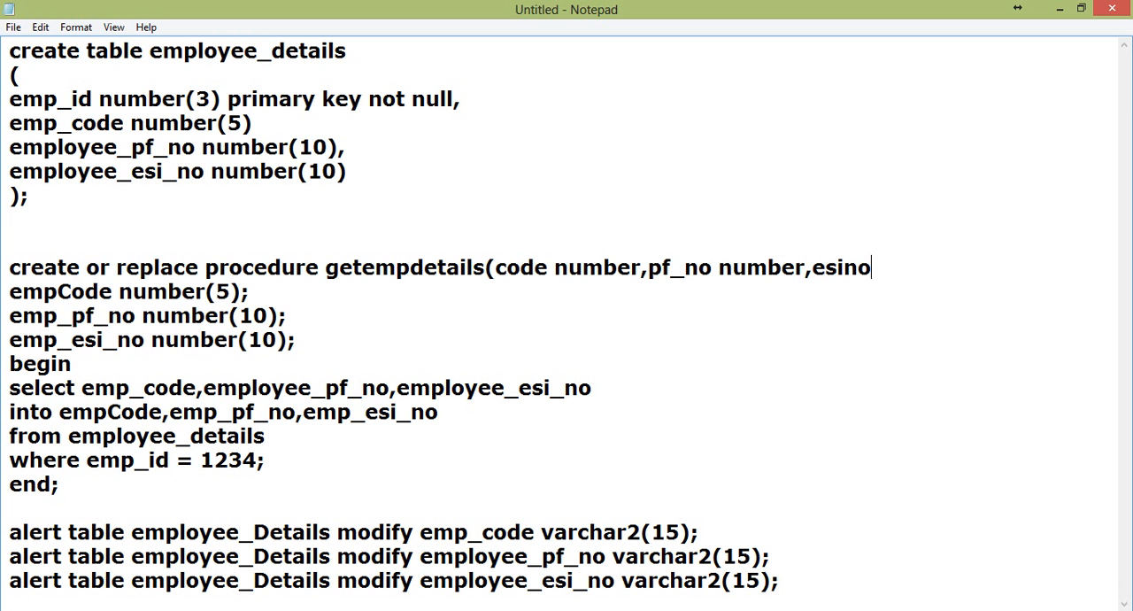
type("number")
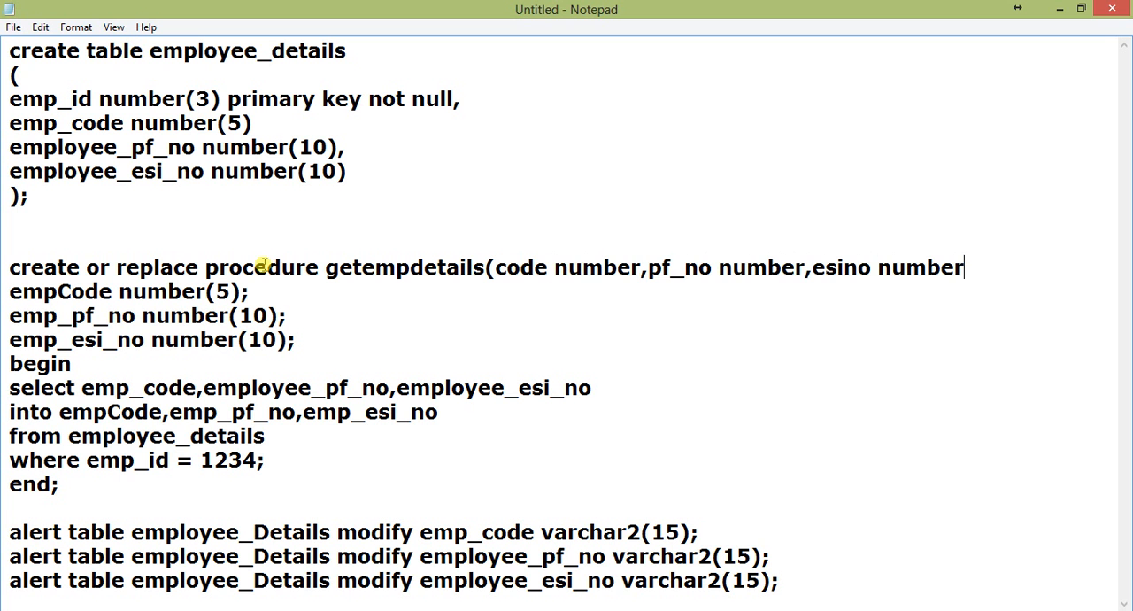
Step: Use empCode, emp_pf_no and emp_esi_no as size-less number parameters and add 'as'
left_click_drag(498, 267, 965, 267)
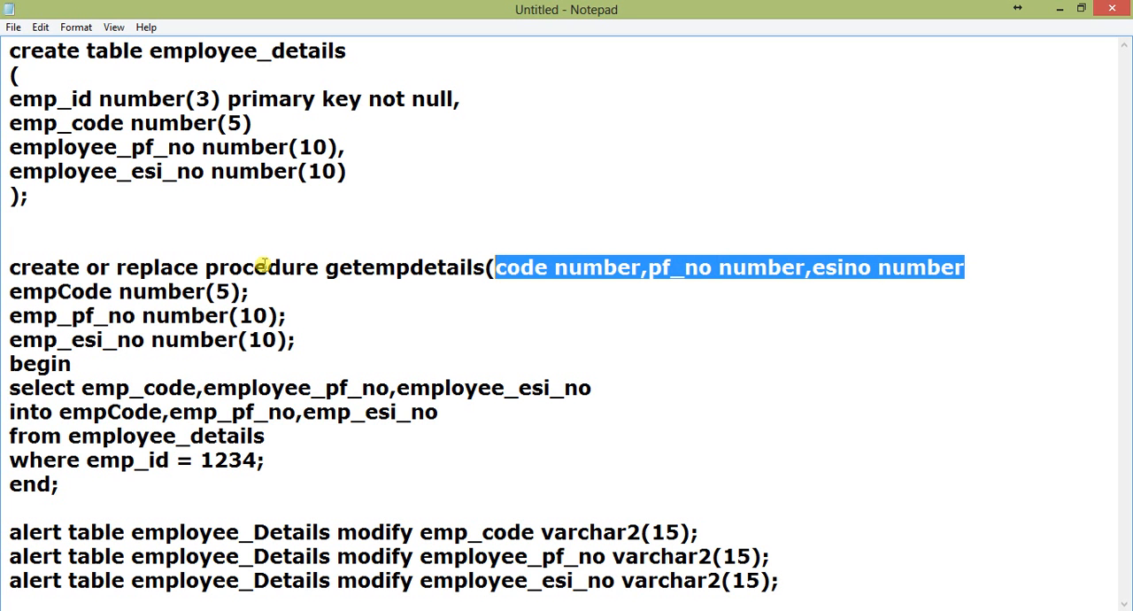
type("empCode number(5))")
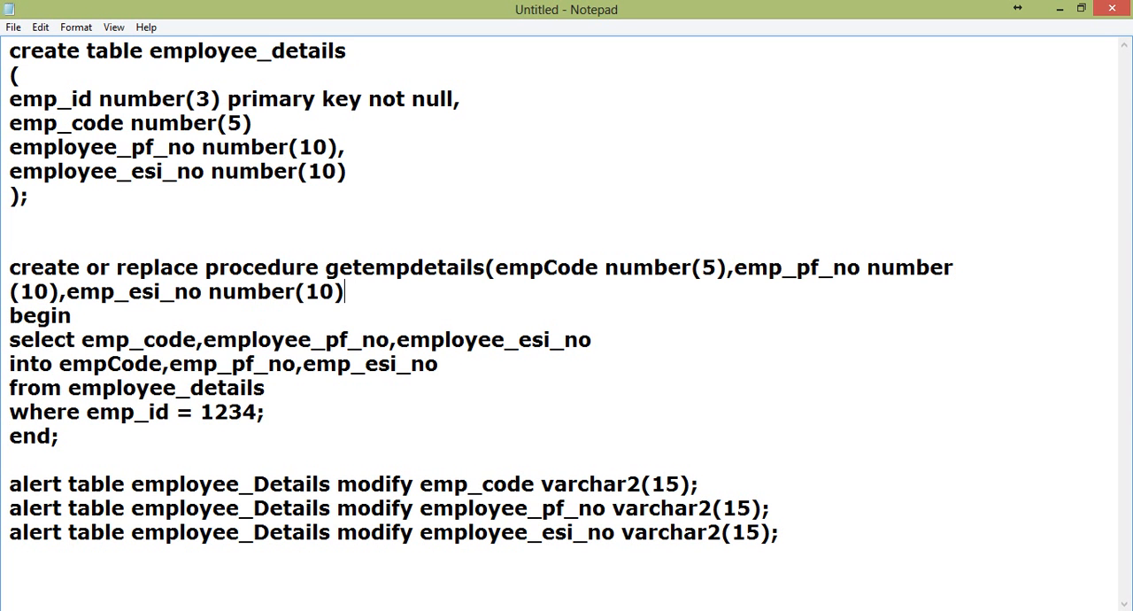
key("BackSpace")
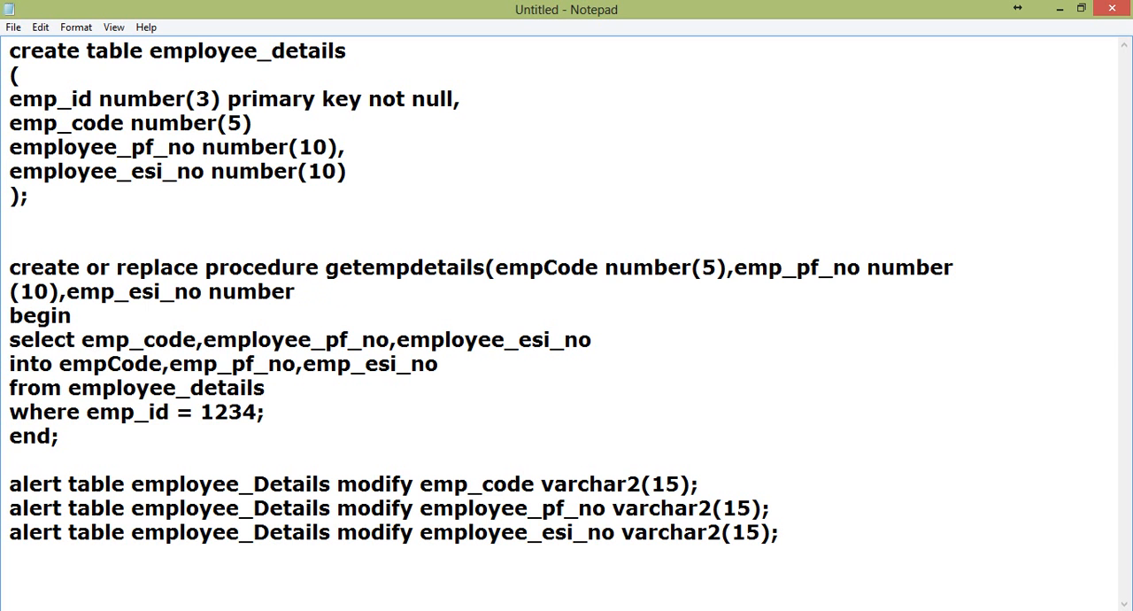
type(")")
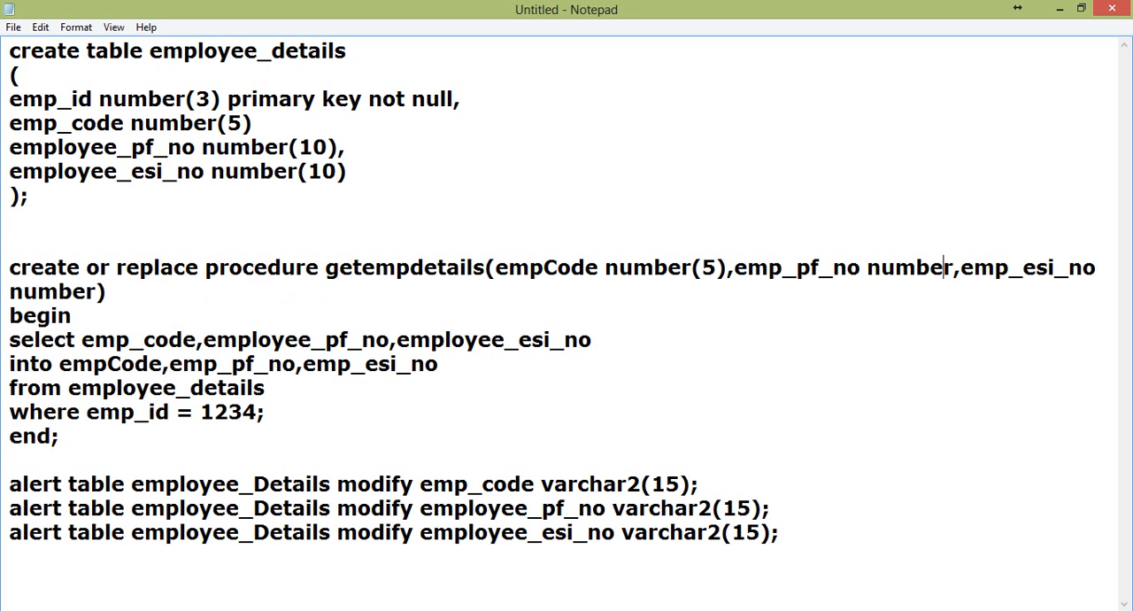
double_click(708, 268)
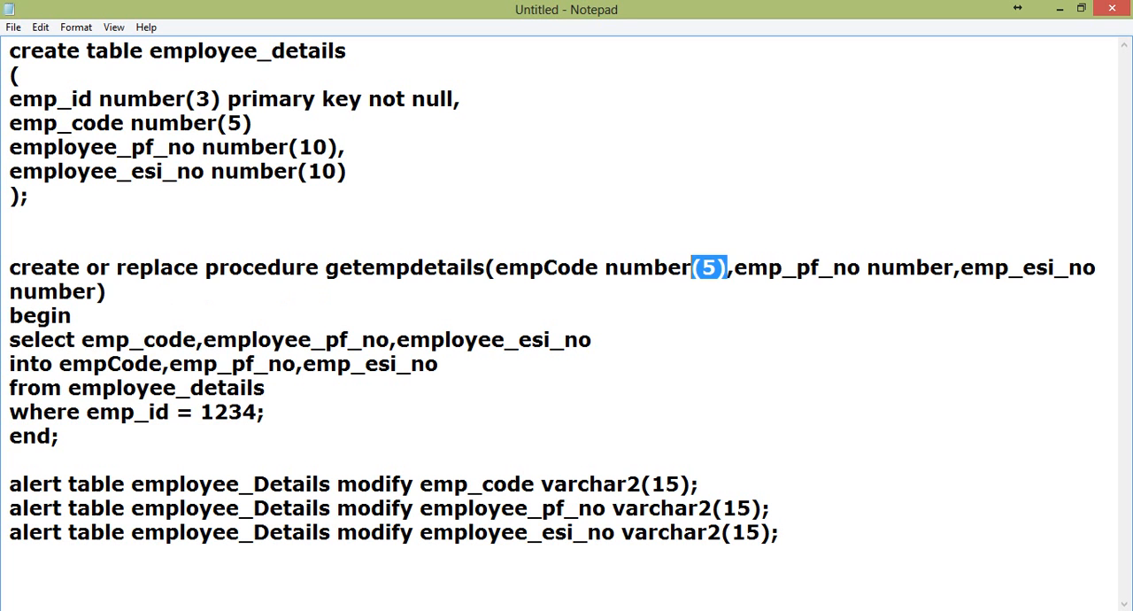
key("Delete")
type(")")
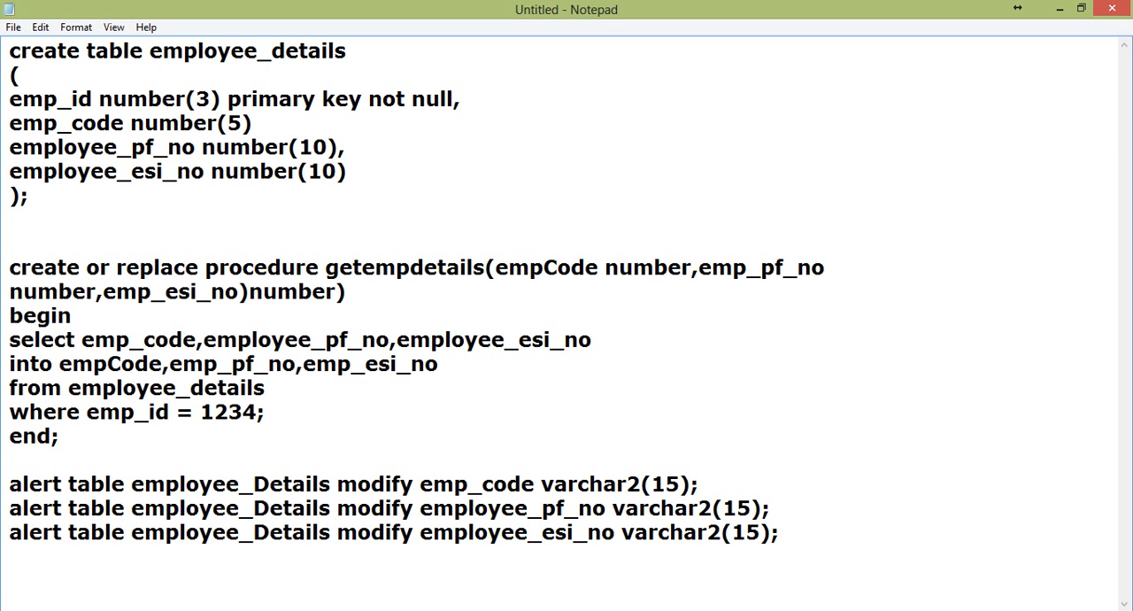
type("as")
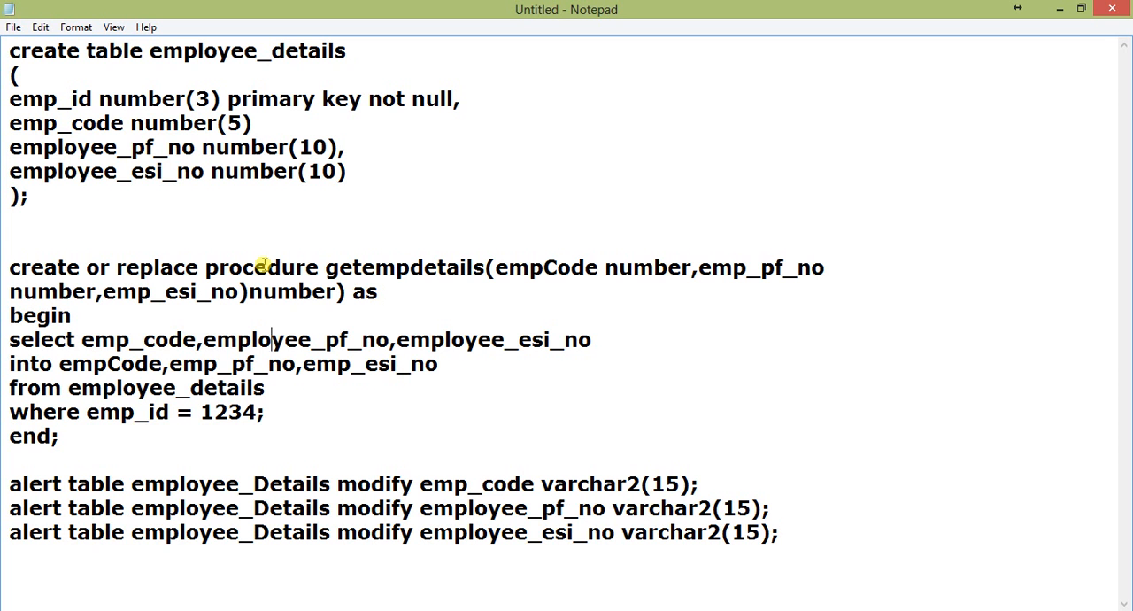
Step: Insert a space after empCode to make room for the out mode
left_click(824, 266)
type("ou")
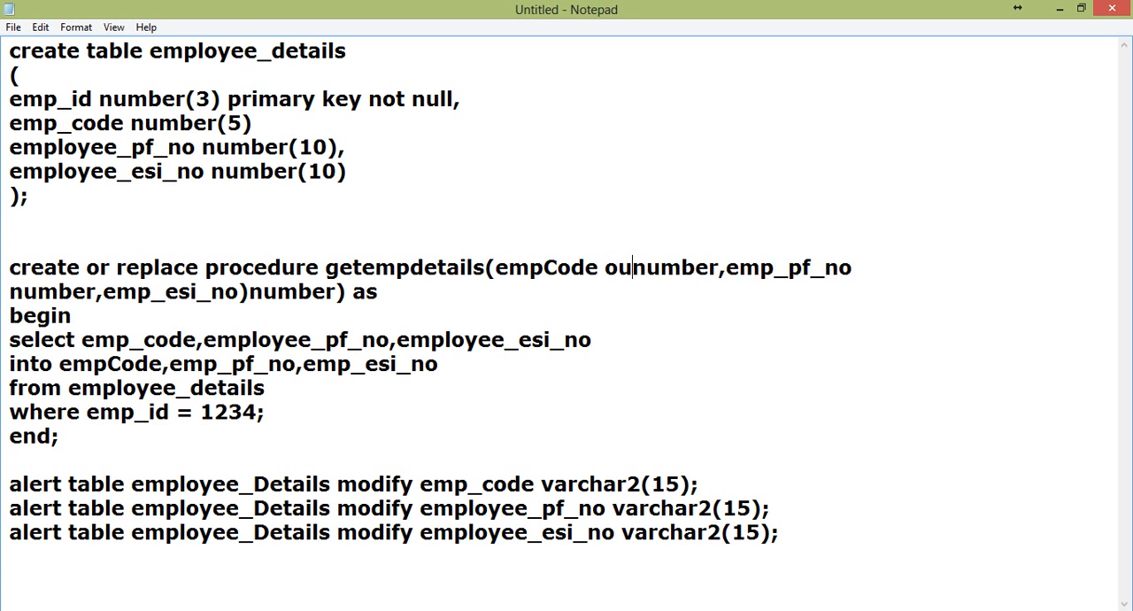
type("\" \"")
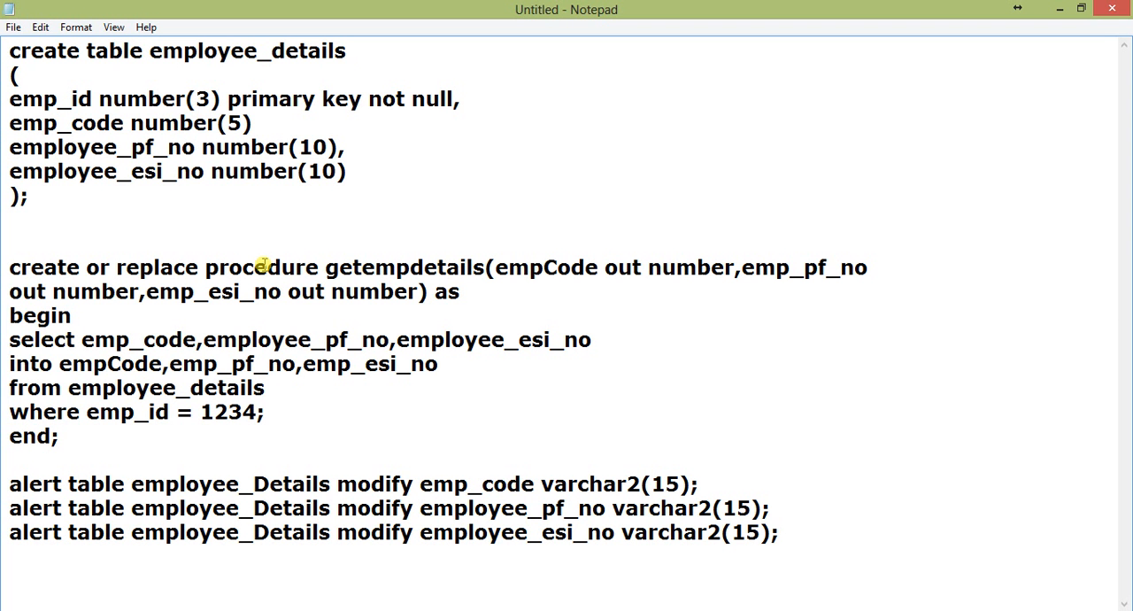
left_click(779, 532)
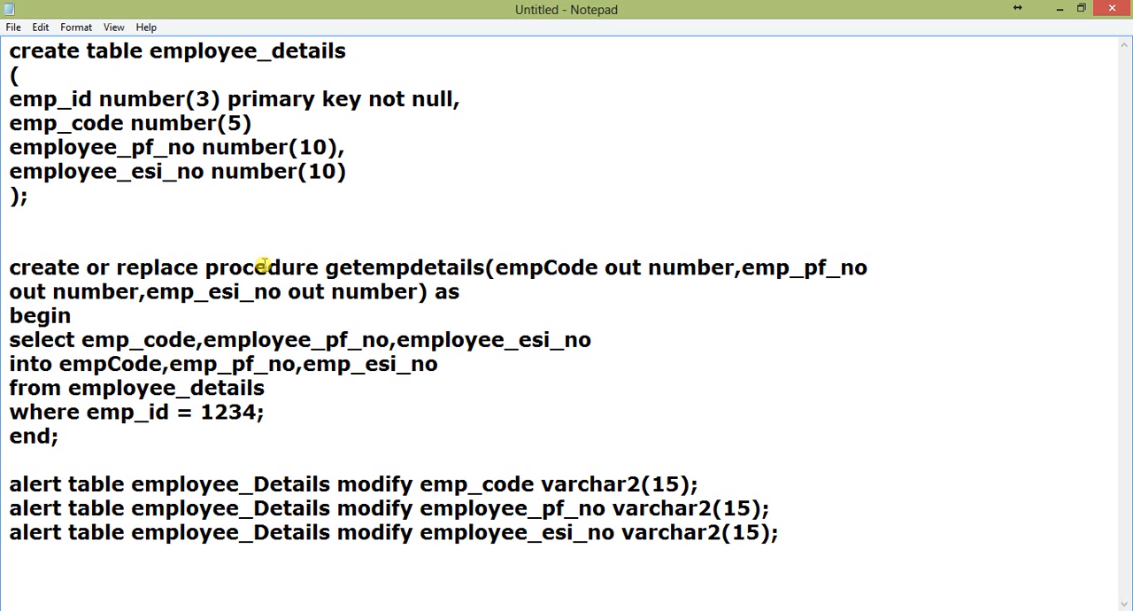
left_click(867, 266)
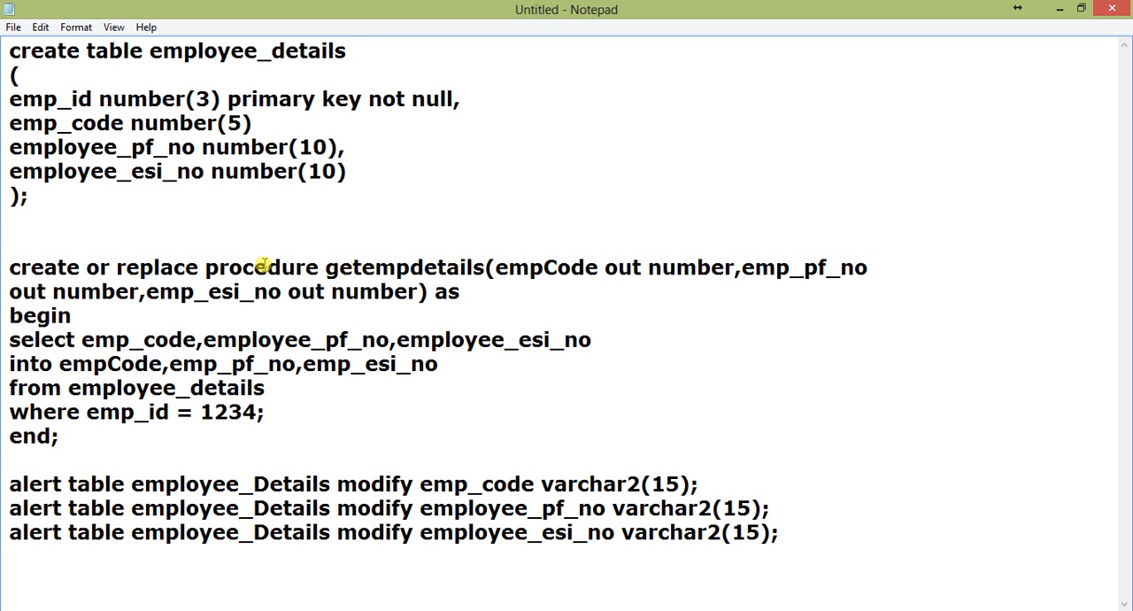
left_click(872, 267)
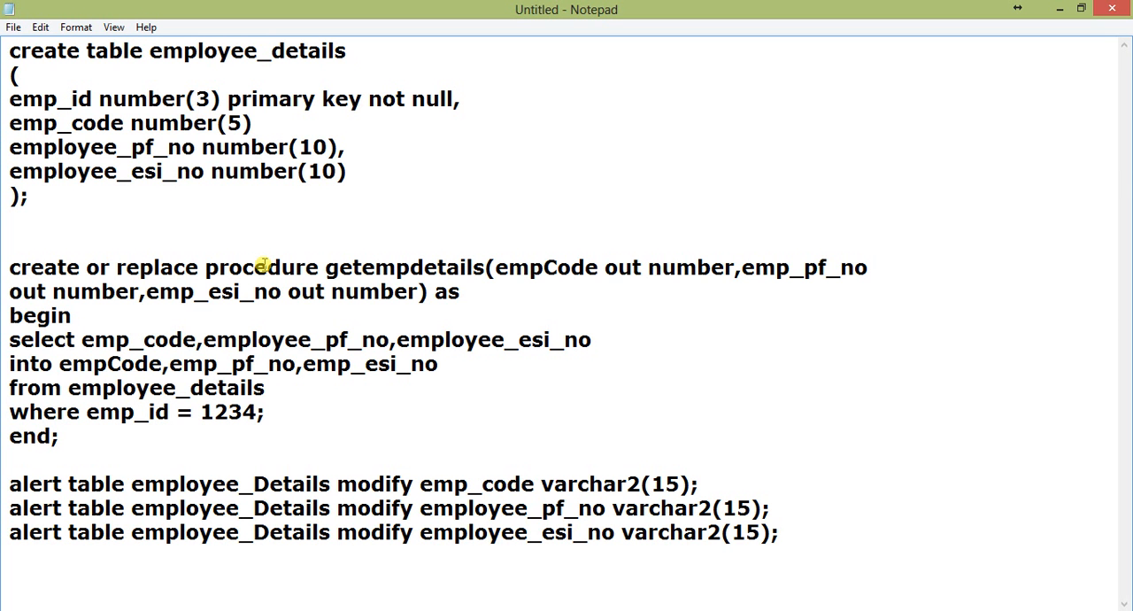
Step: Anchor empCode to employee_details.emp_code%type and emp_pf_no to an employee_details %type
double_click(690, 267)
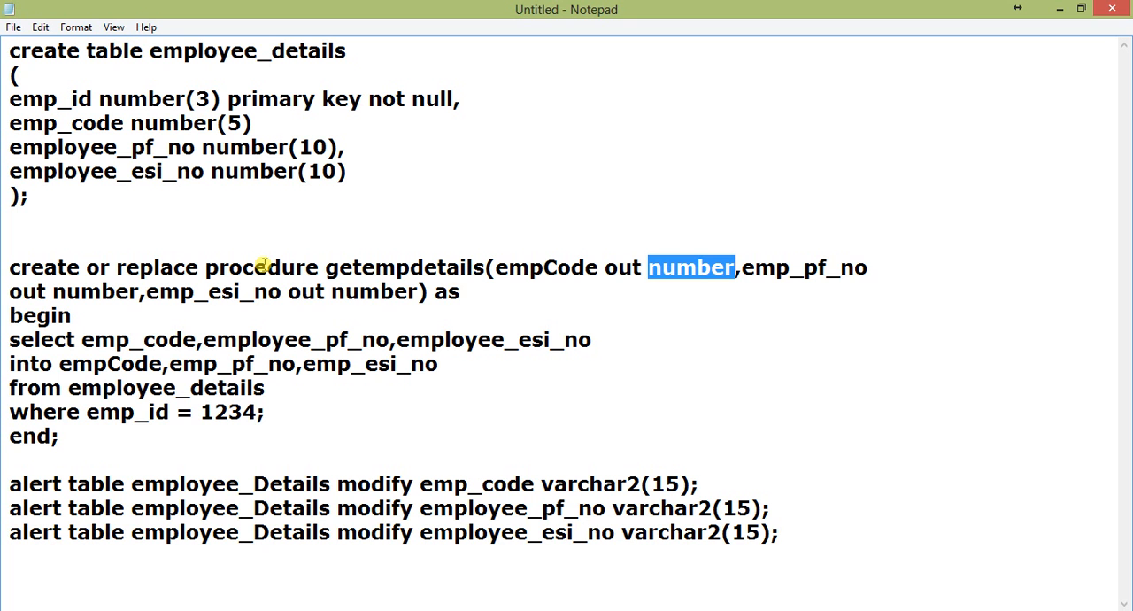
type("employee_detail")
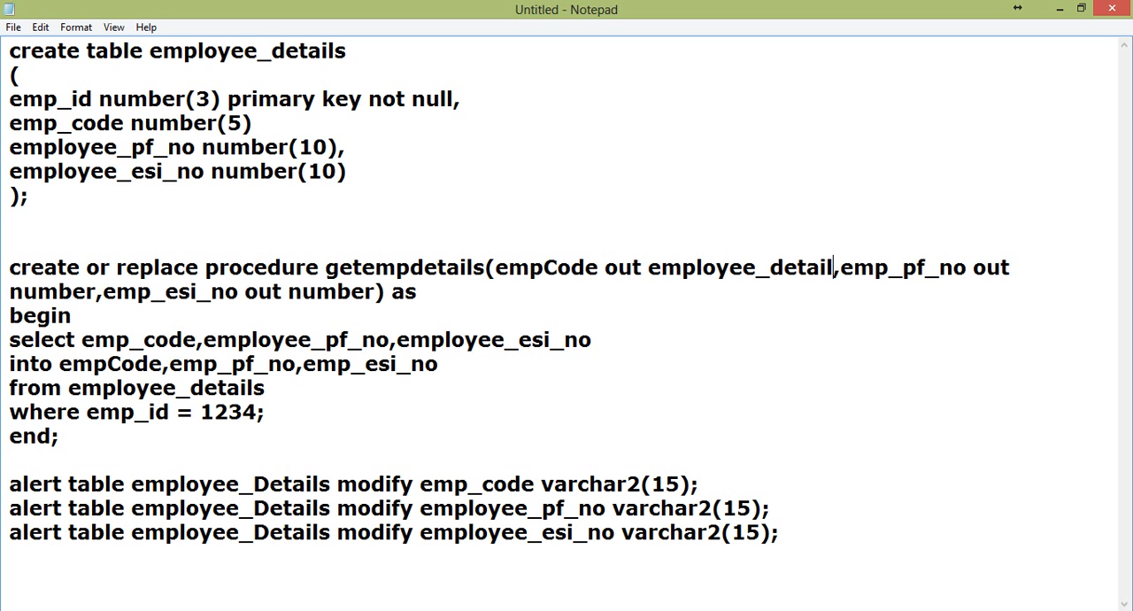
type(".em")
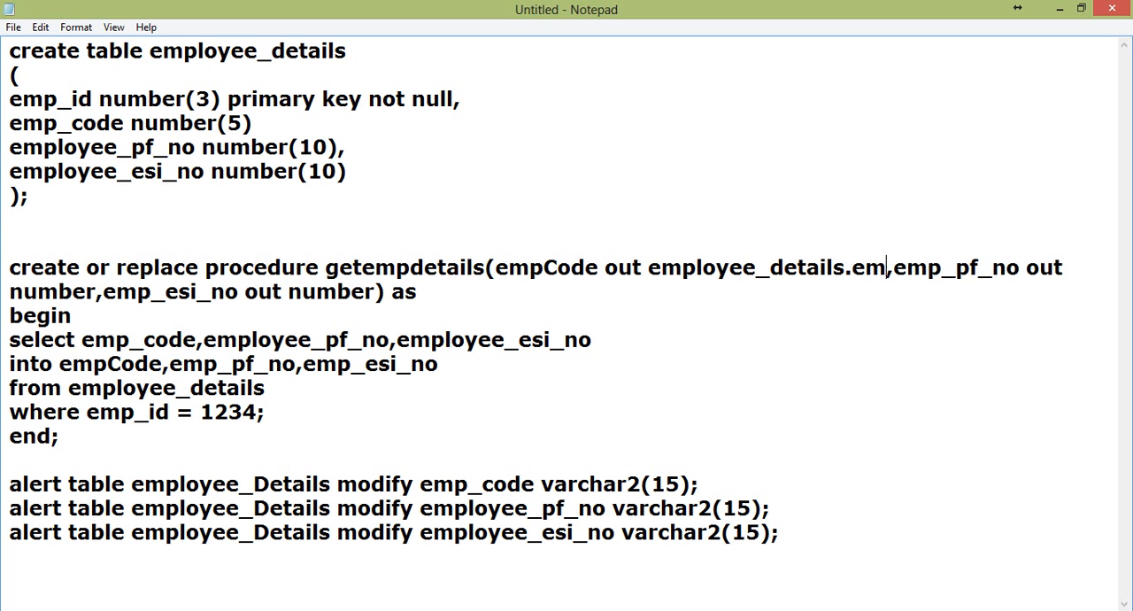
type("p_code")
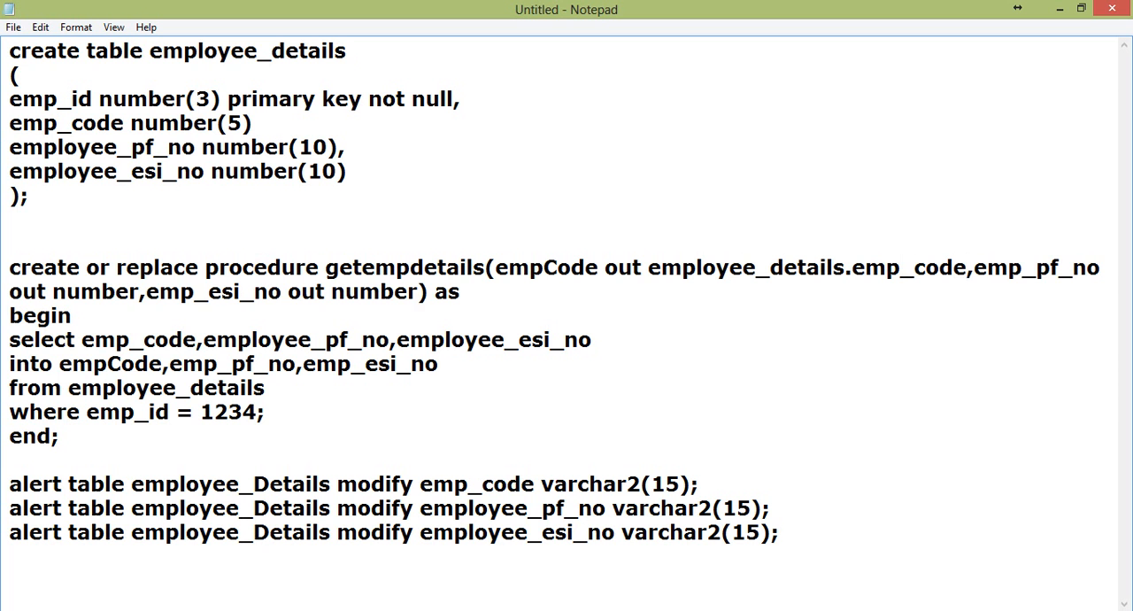
type("%type")
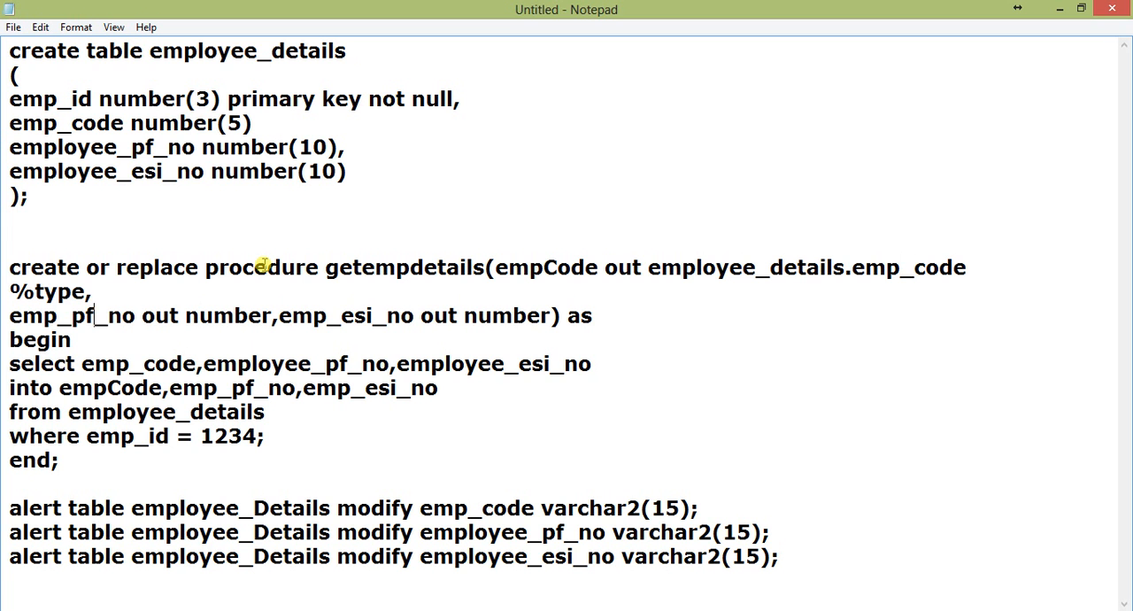
left_click(956, 267)
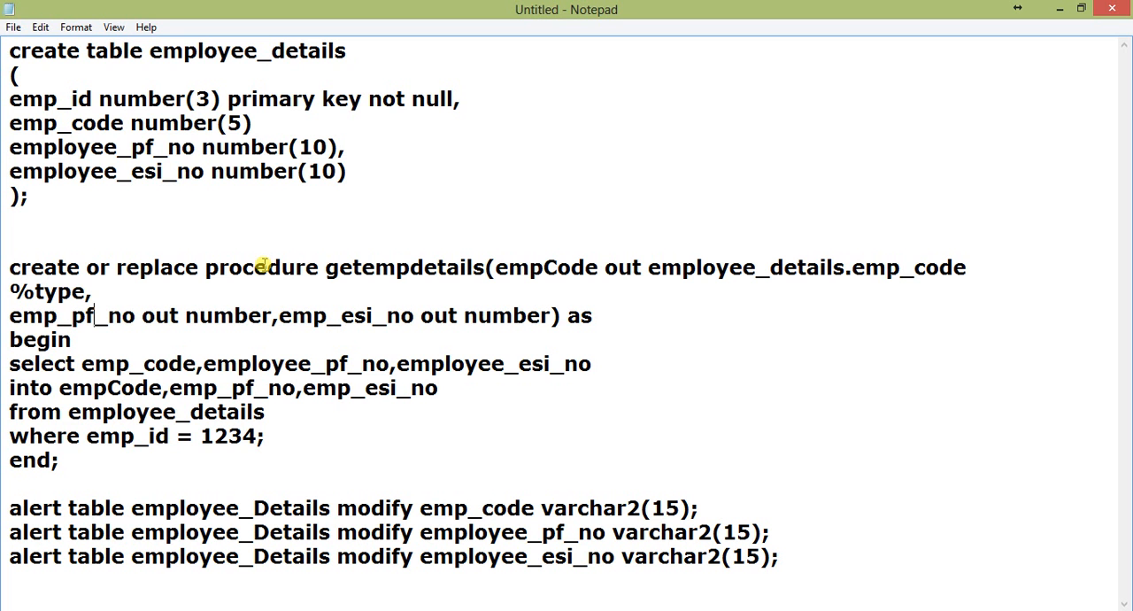
type("employee_details.employee_pf_no")
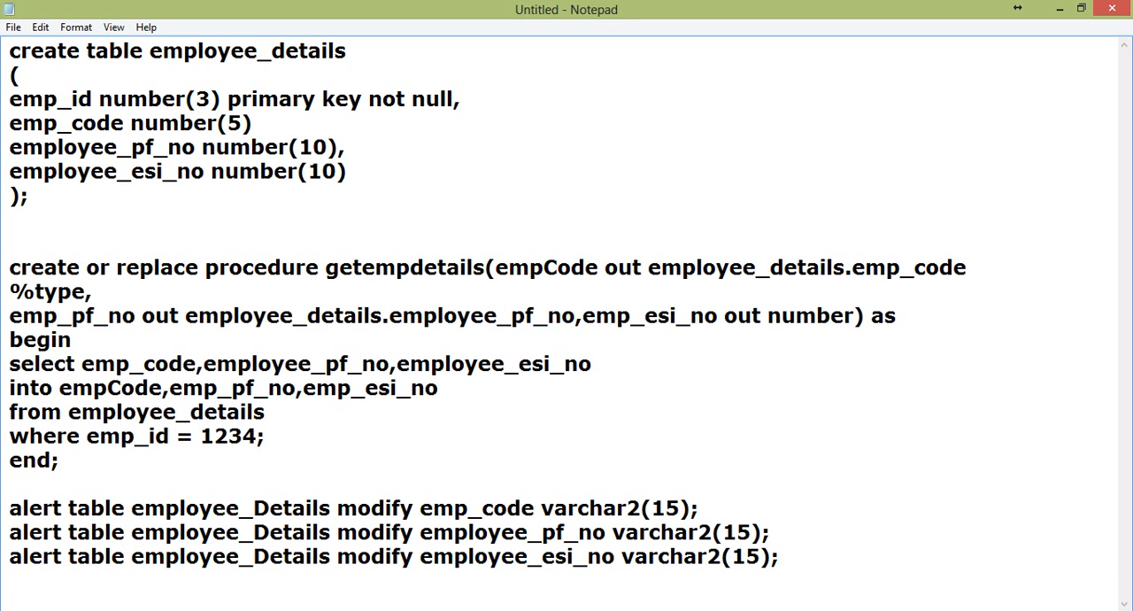
type("%type")
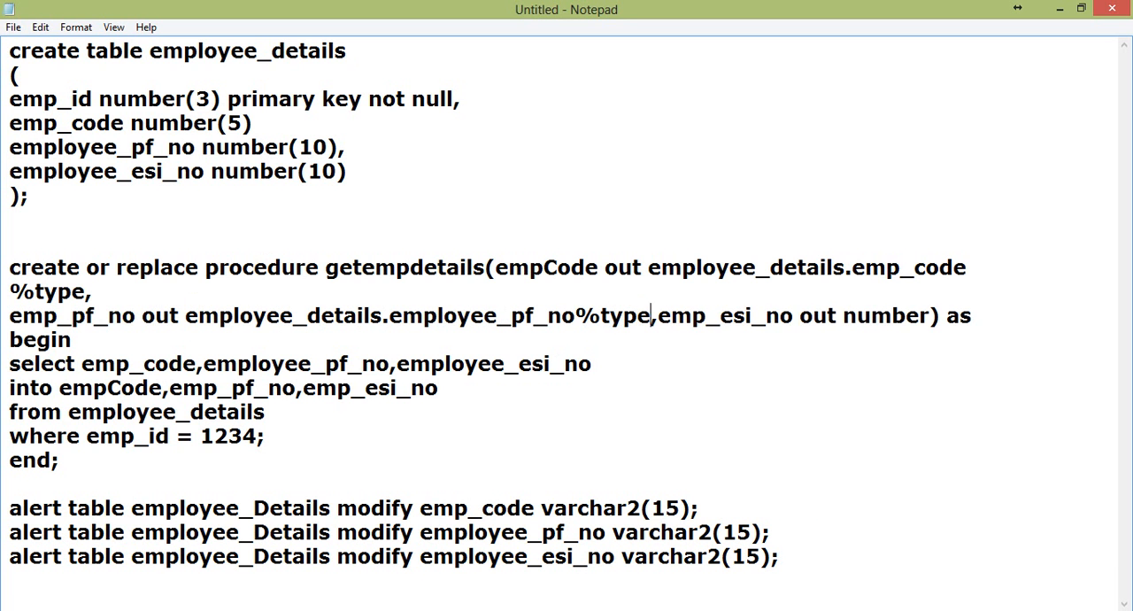
key("Enter")
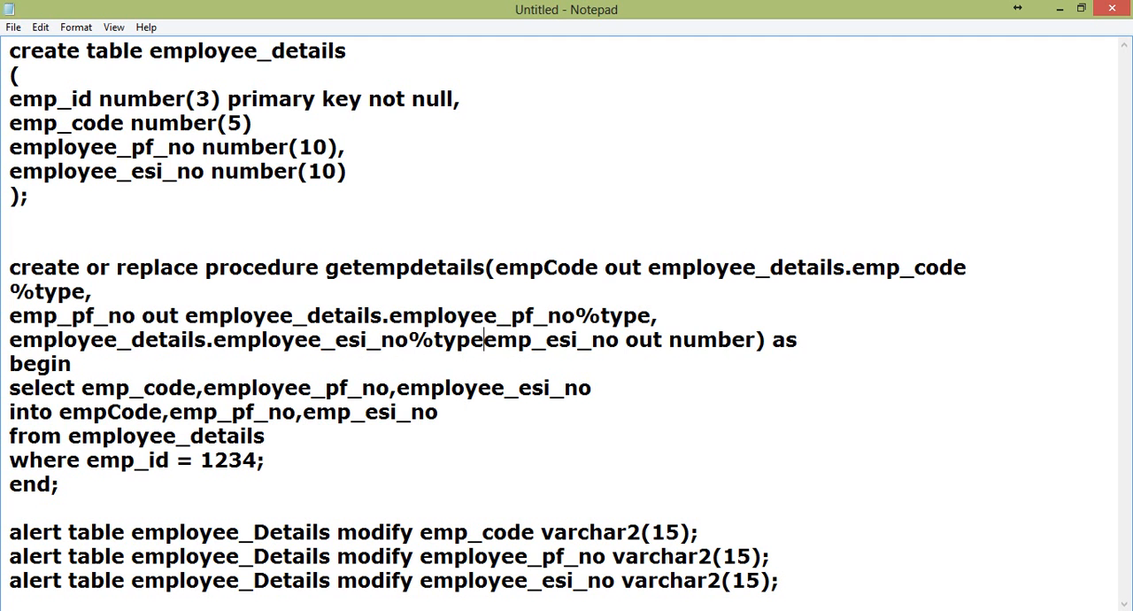
Step: Delete the leftover 'emp_esi_no out number' text and rejoin %type to the first line
left_click_drag(484, 339, 782, 339)
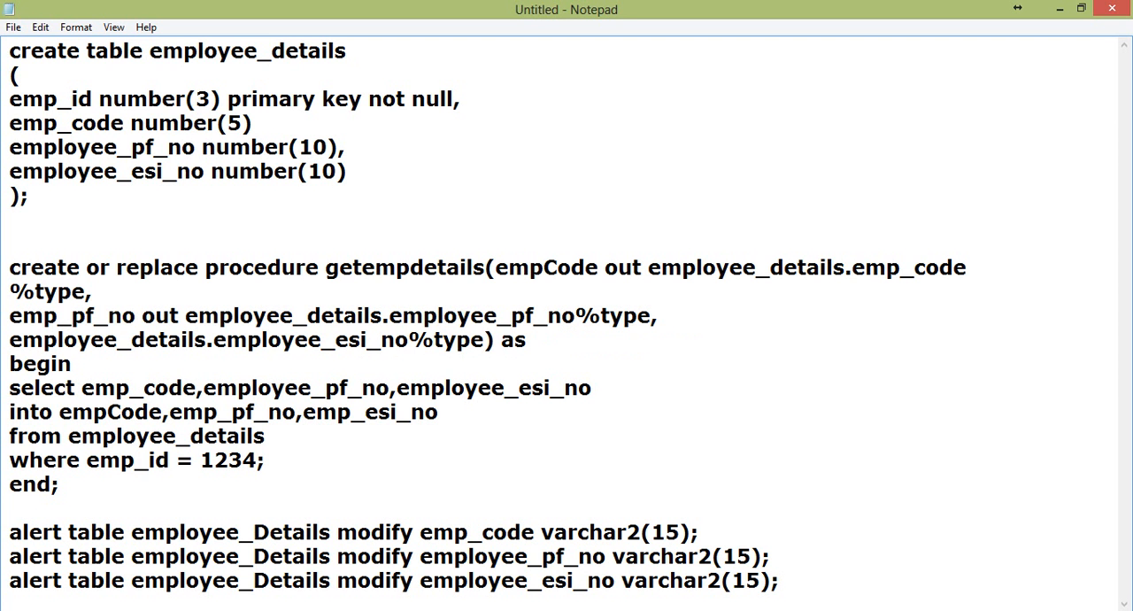
mouse_move(262, 265)
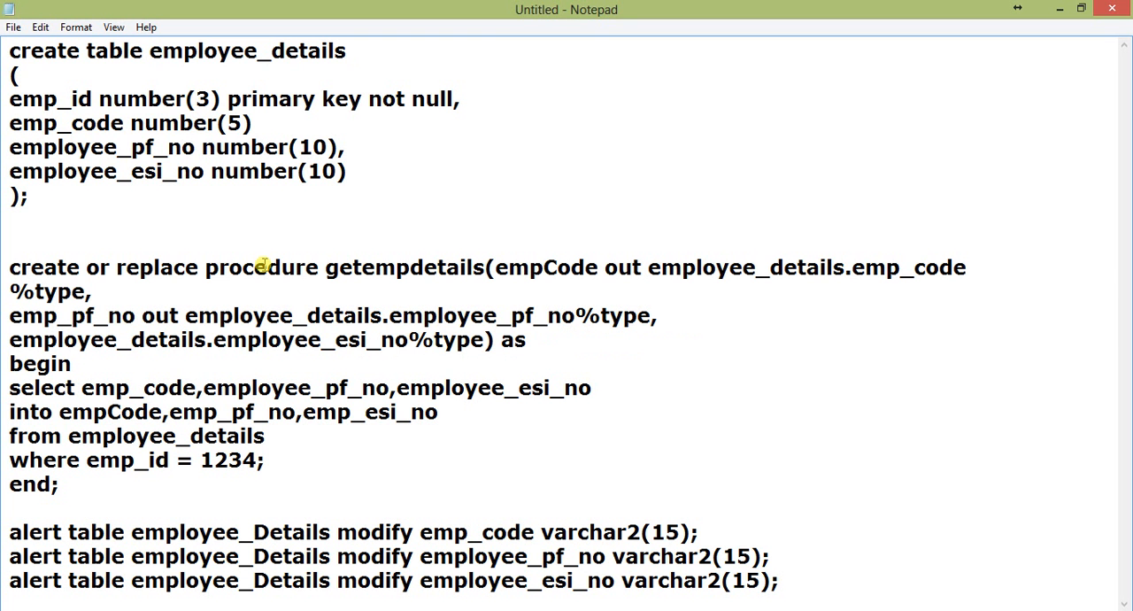
left_click(9, 315)
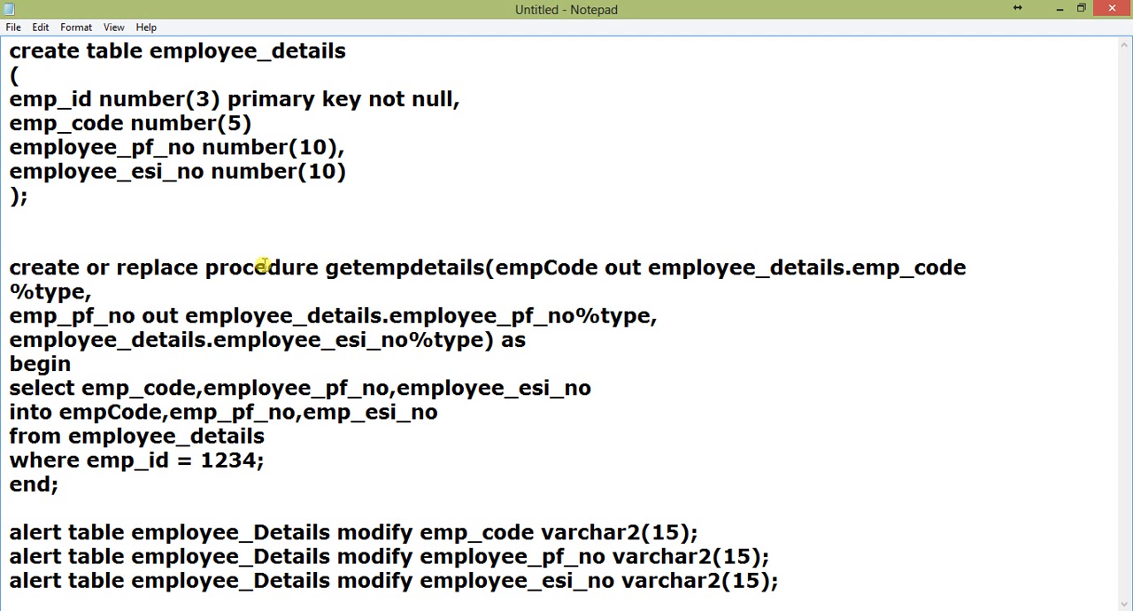
left_click(7, 460)
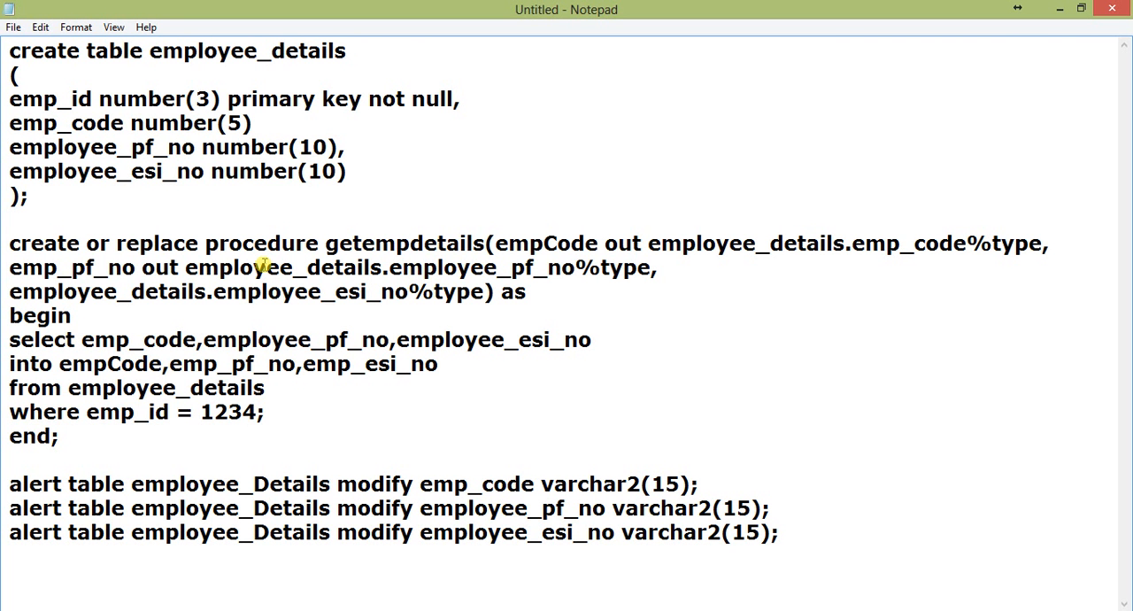
Step: Type declare with cursor emp_cur is select * from employee_details;
scroll("down", 3)
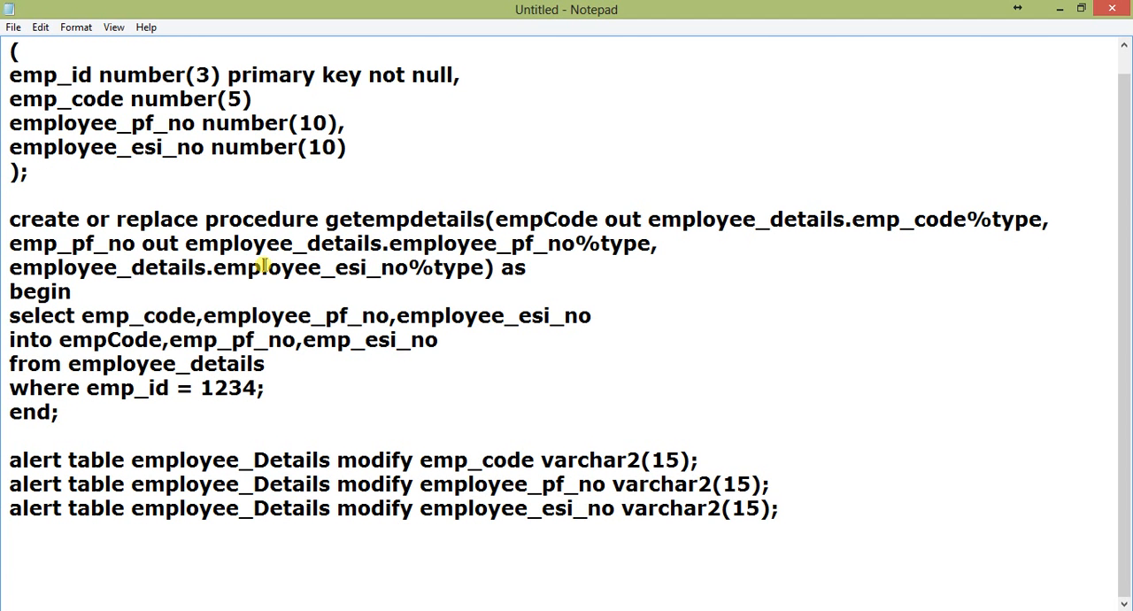
type("declare")
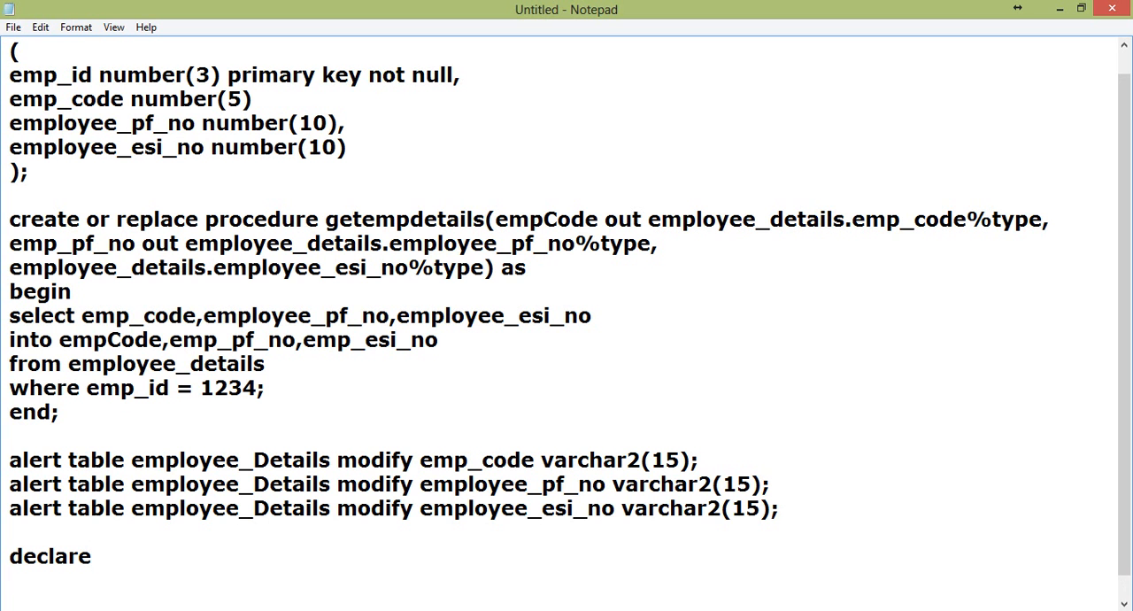
type("cursor em")
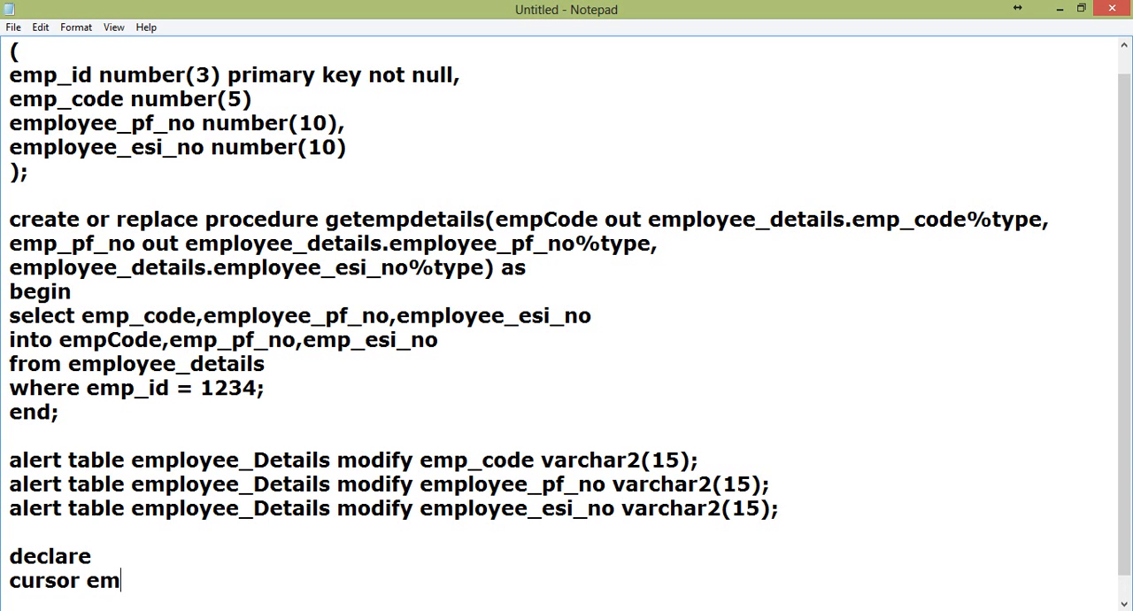
type("p_cur is")
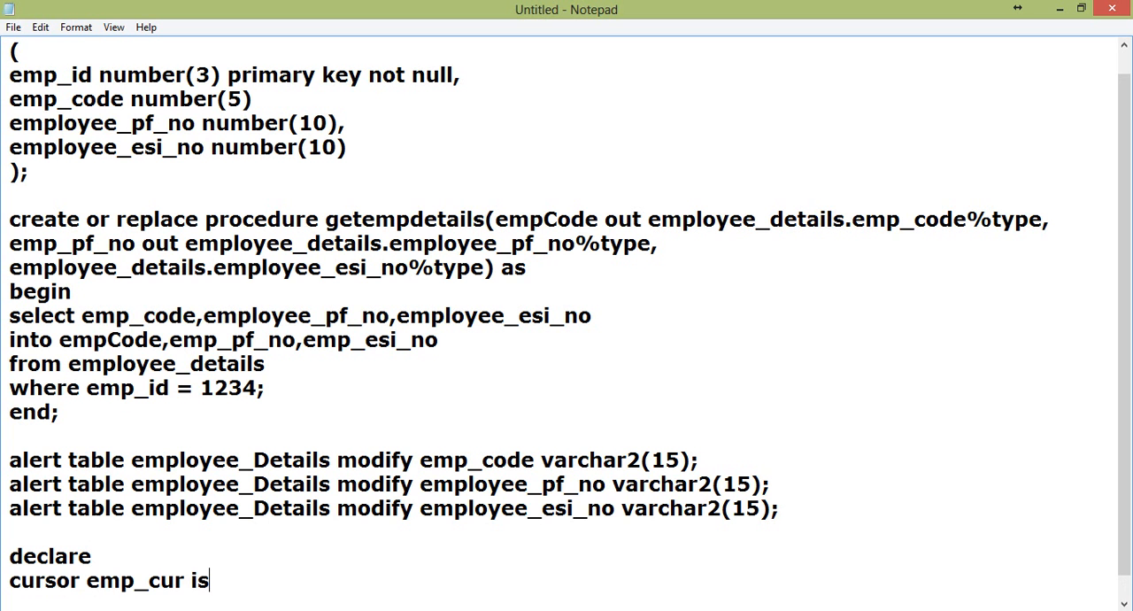
type("select *")
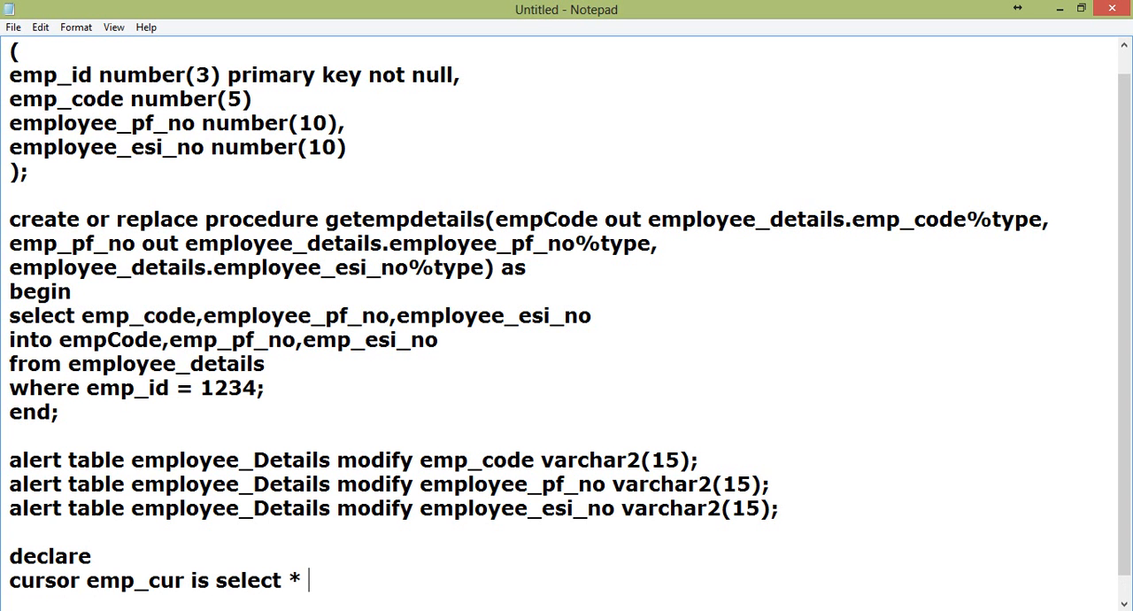
type("from emp")
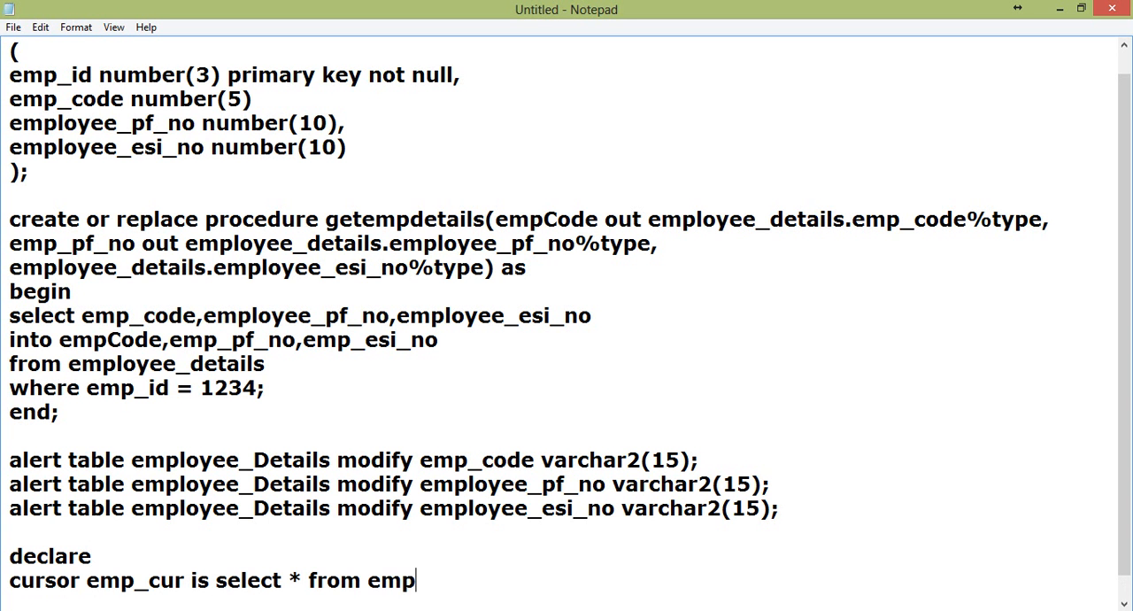
type("loyee_de")
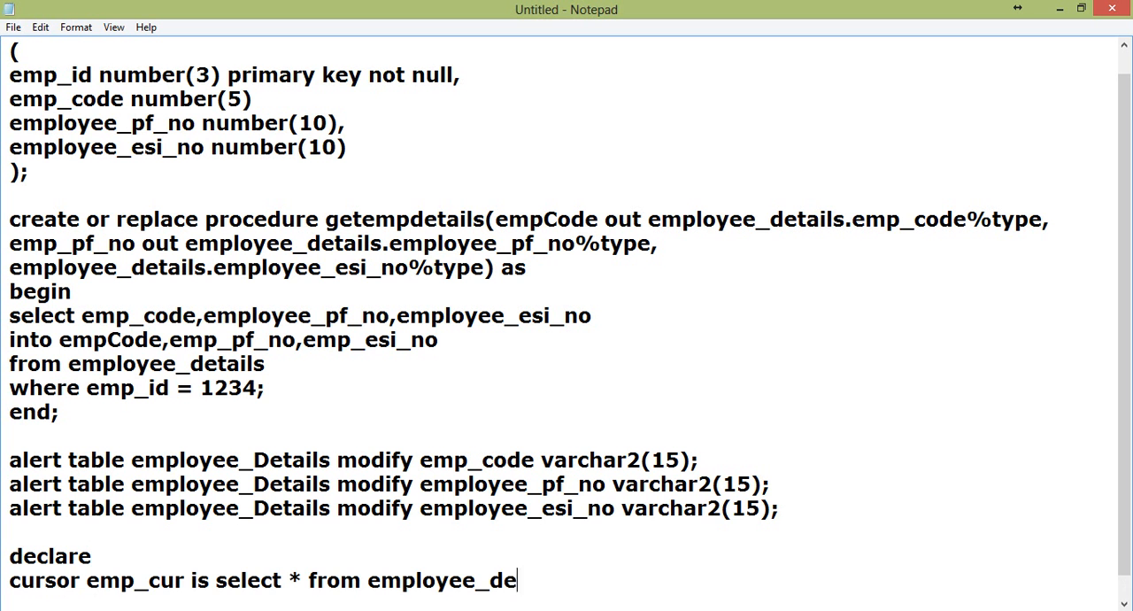
type("tails;")
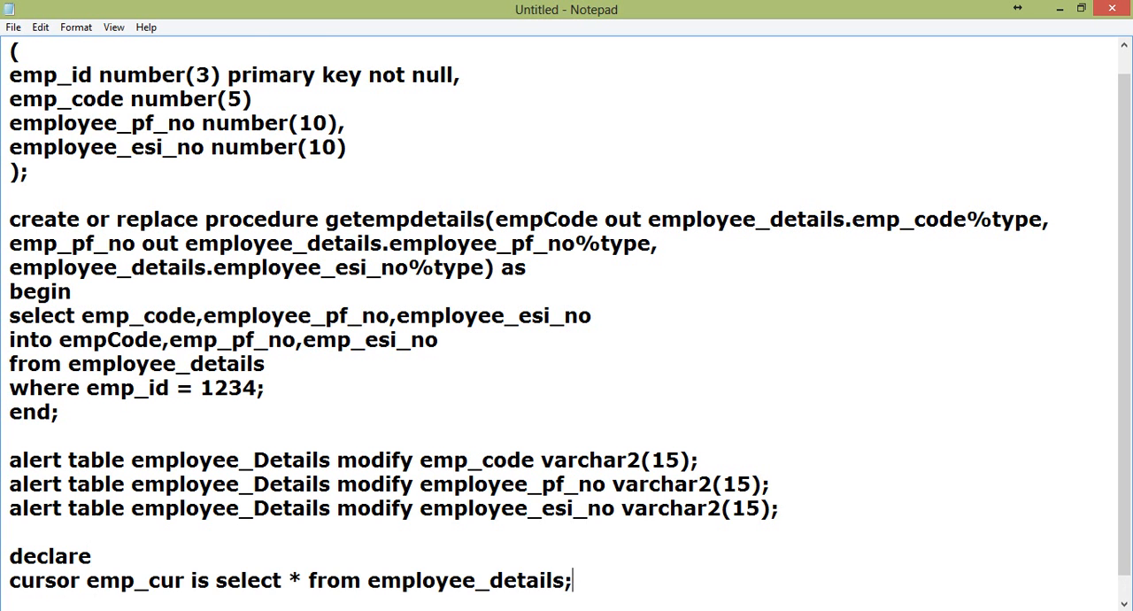
Step: Declare emp_rec employee_details%rowtype; and close the block with end;
scroll("down", 3)
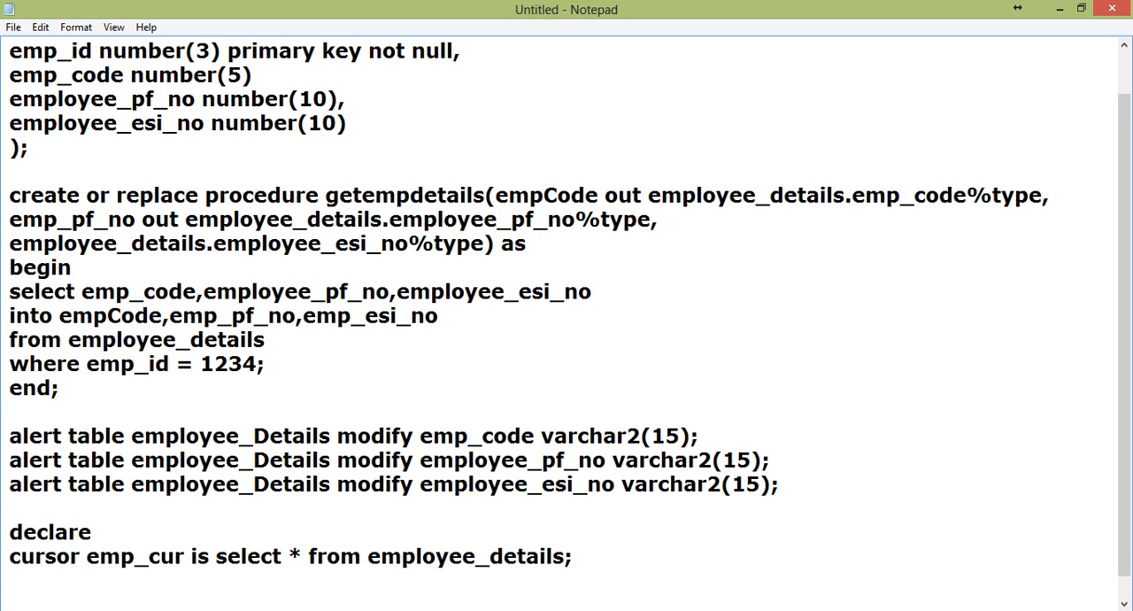
type("em")
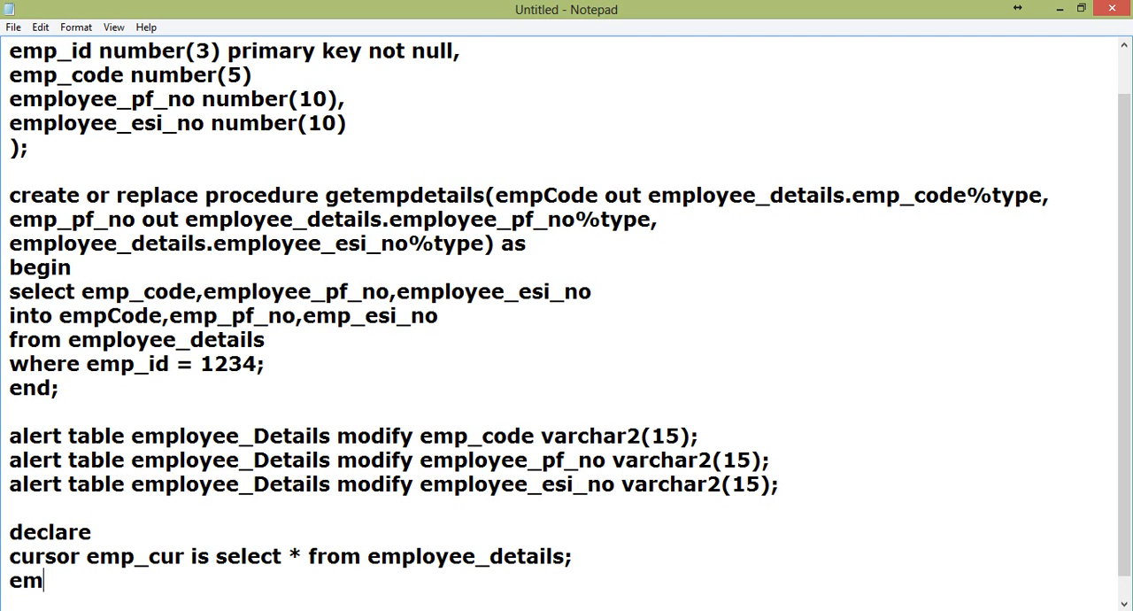
type("p_")
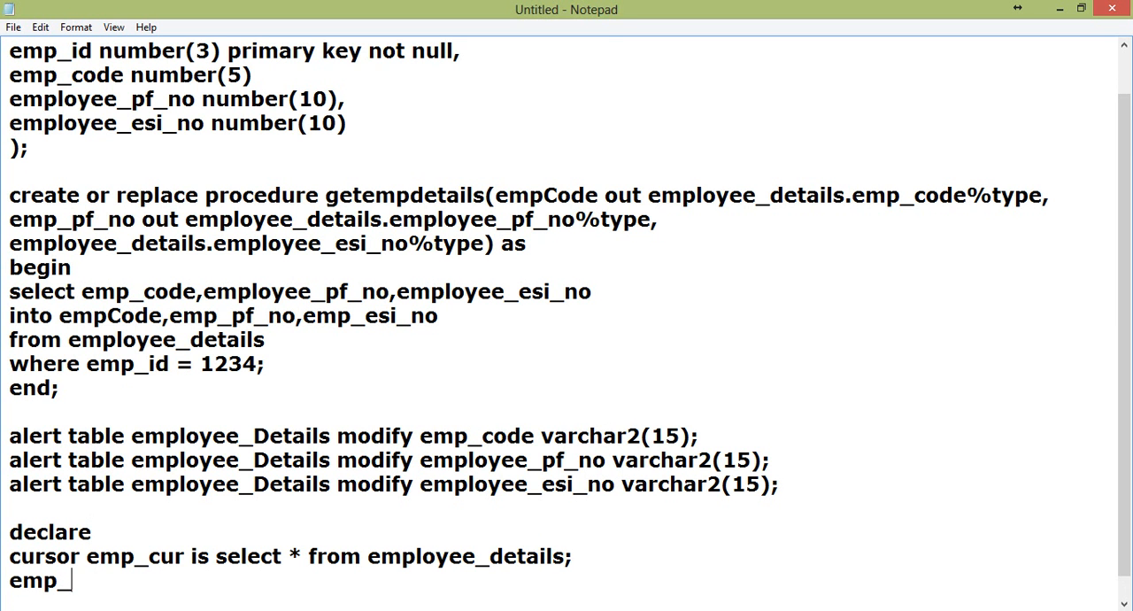
type("rec")
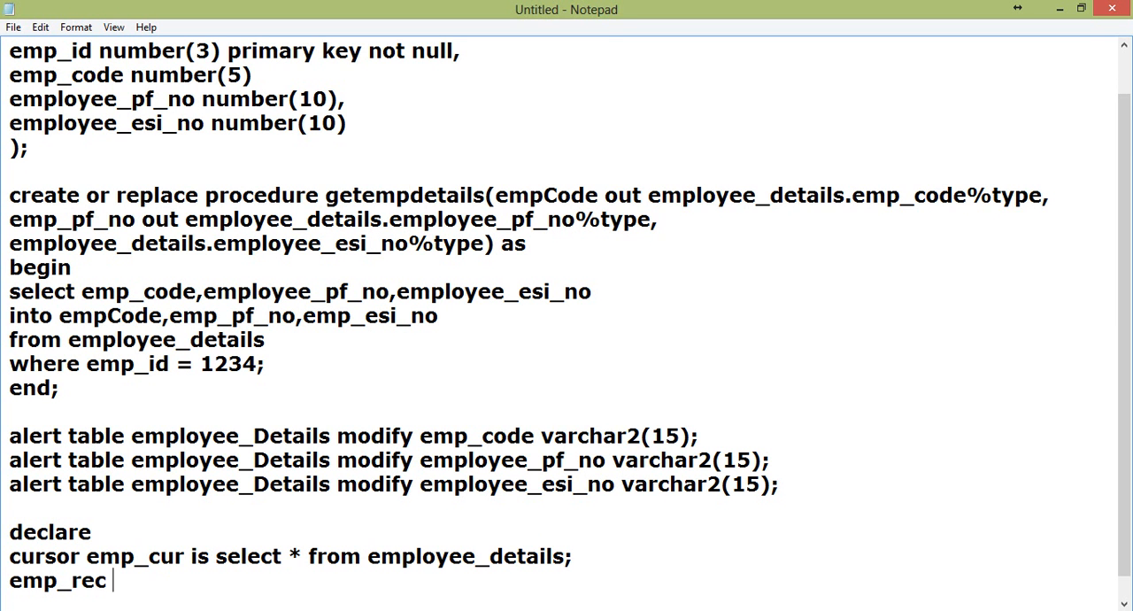
type("e")
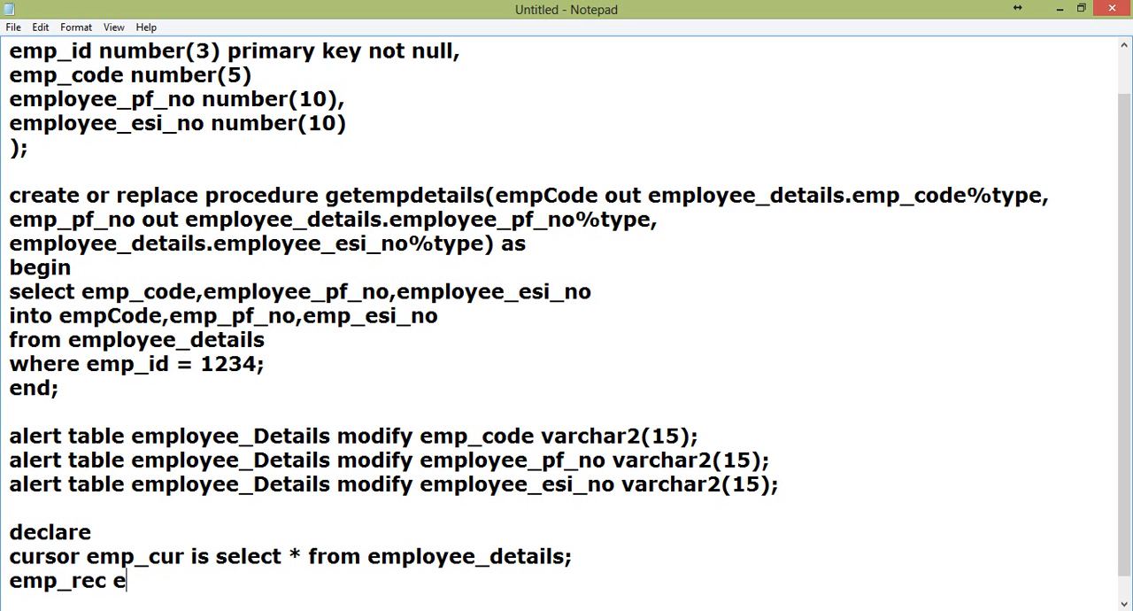
type("mployee_")
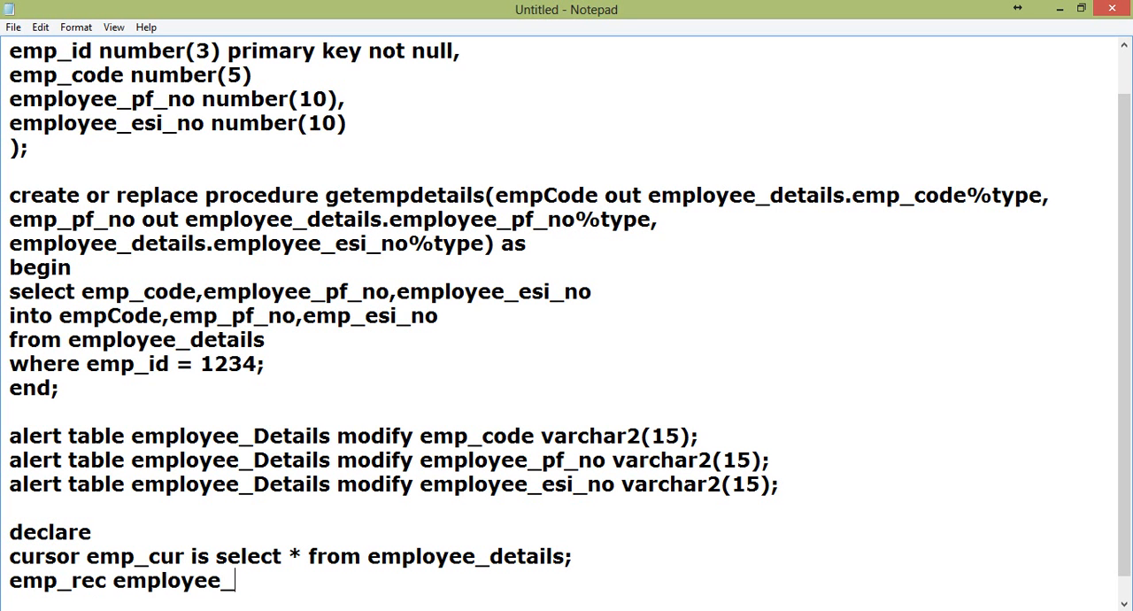
type("details")
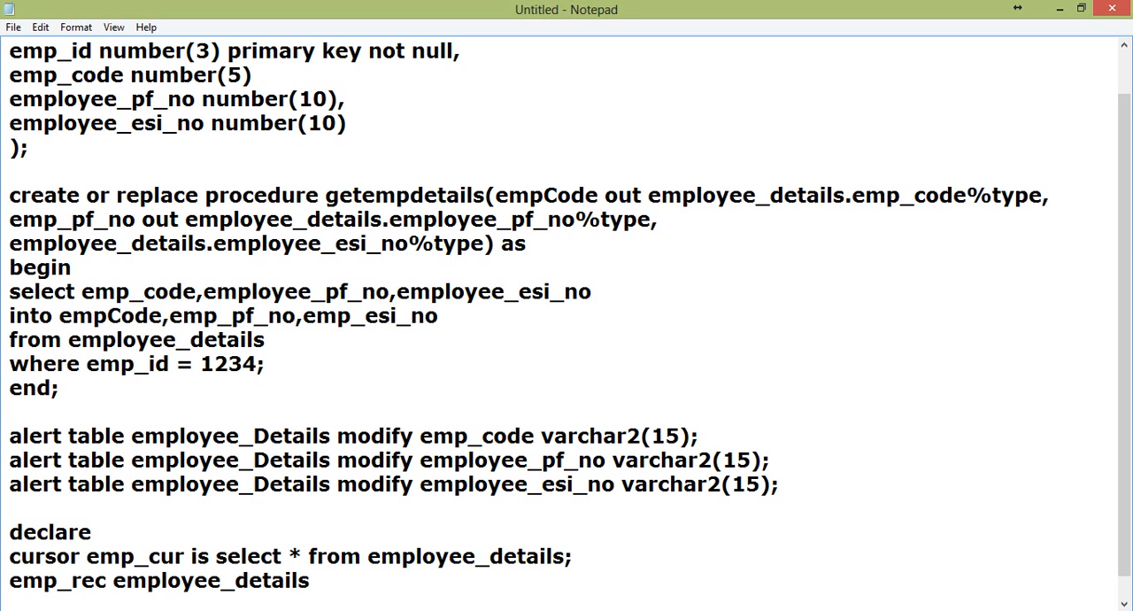
type("%row")
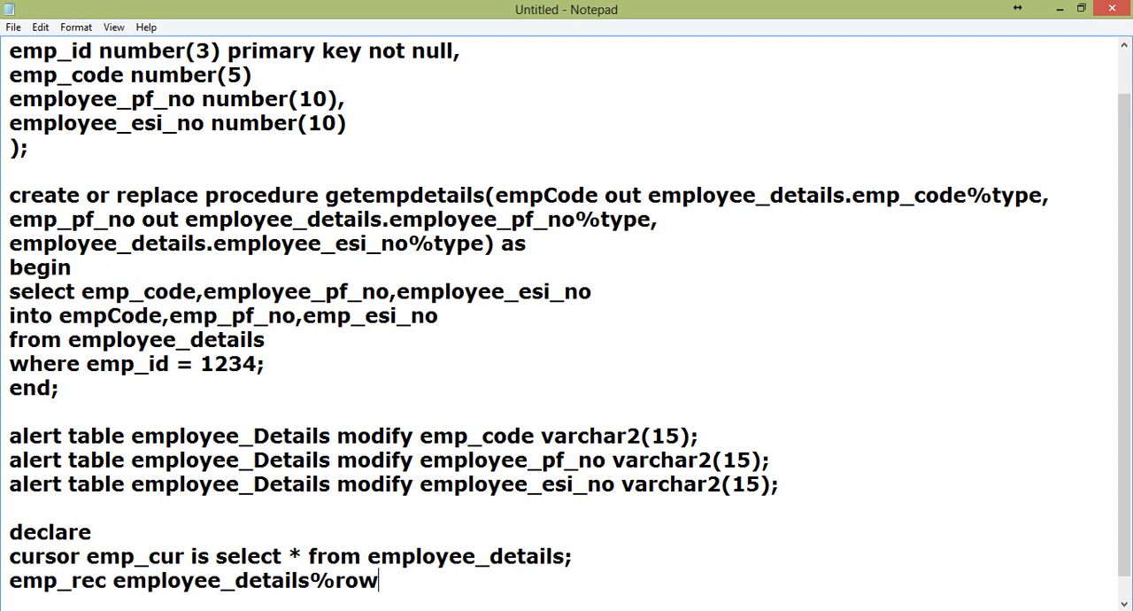
type("type;")
type("begin")
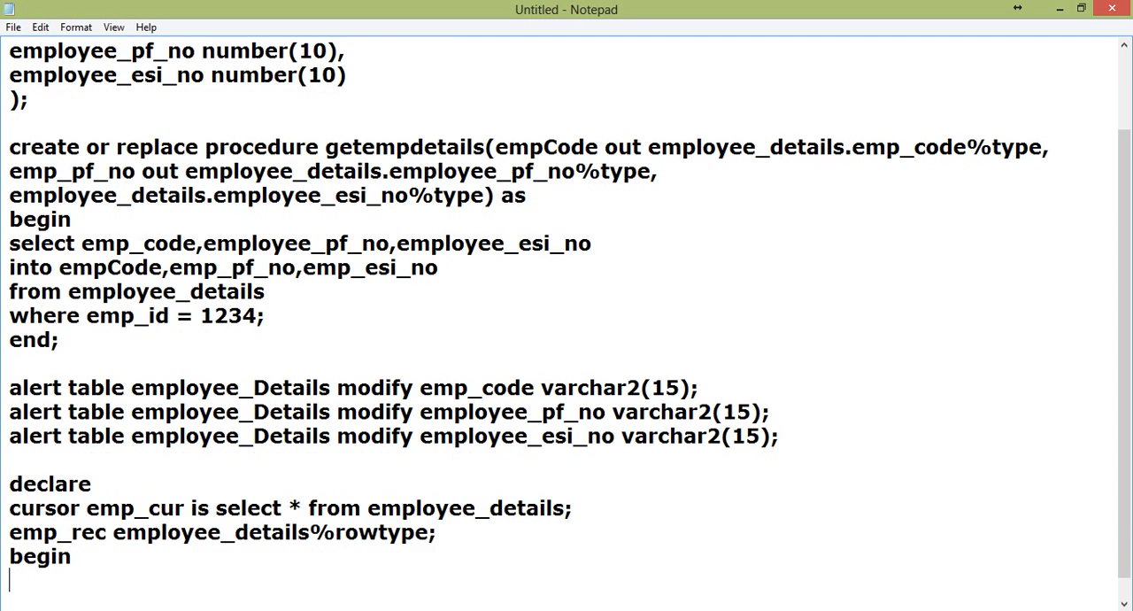
type("end;")
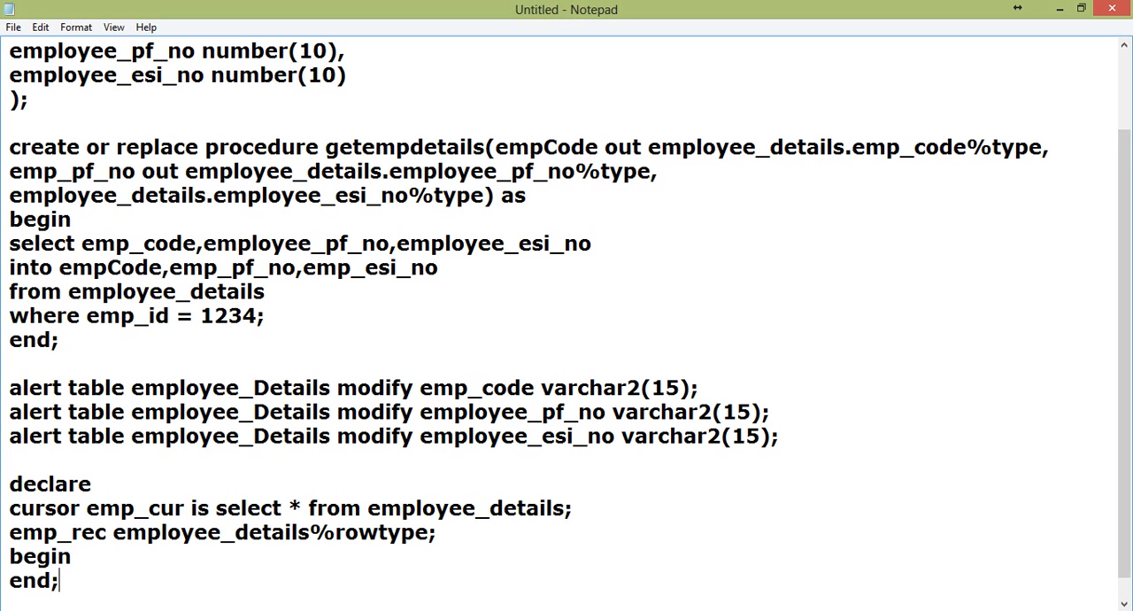
Step: Inside the begin block, open emp_cur and fetch it into emp_rec
key("Backspace")
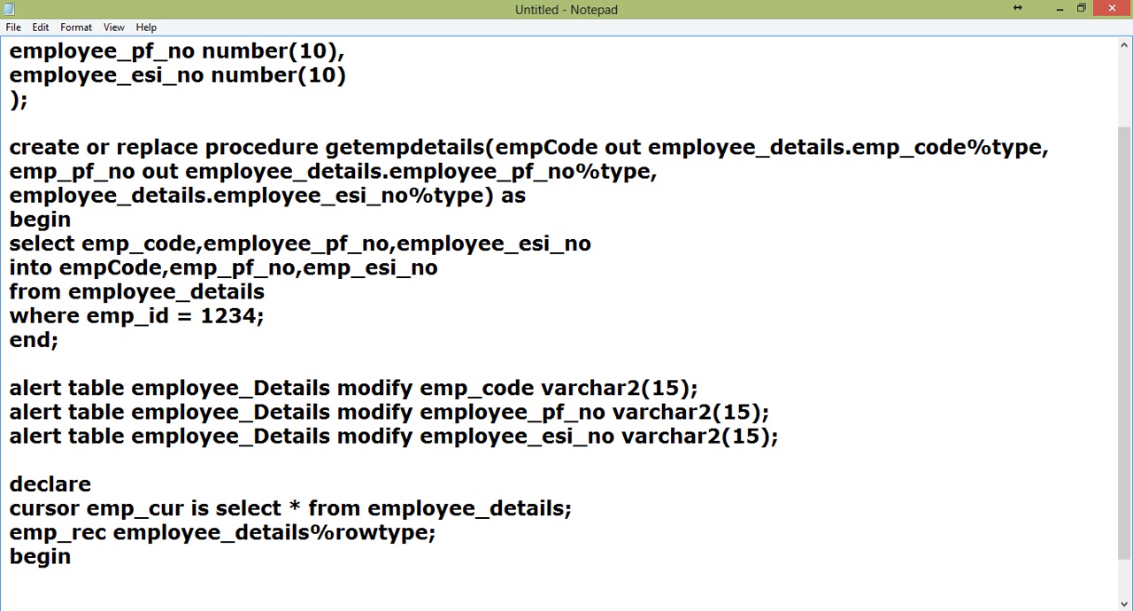
type("open")
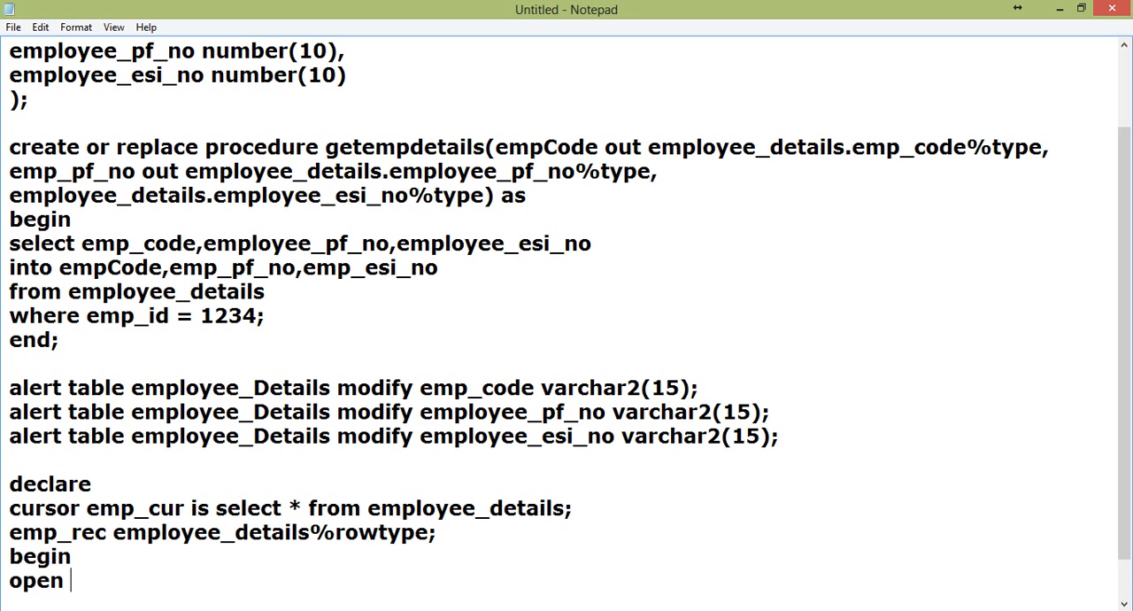
type("emp_")
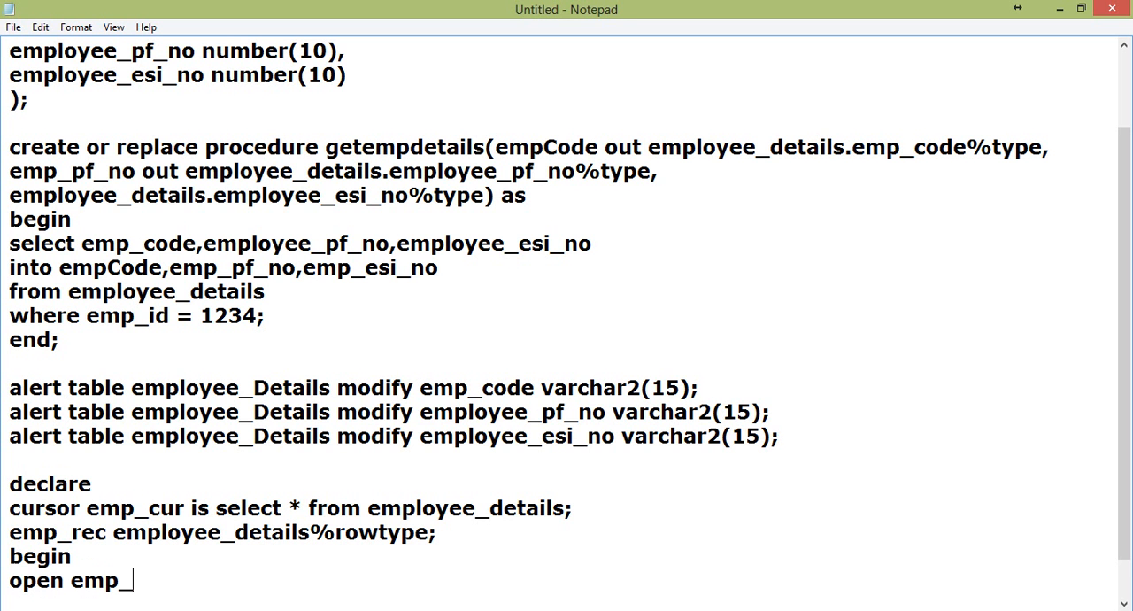
type("cur")
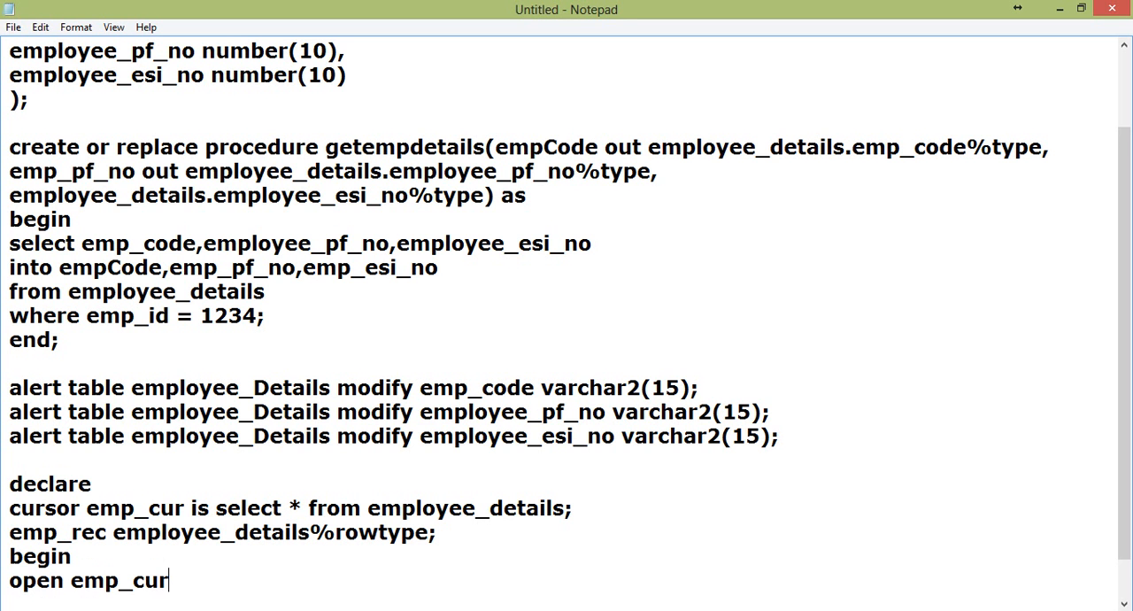
type(";")
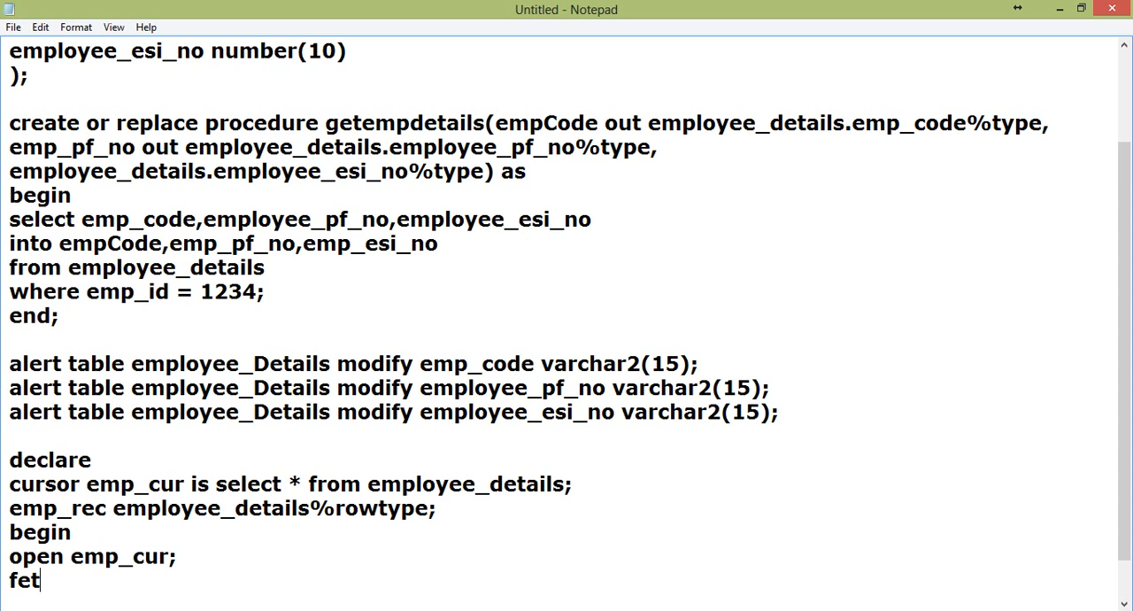
type("ch")
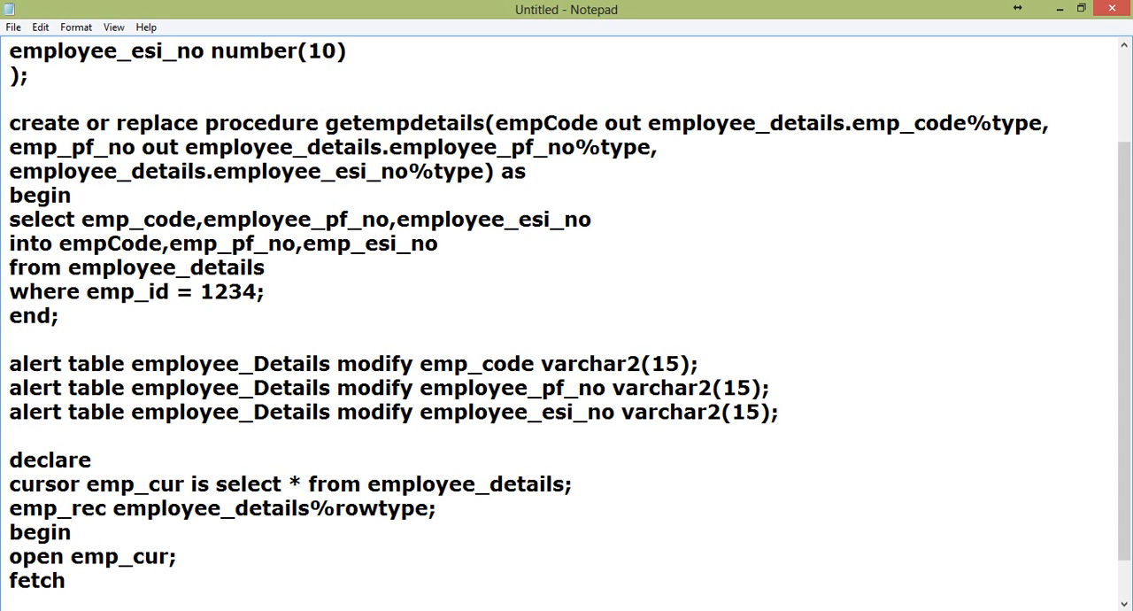
type("emp_cur into")
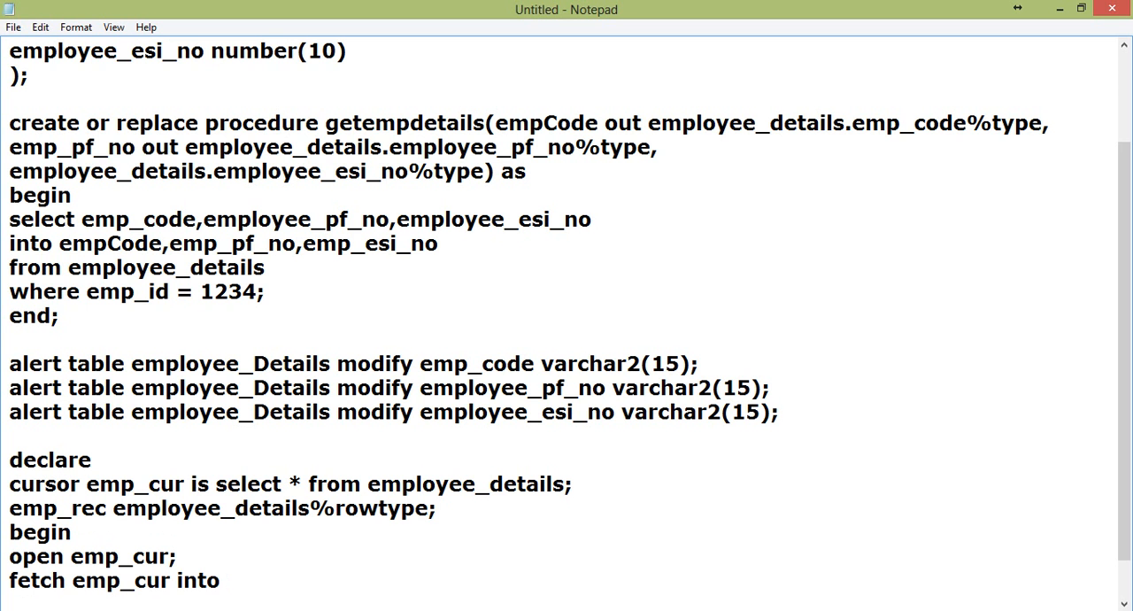
type("emp")
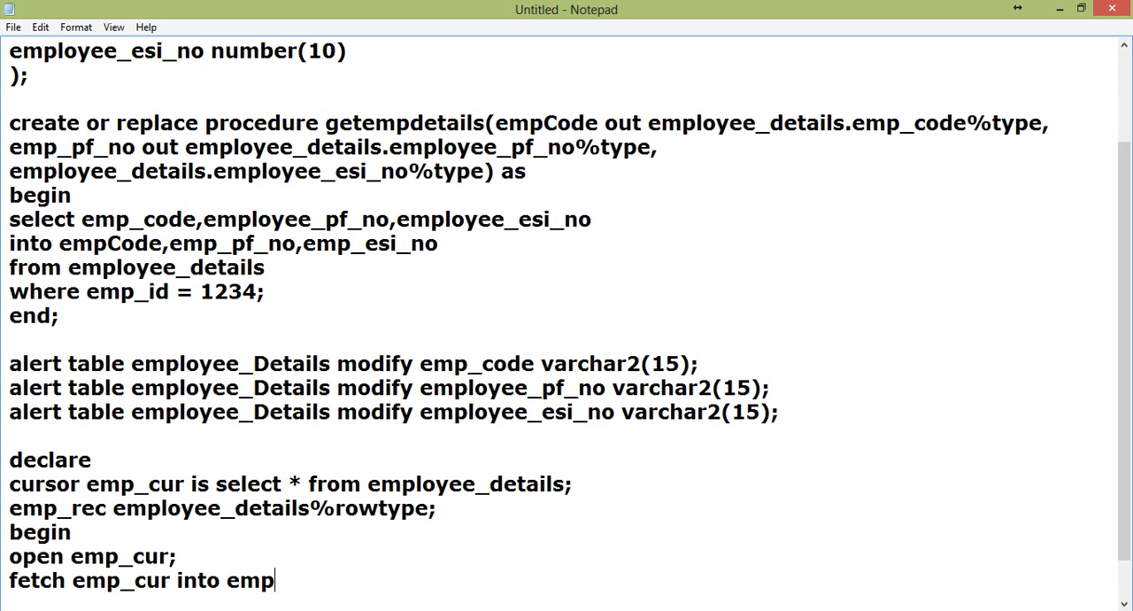
type("_rec;")
type("l")
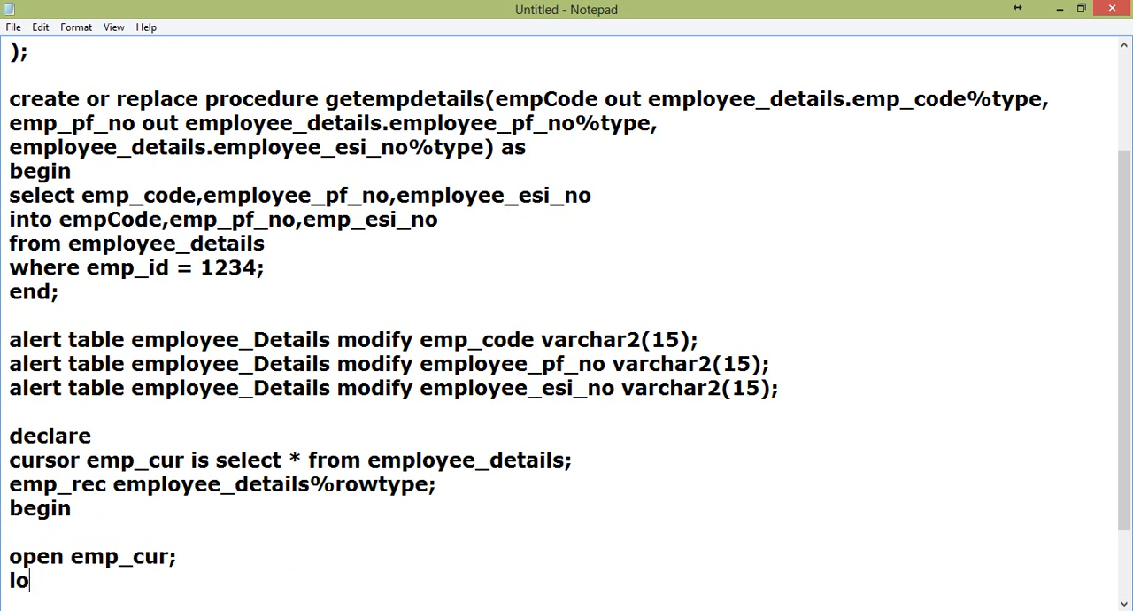
Step: Close the loop with end loop; and add exit when sql%notfound;
type("op")
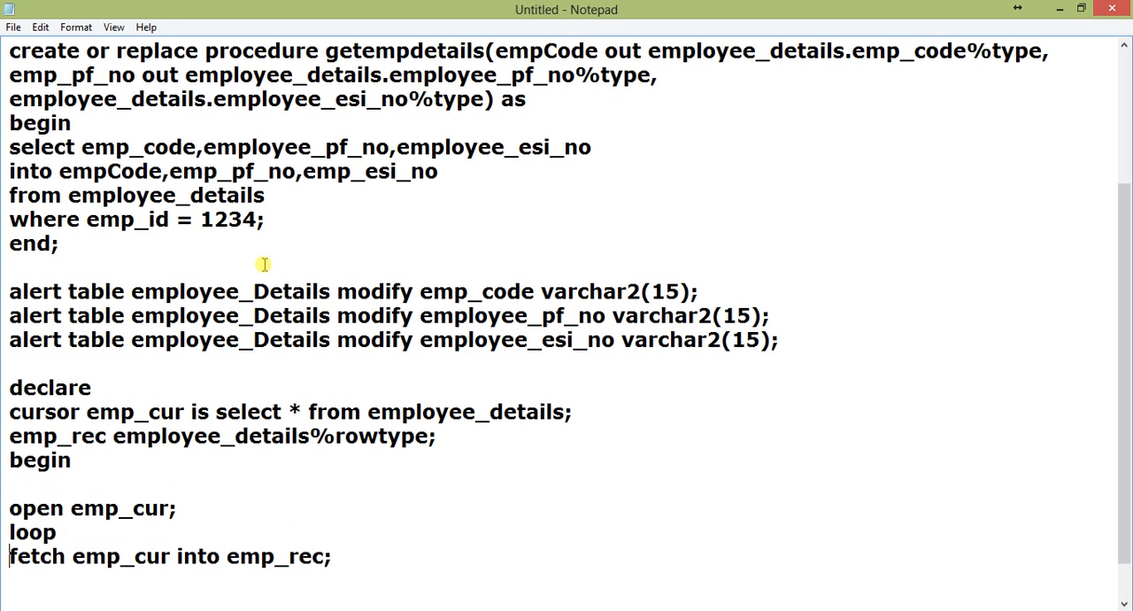
type("end loo")
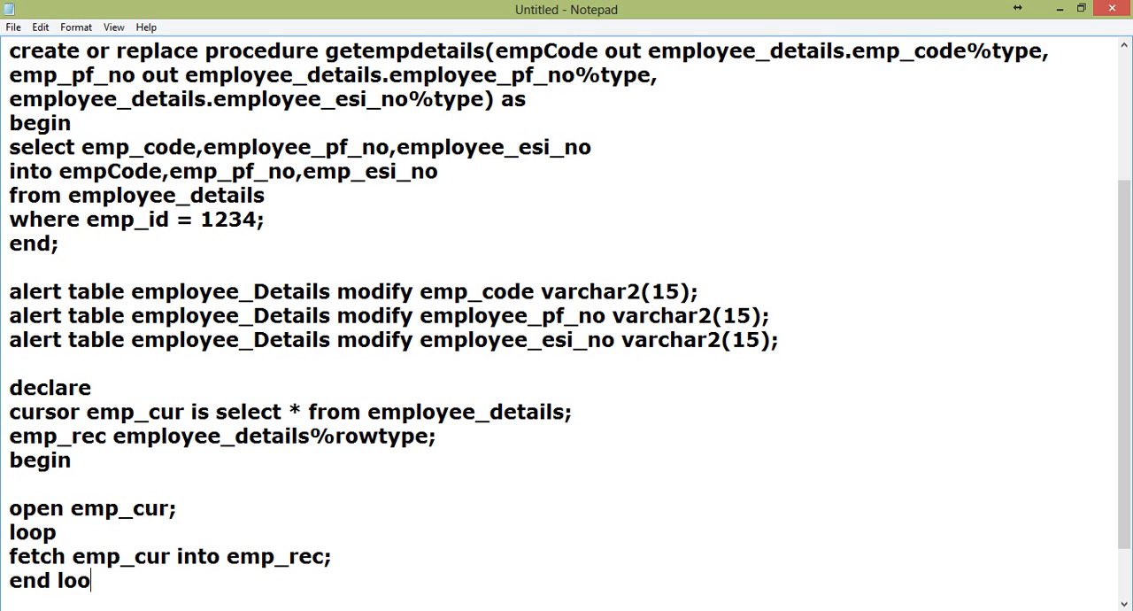
type("p;")
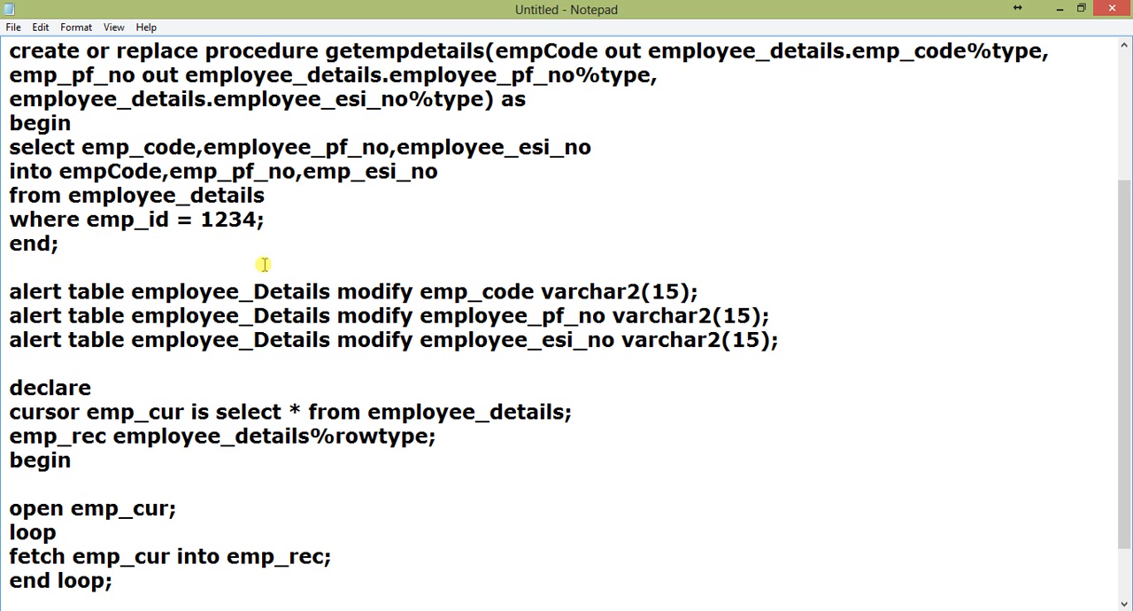
type("exit")
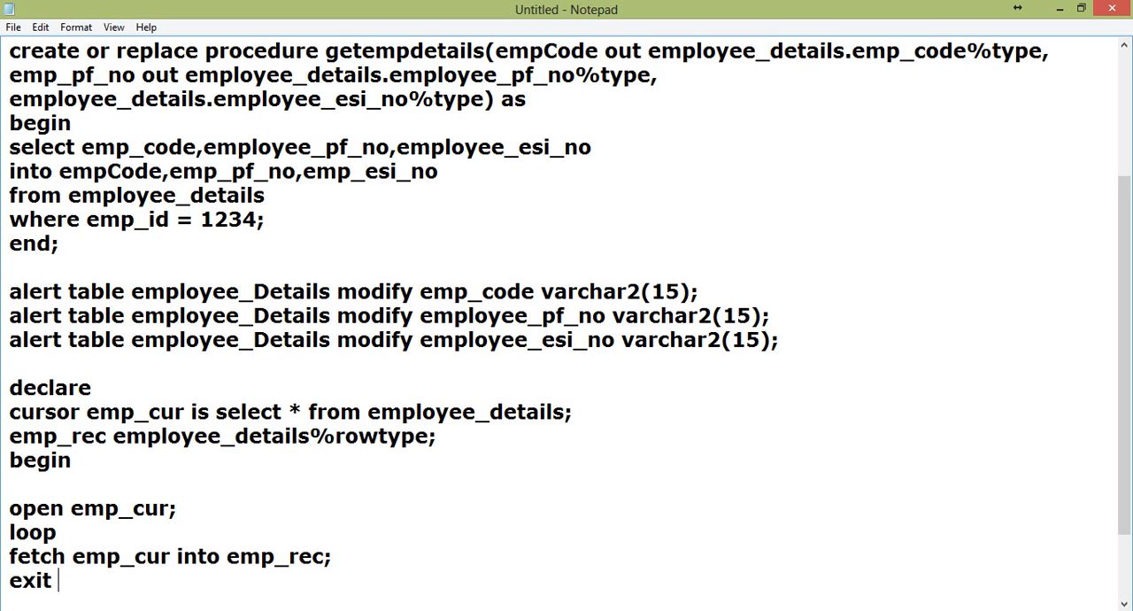
type("when sql")
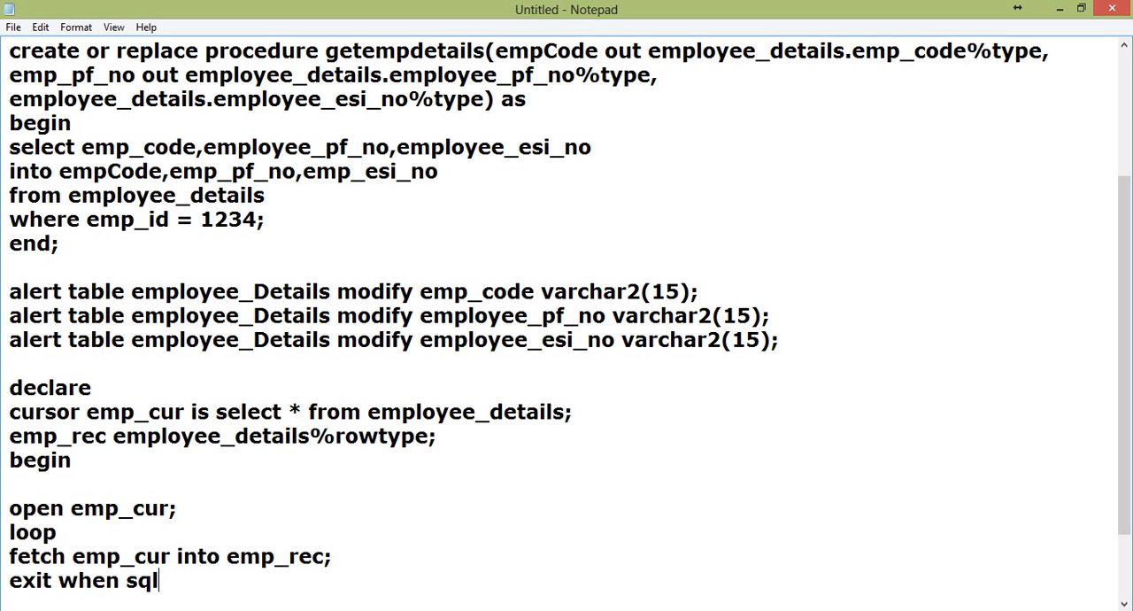
type("%no")
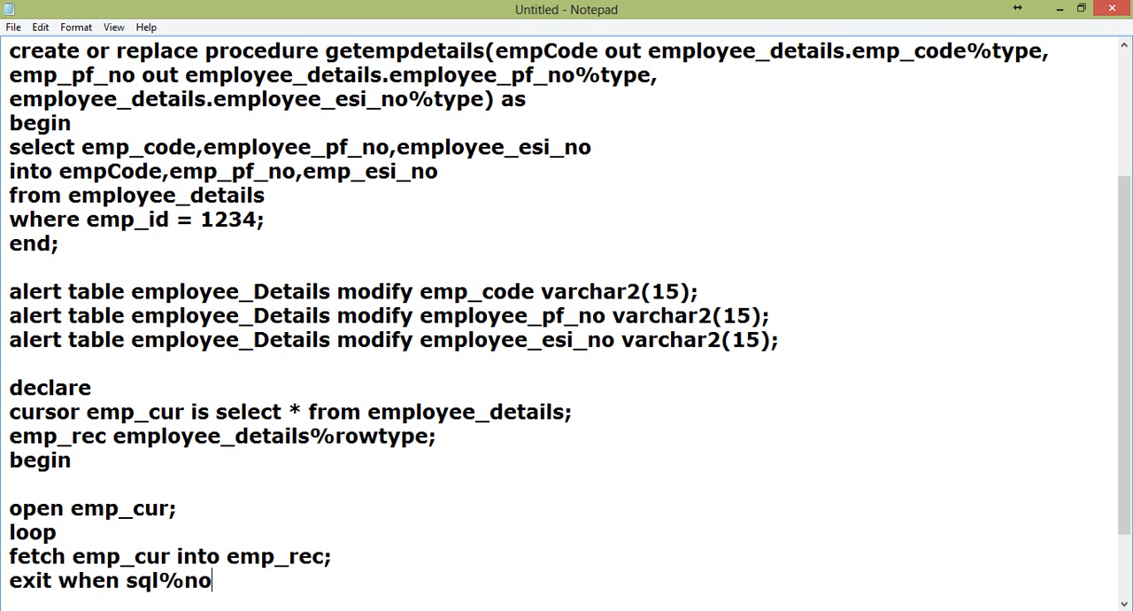
type("tfou")
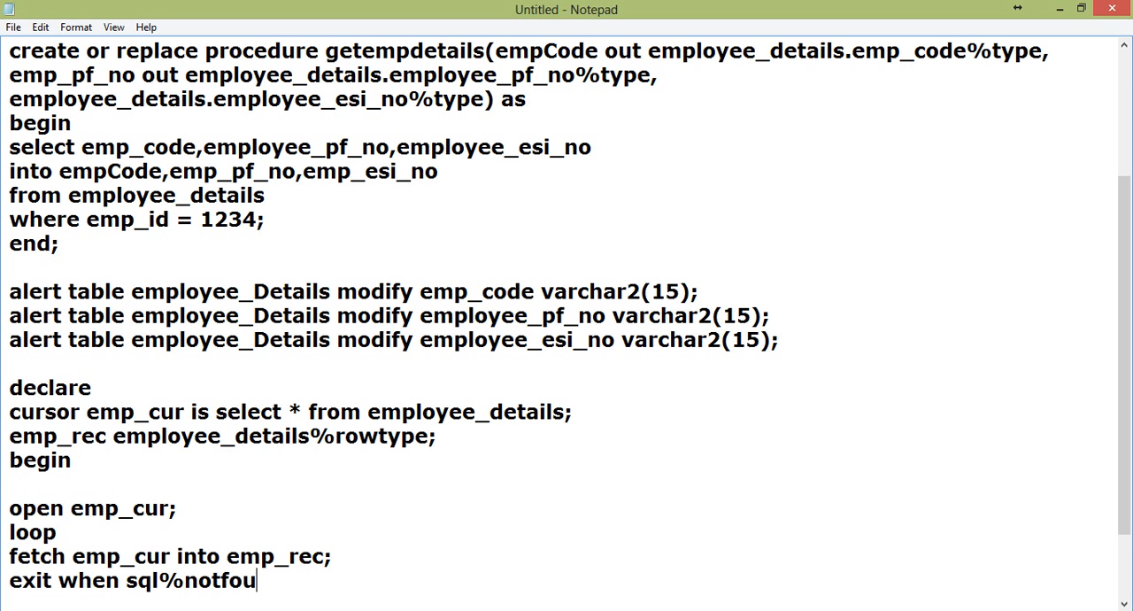
type("nd;")
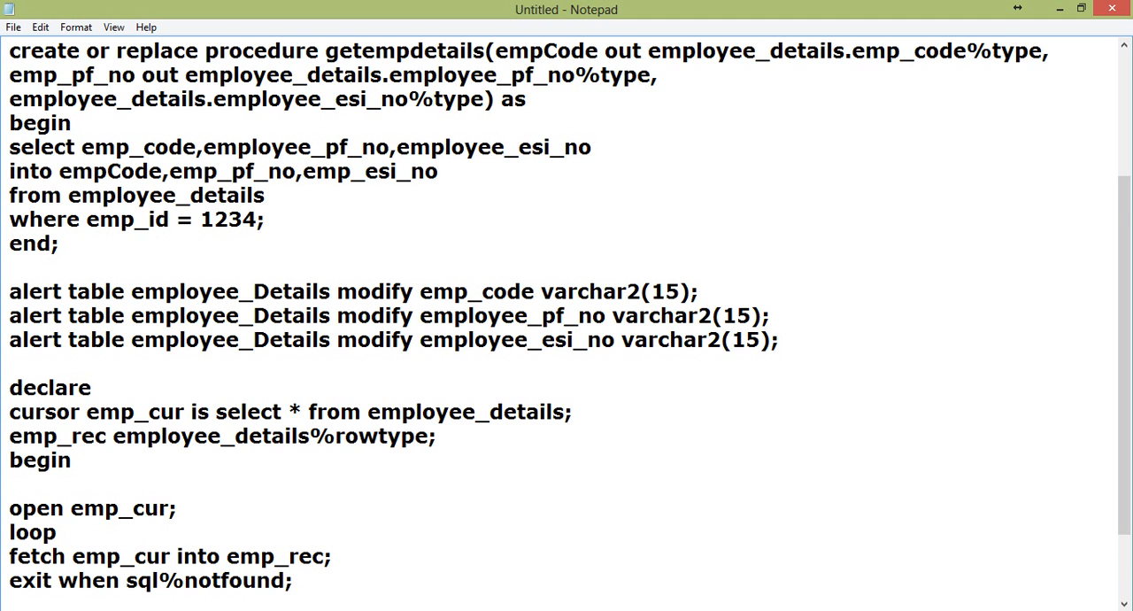
scroll("down", 3)
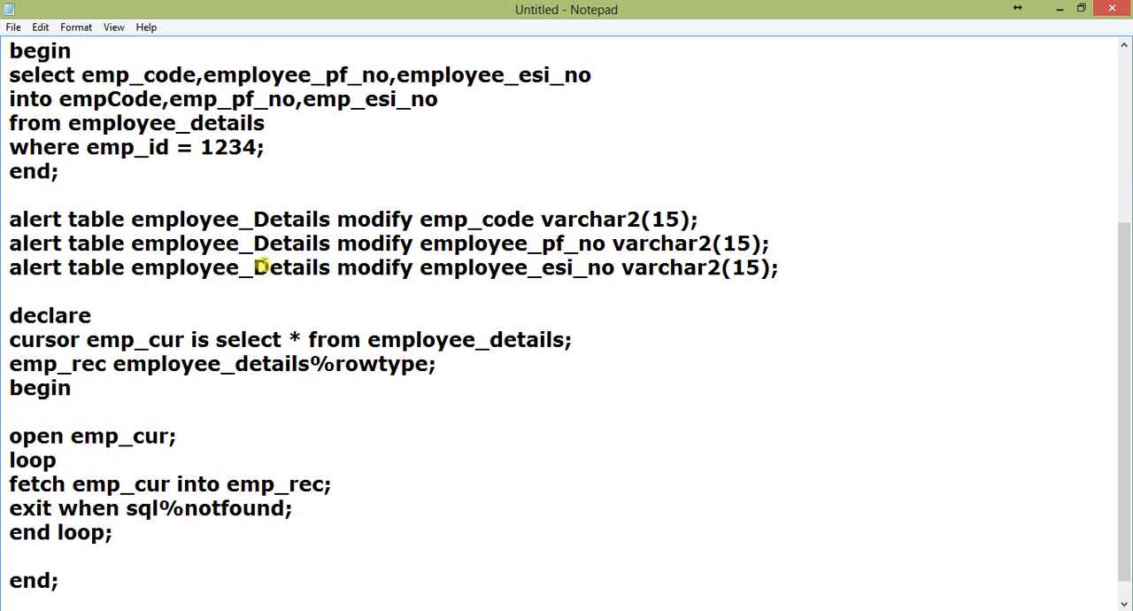
left_click(8, 363)
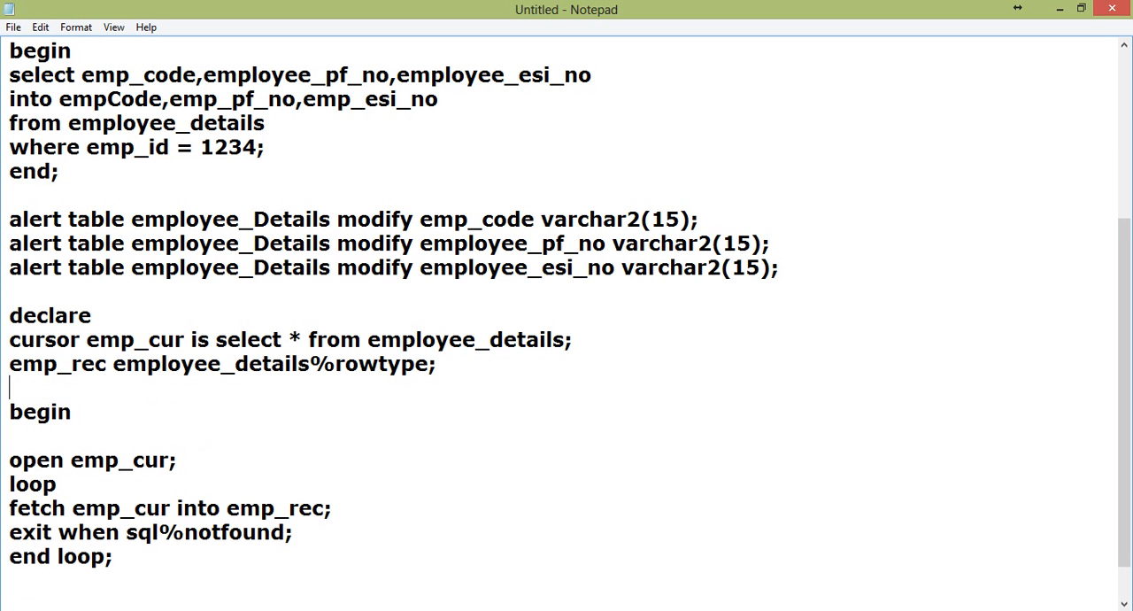
Step: Declare empCode, emp_pf_no and an esi-number variable anchored to employee_details columns via %type
type("empC")
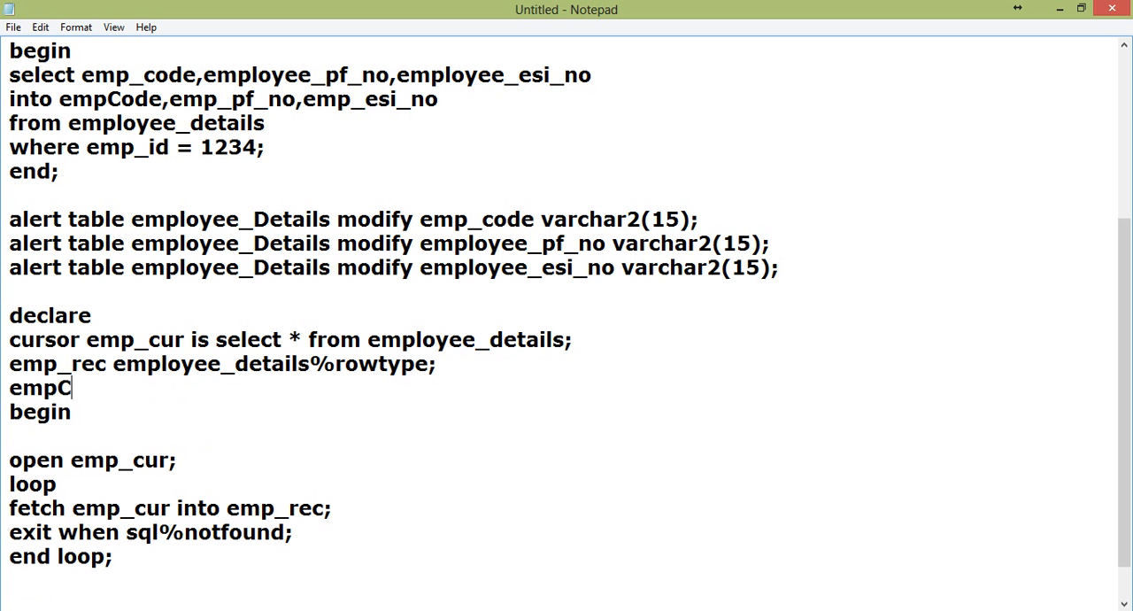
type("ode")
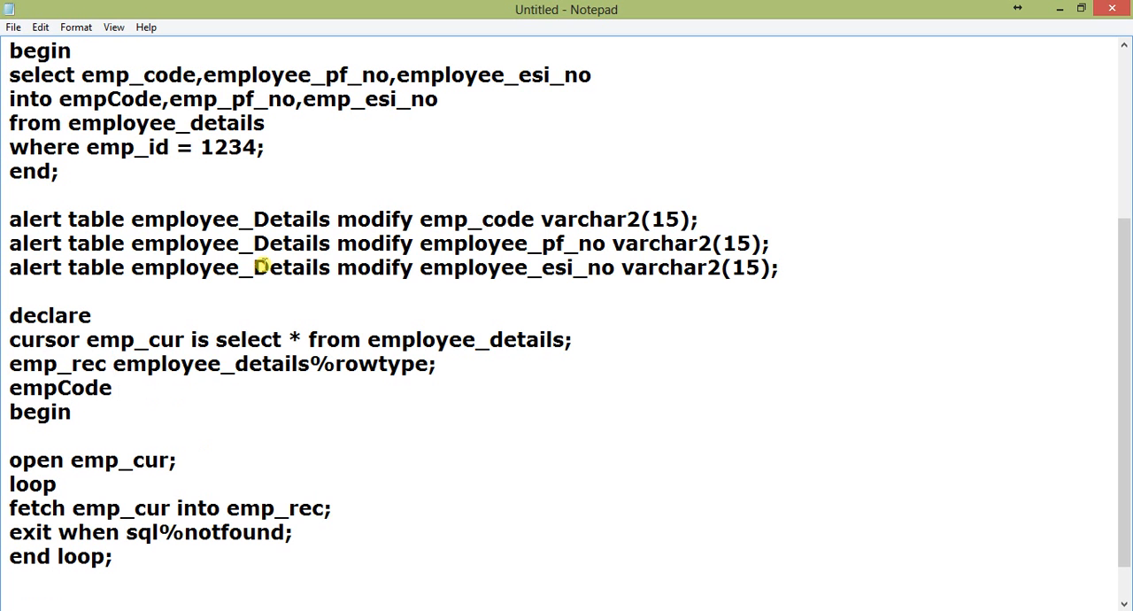
type("employee_details")
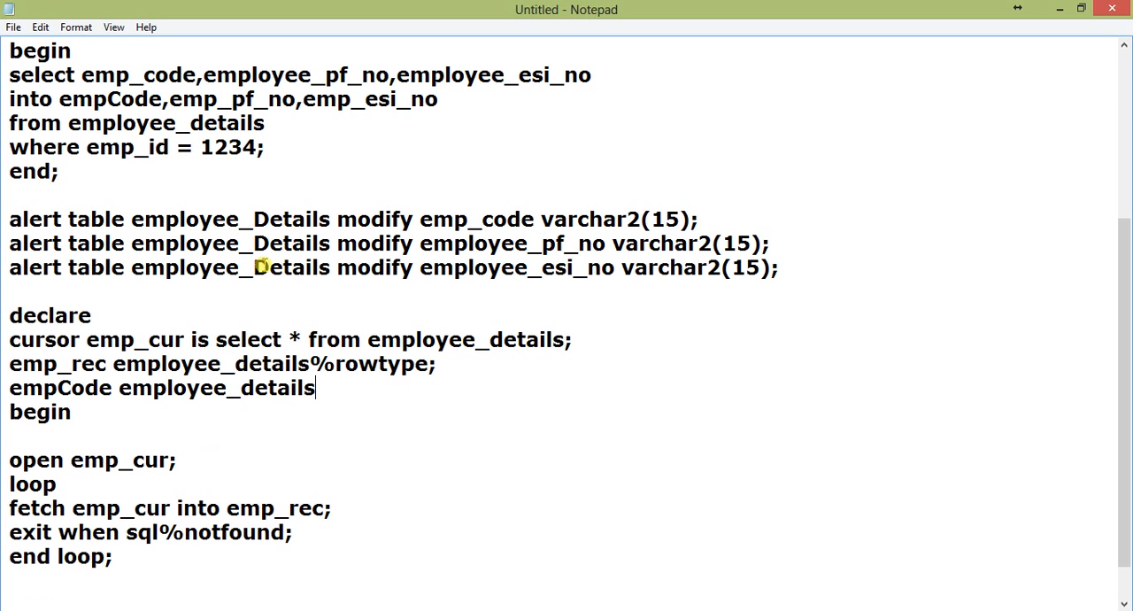
type(".emp_c")
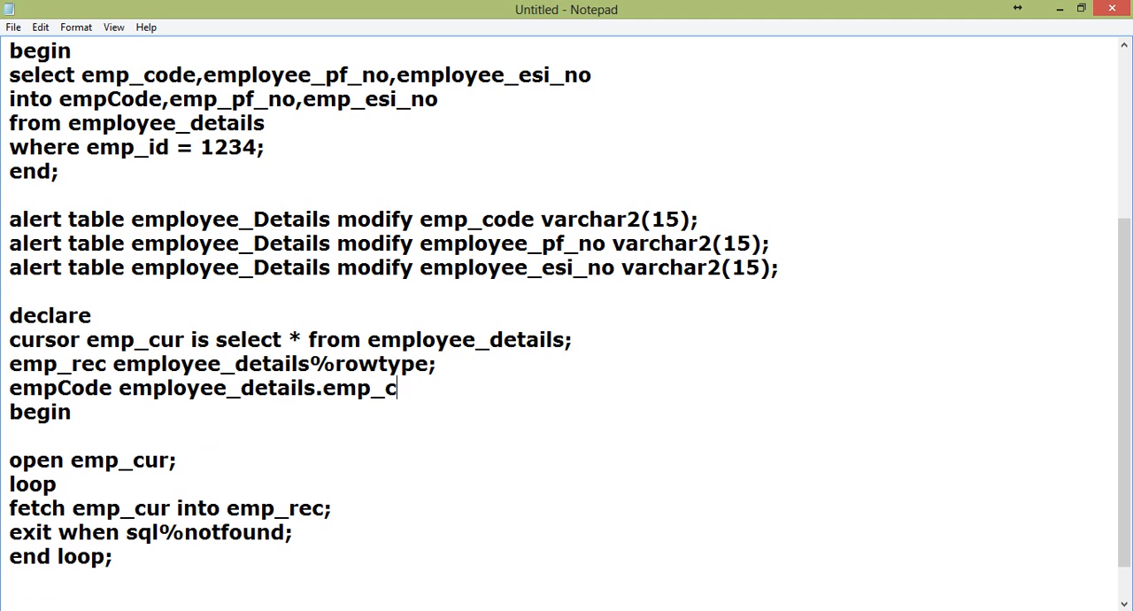
type("ode%t")
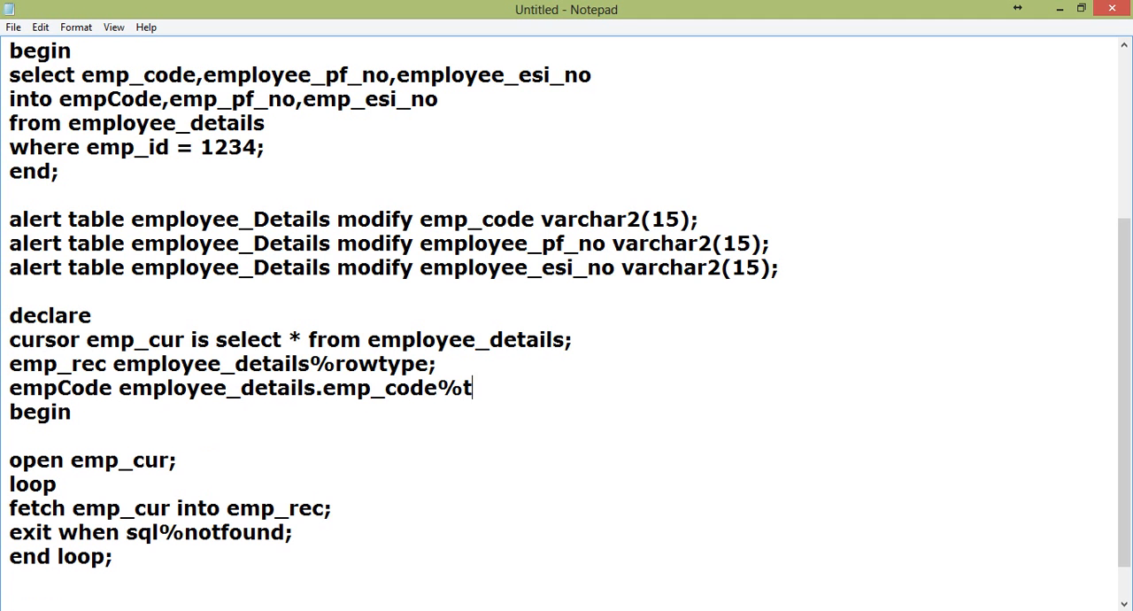
type("ype;")
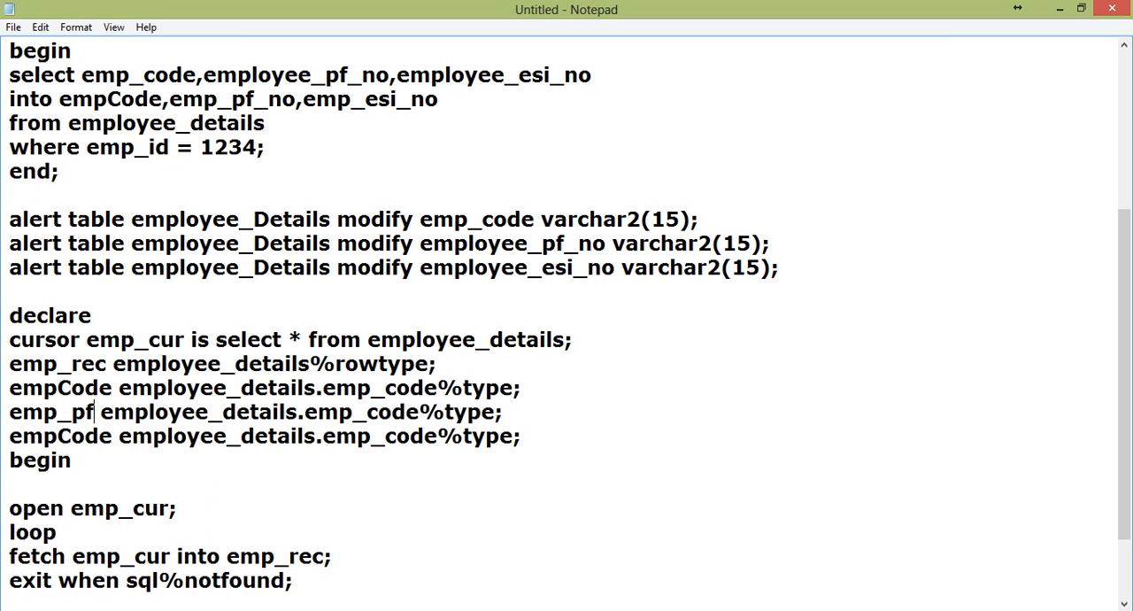
type("_no")
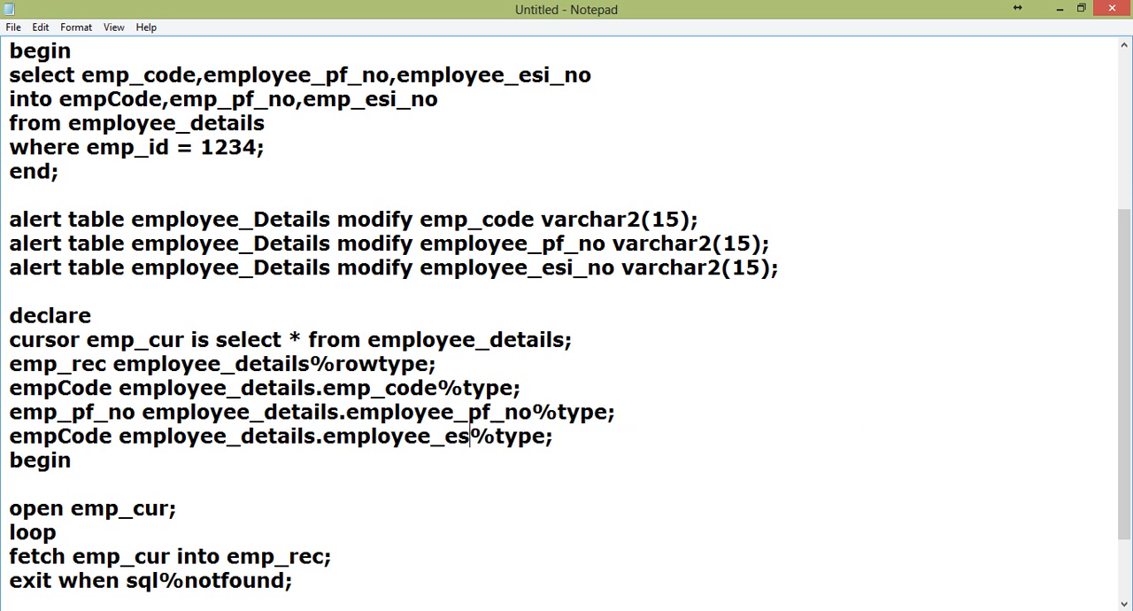
type("i_no")
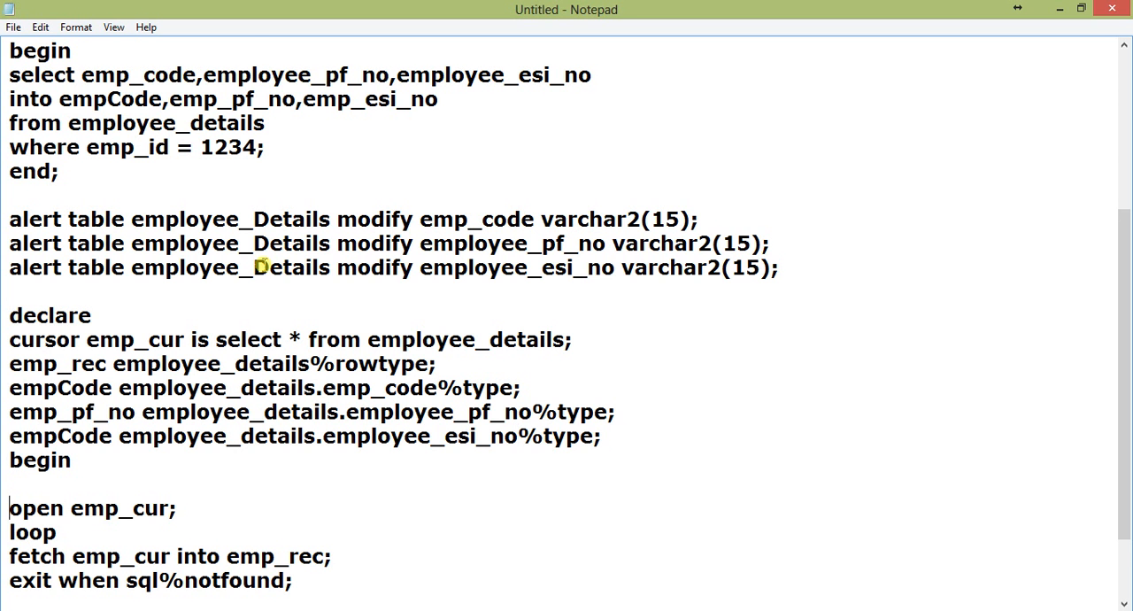
scroll("down", 3)
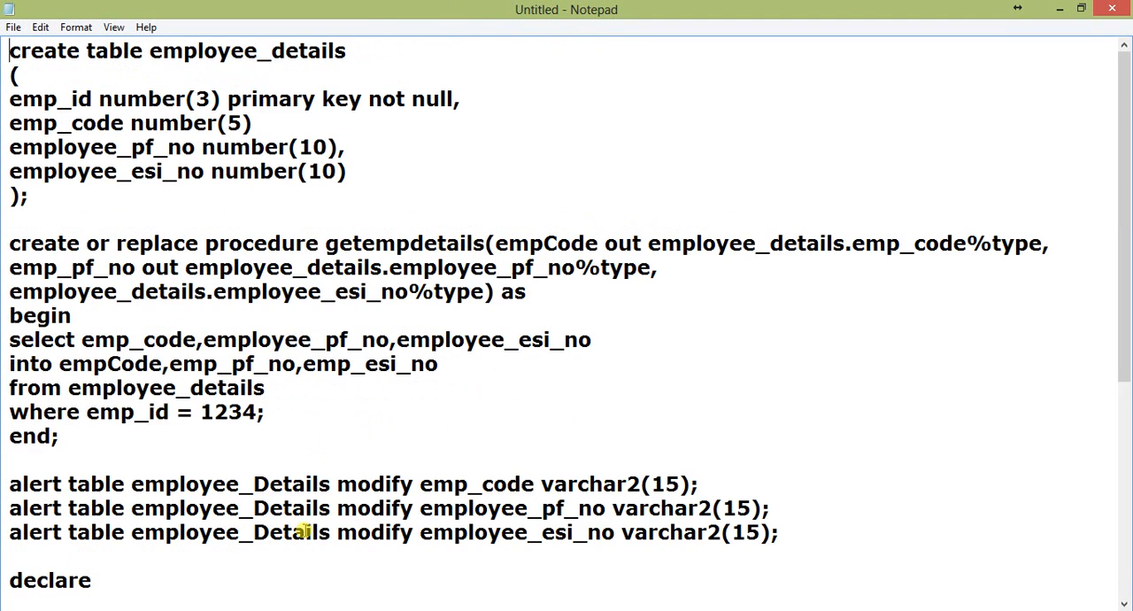
Step: Declare empId as emp_id%type and fetch into empId, empCode, emp_pf_no, emp_esi_no
scroll("down", 3)
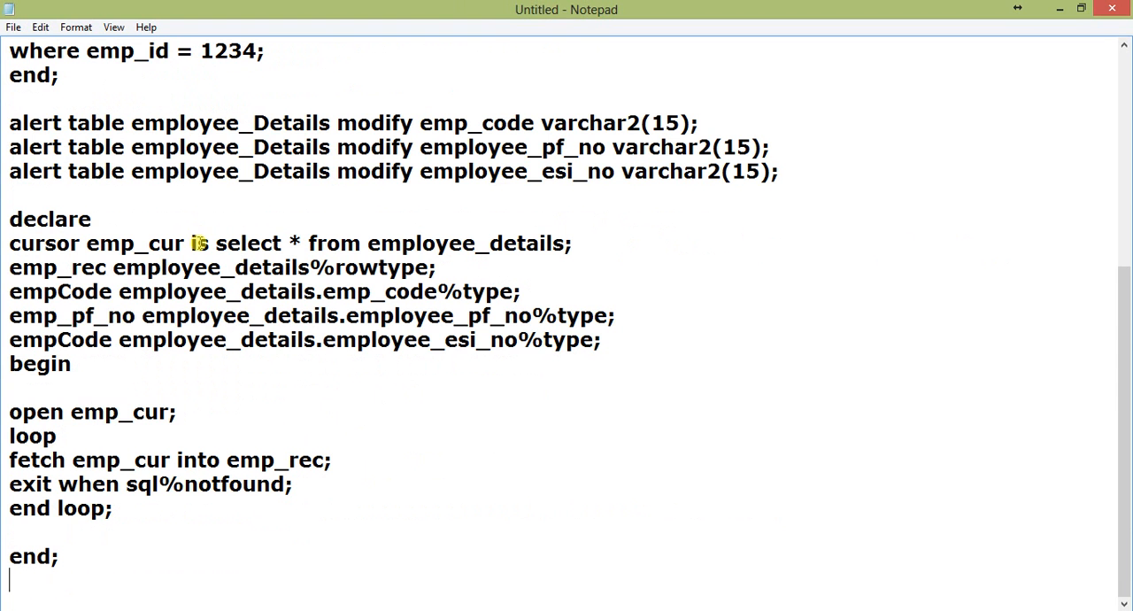
triple_click(265, 291)
type("empId employee_details.emp_%type;")
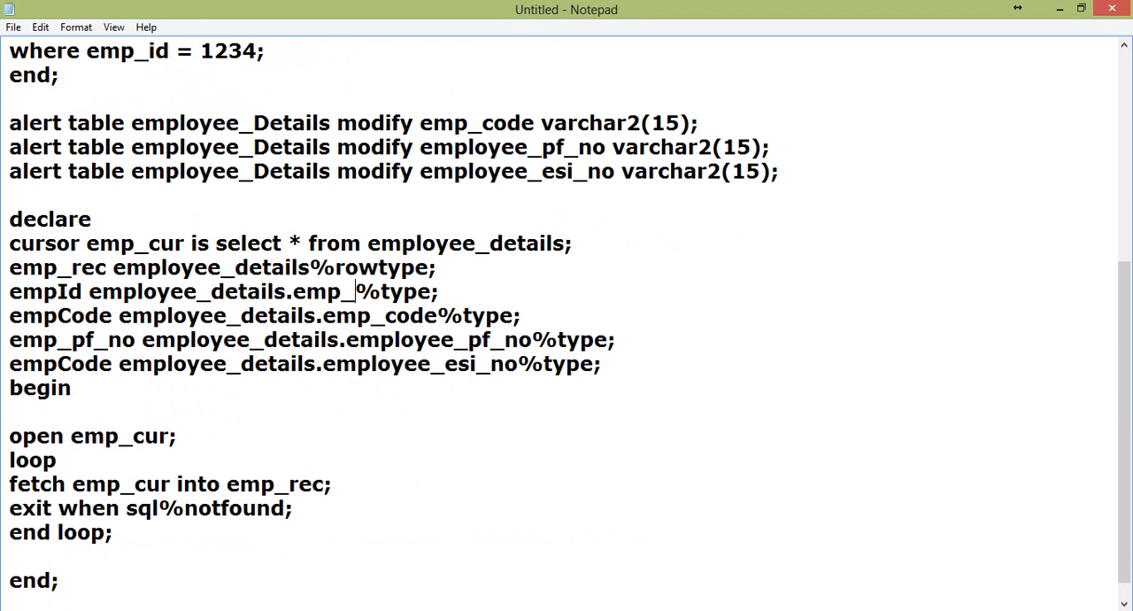
type("id")
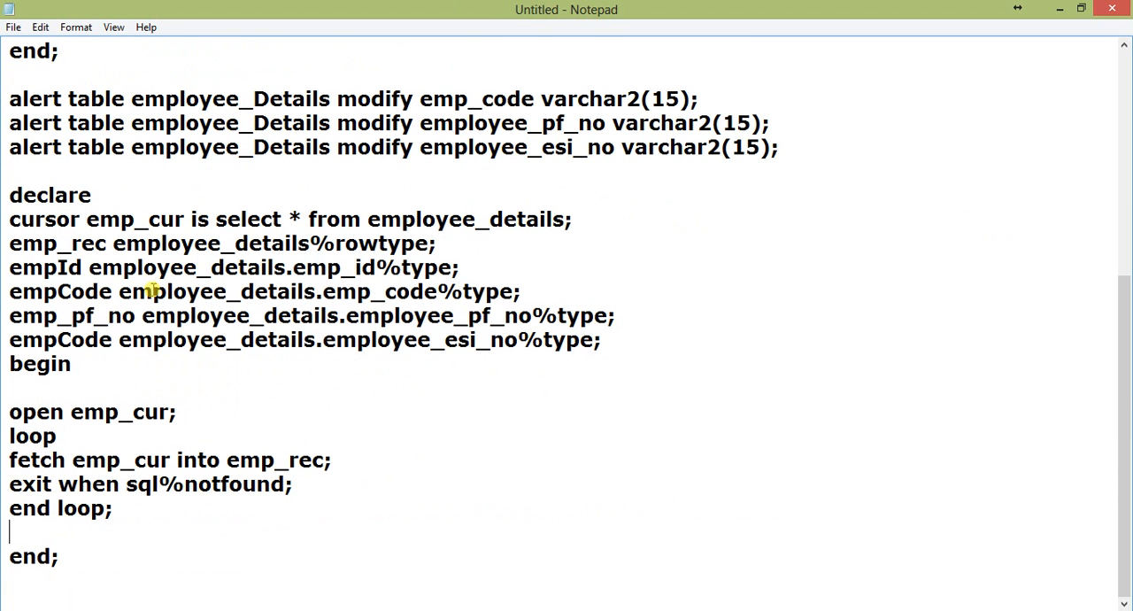
double_click(301, 459)
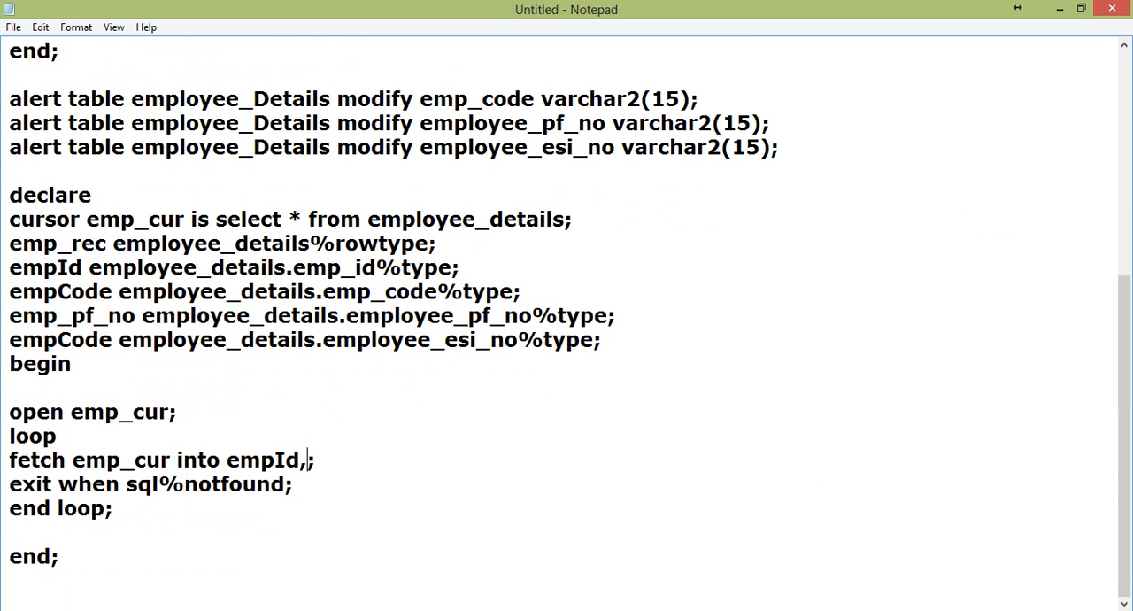
type("empC")
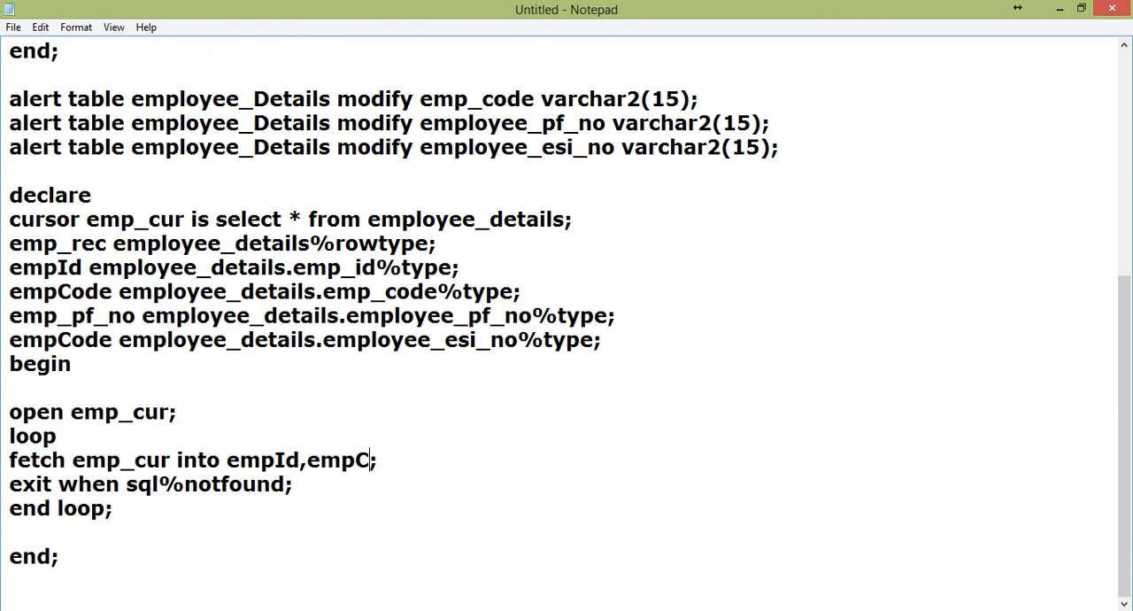
type("ode,e")
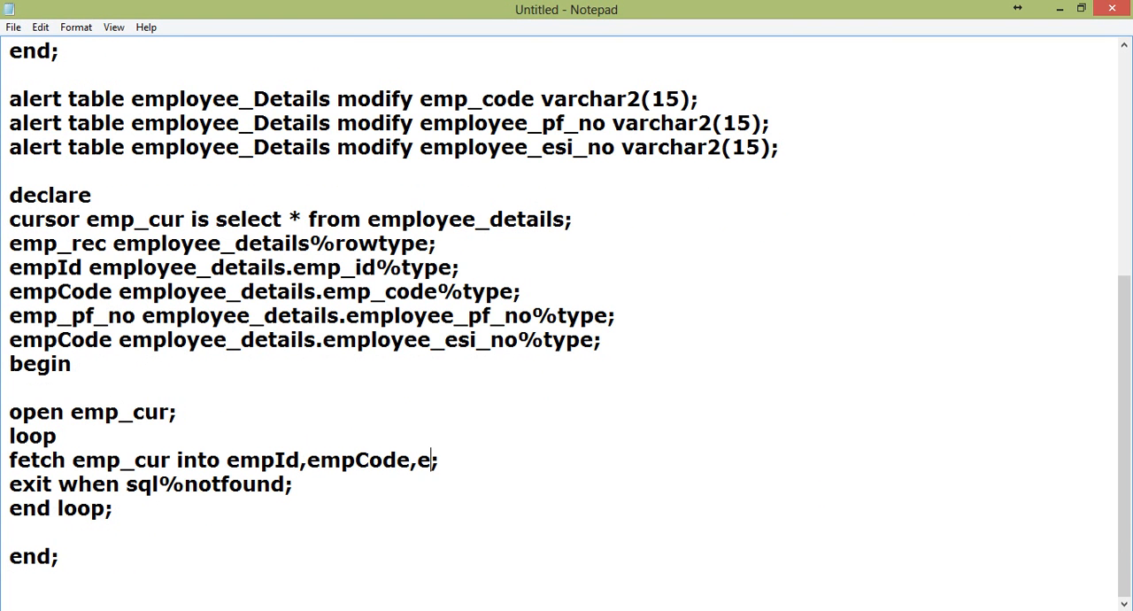
type("mp_pf_no,")
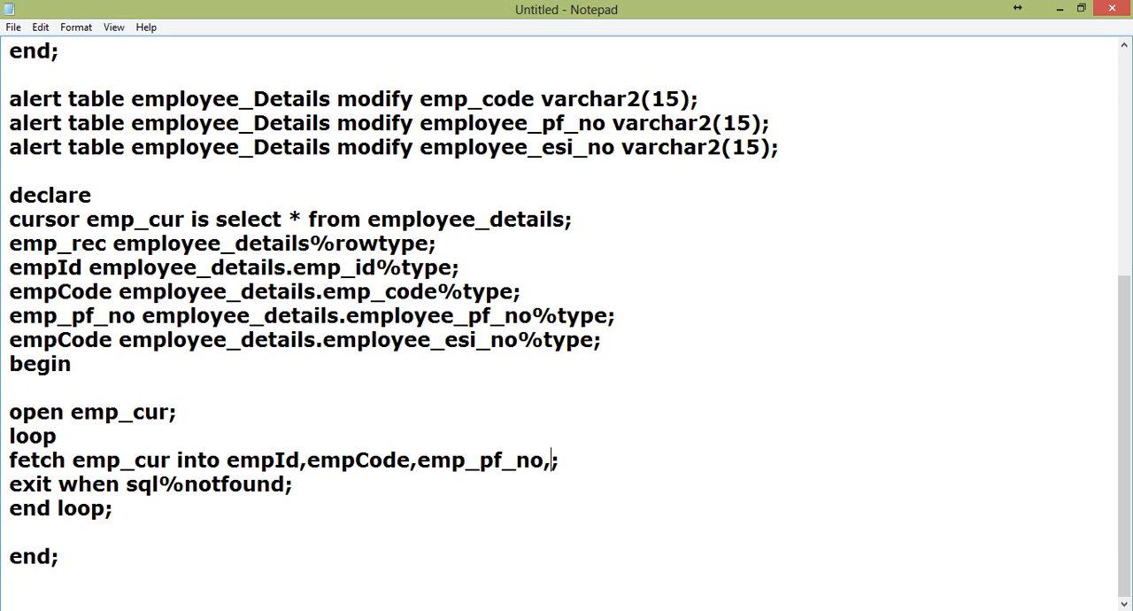
type("emp_e")
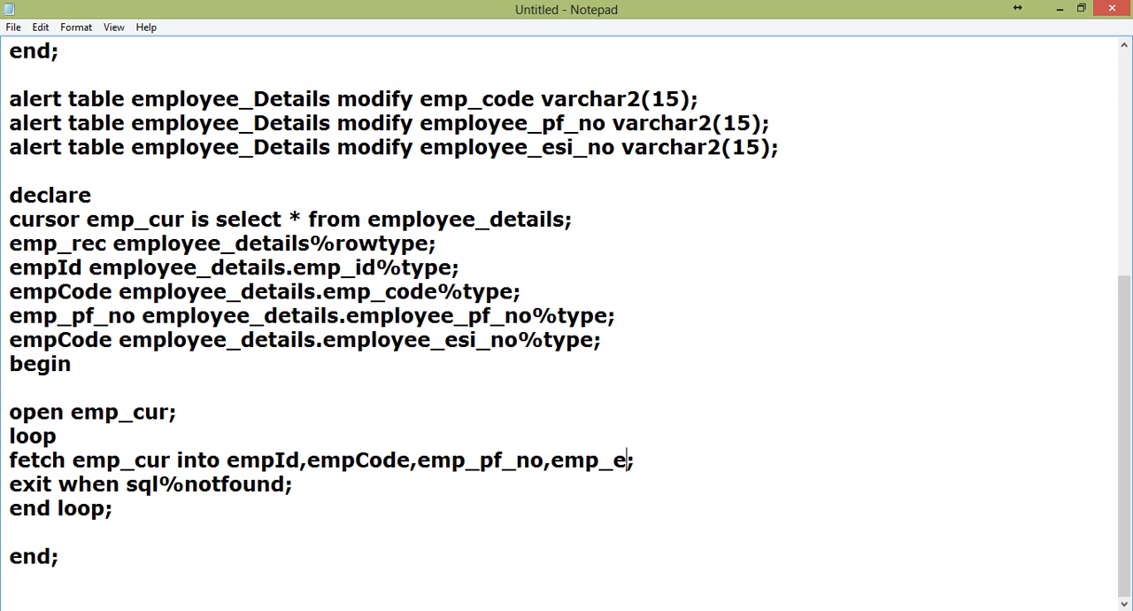
type("si_no;")
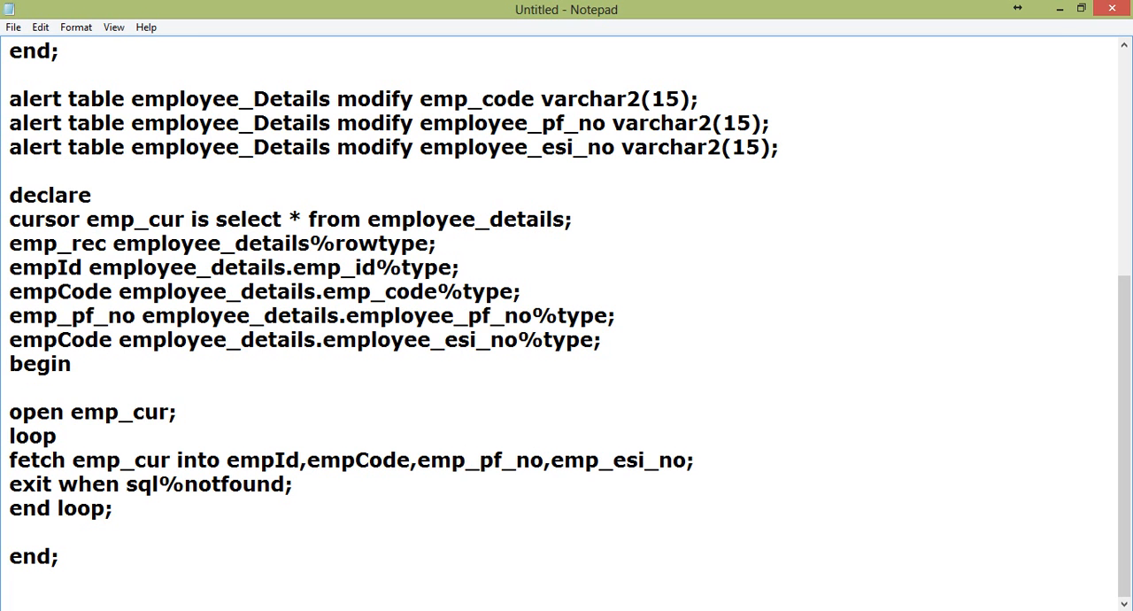
Step: Replace the four variables after 'into' in the fetch line with emp_rec
left_click(9, 459)
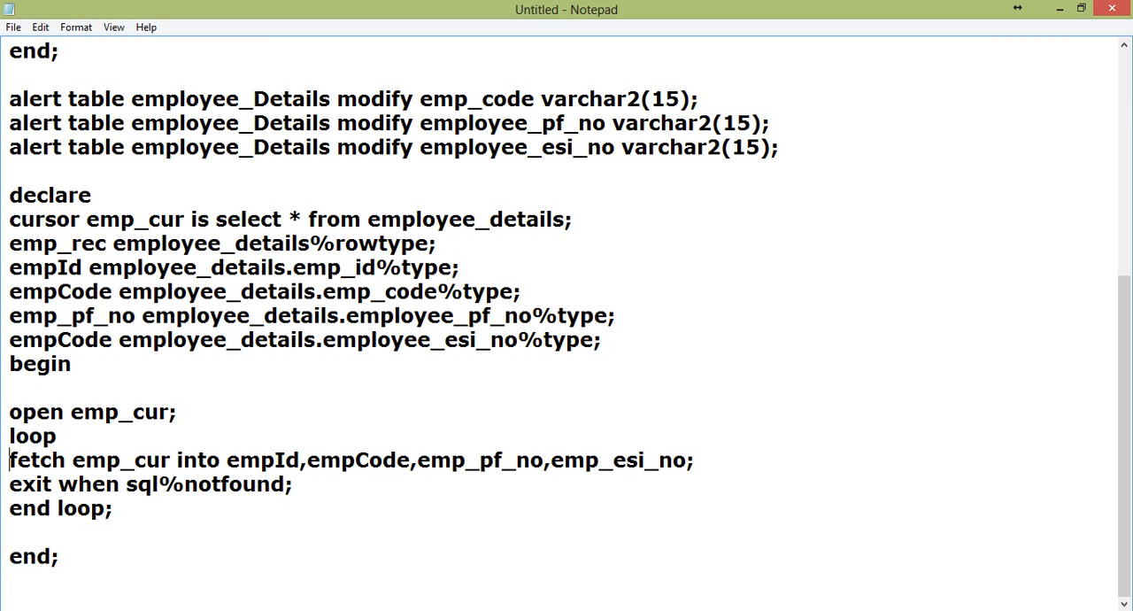
left_click_drag(226, 459, 685, 459)
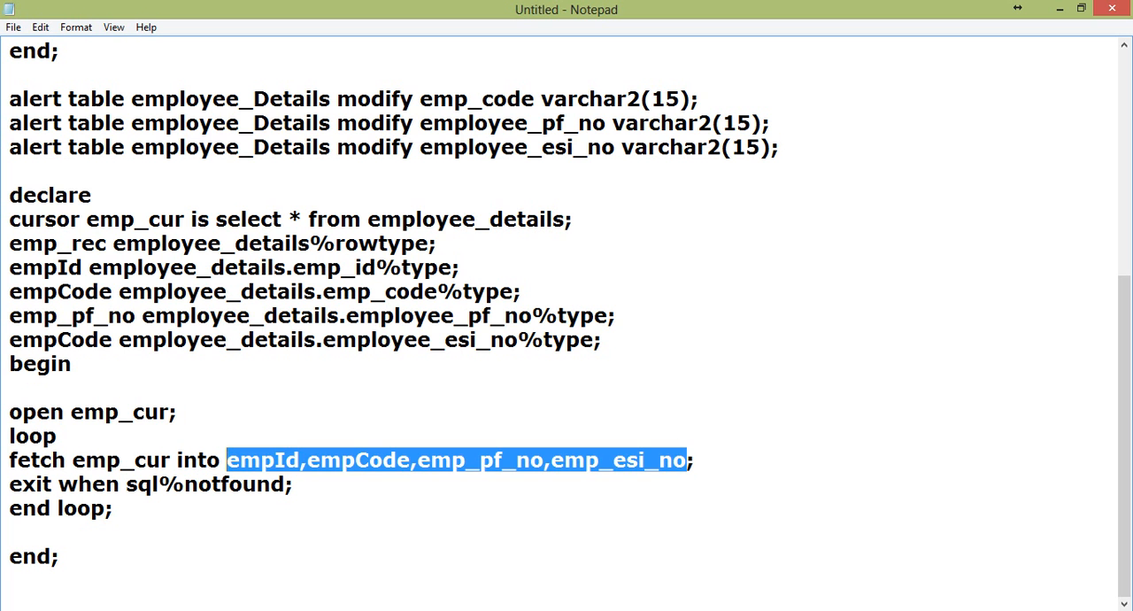
key("Delete")
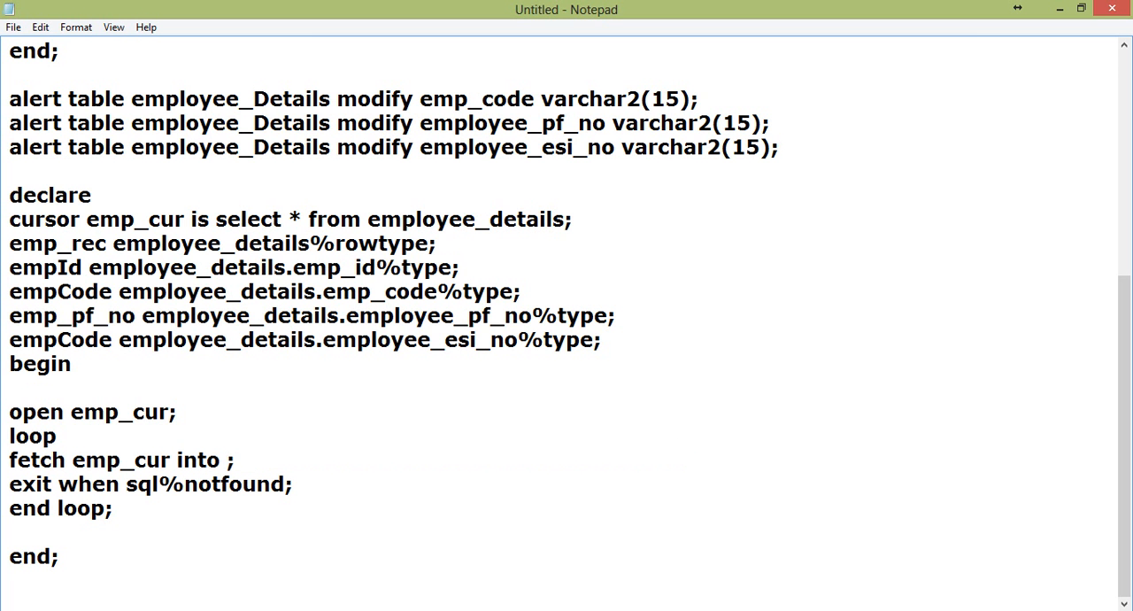
type("emp_rec")
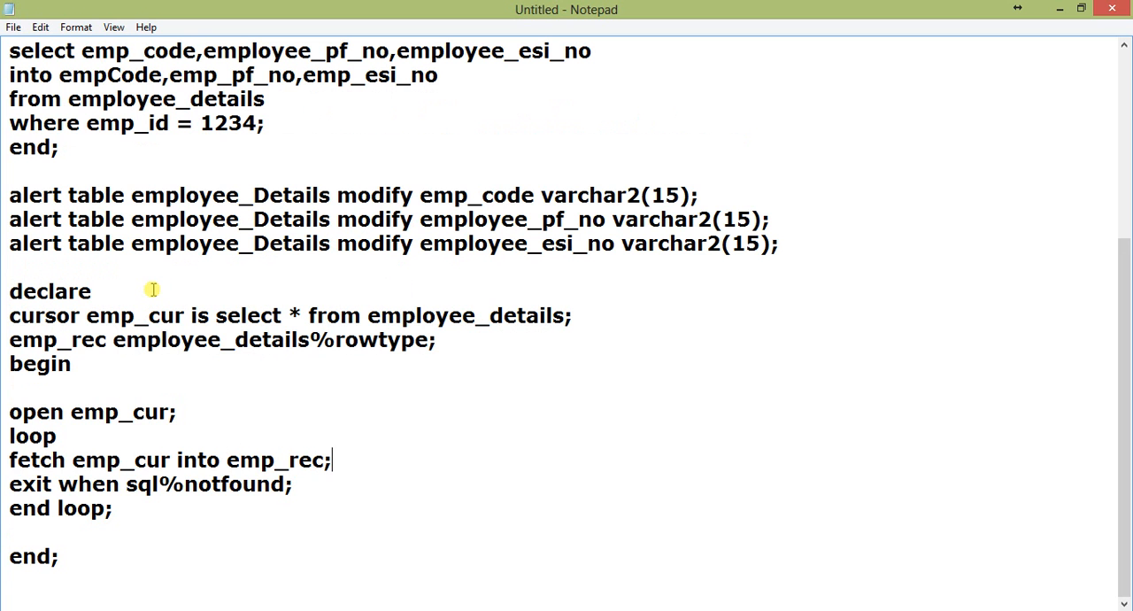
Step: Begin a dbms_output.put_line call that prints emp_rec.emp_code
type("s")
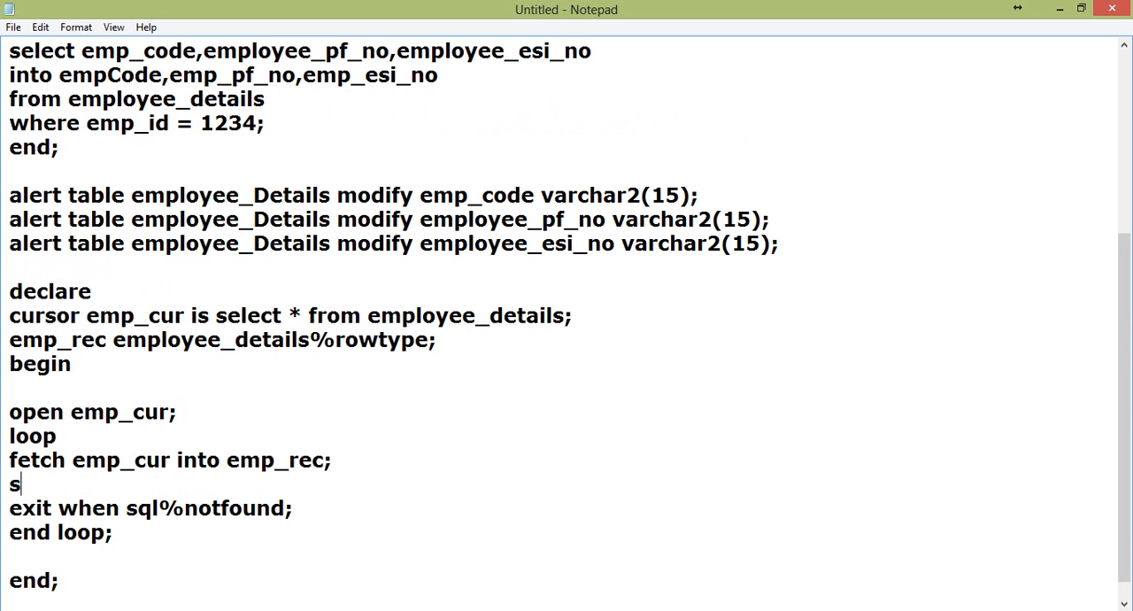
type("dbms_")
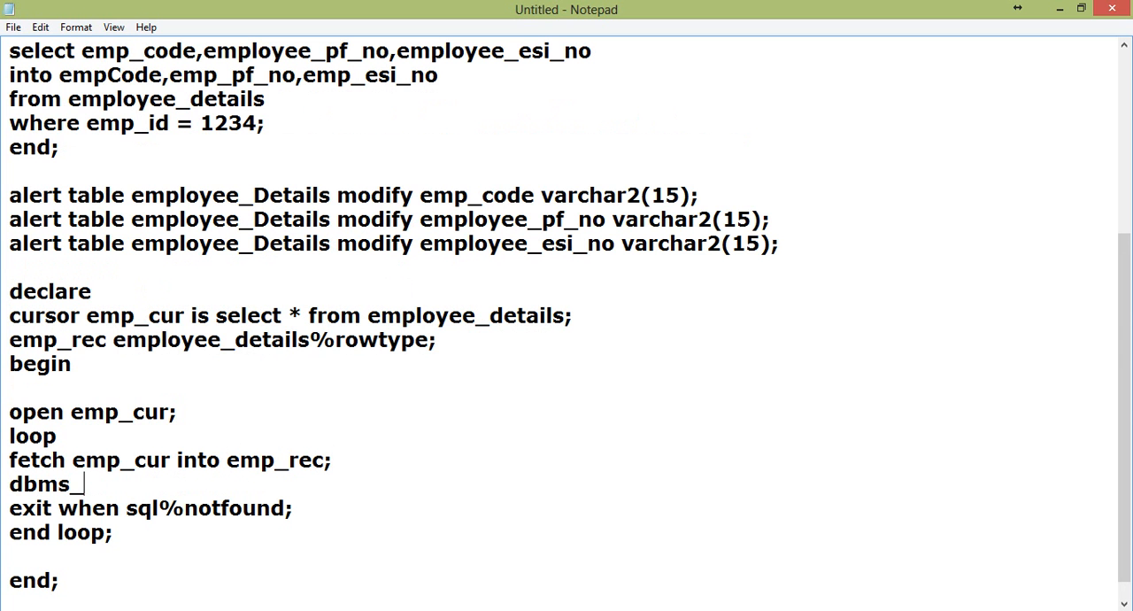
type("output.")
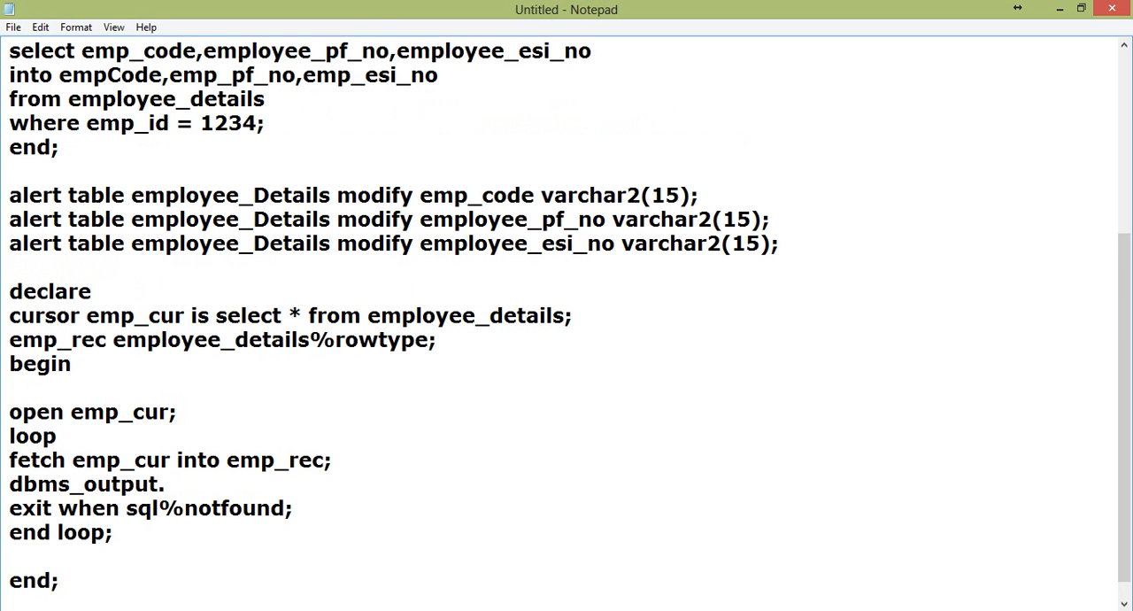
type("put_line")
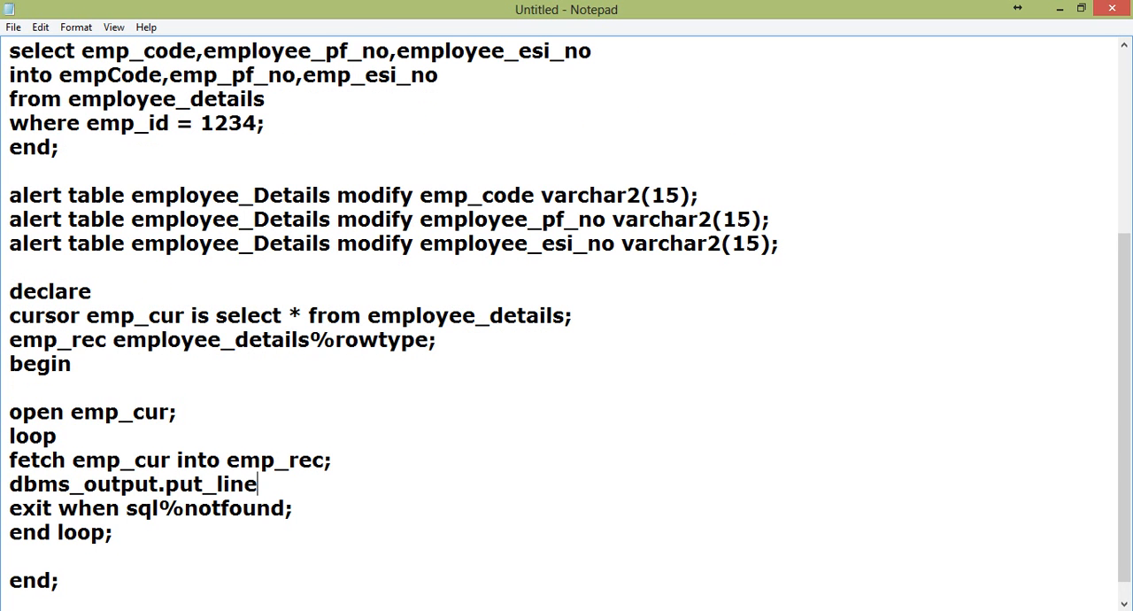
type("(")
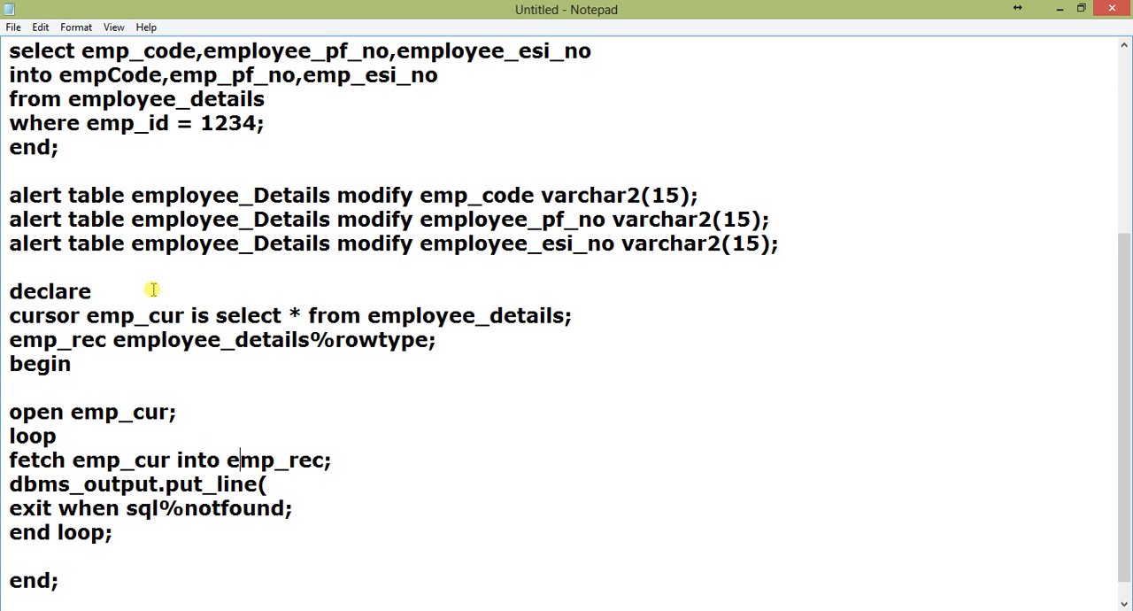
double_click(275, 459)
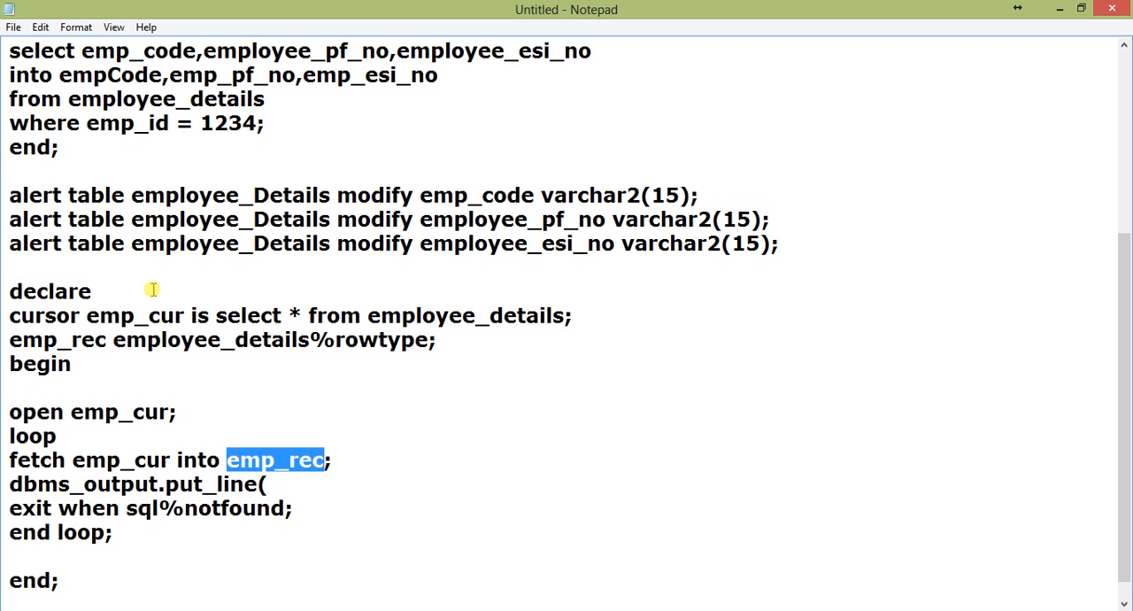
type("emp_rec")
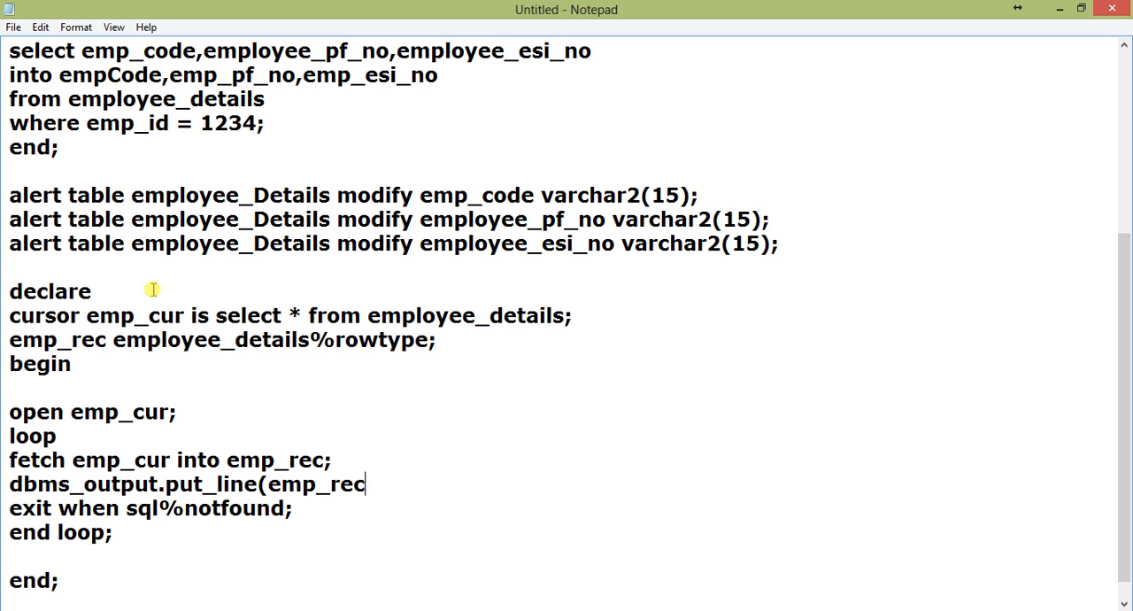
type(".emp_code")
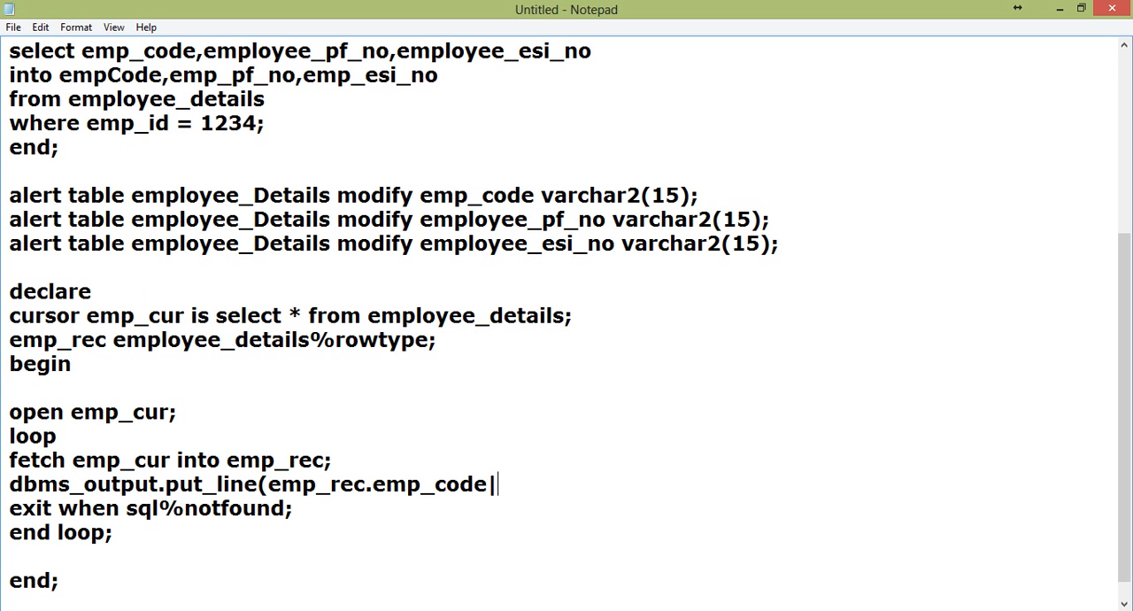
Step: Append comma-separated employee_pf_no and employee_esi_no from emp_rec and close the call
type("|','||")
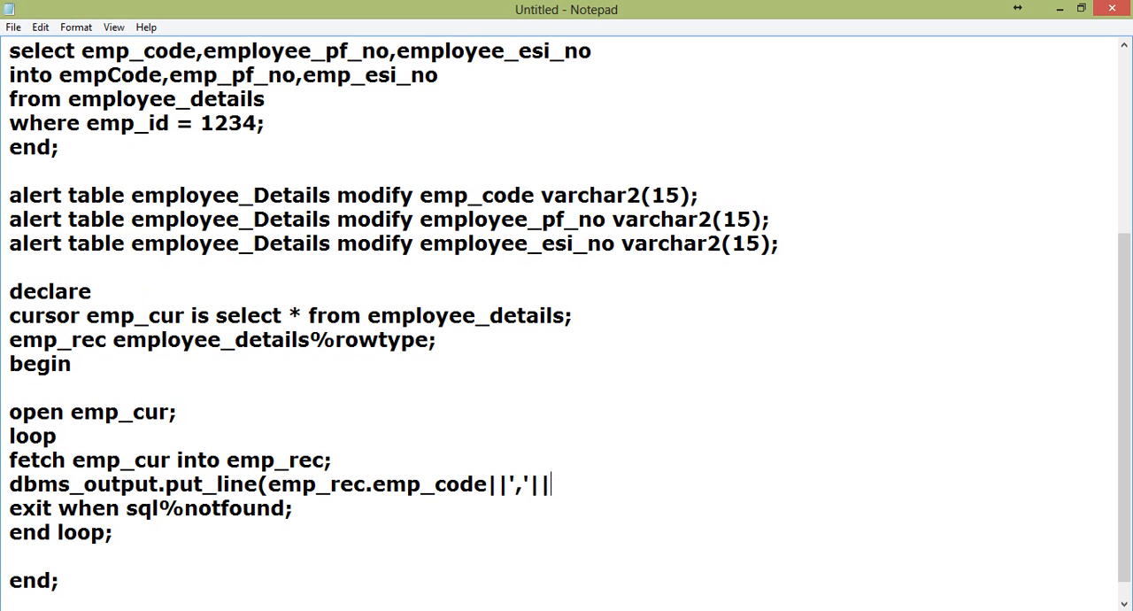
type("emp_re")
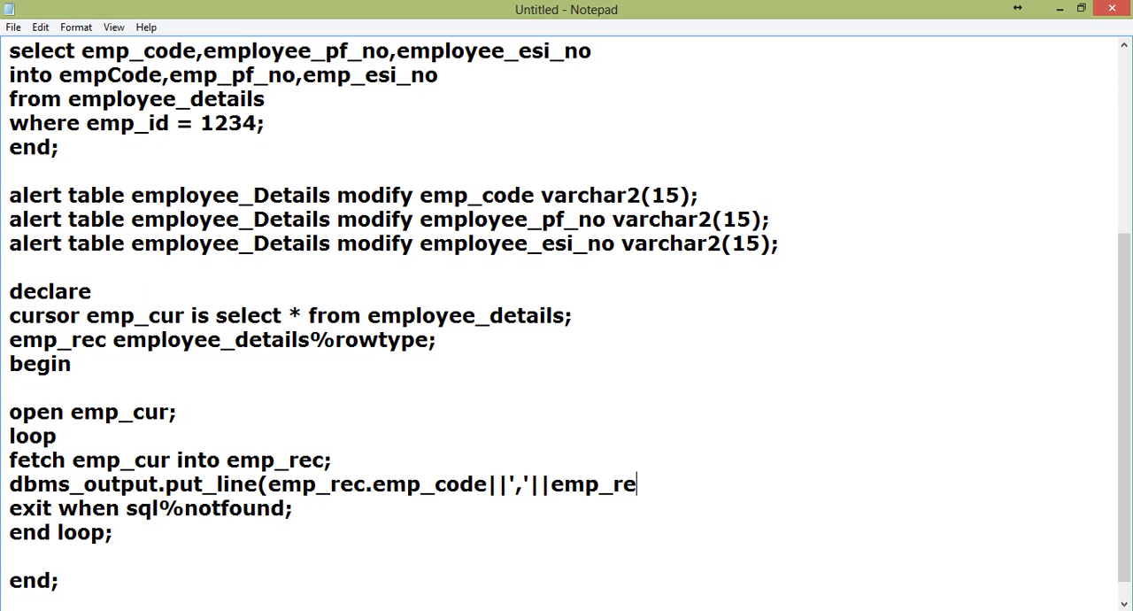
type("c.employee_pf_")
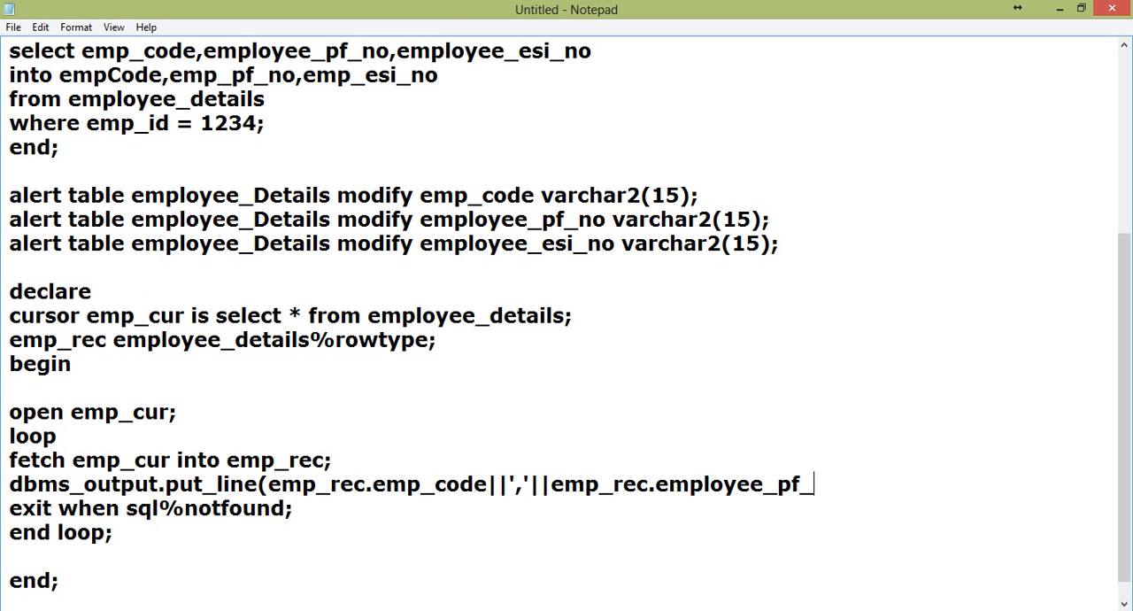
type("no||")
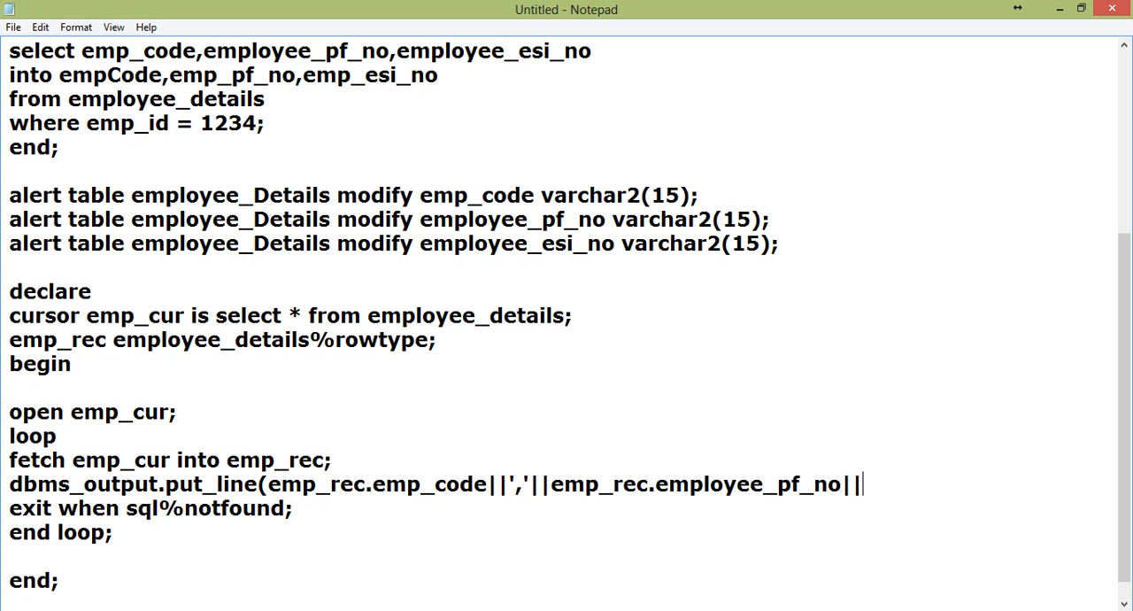
type("','emp_rec.employee_pf_no")
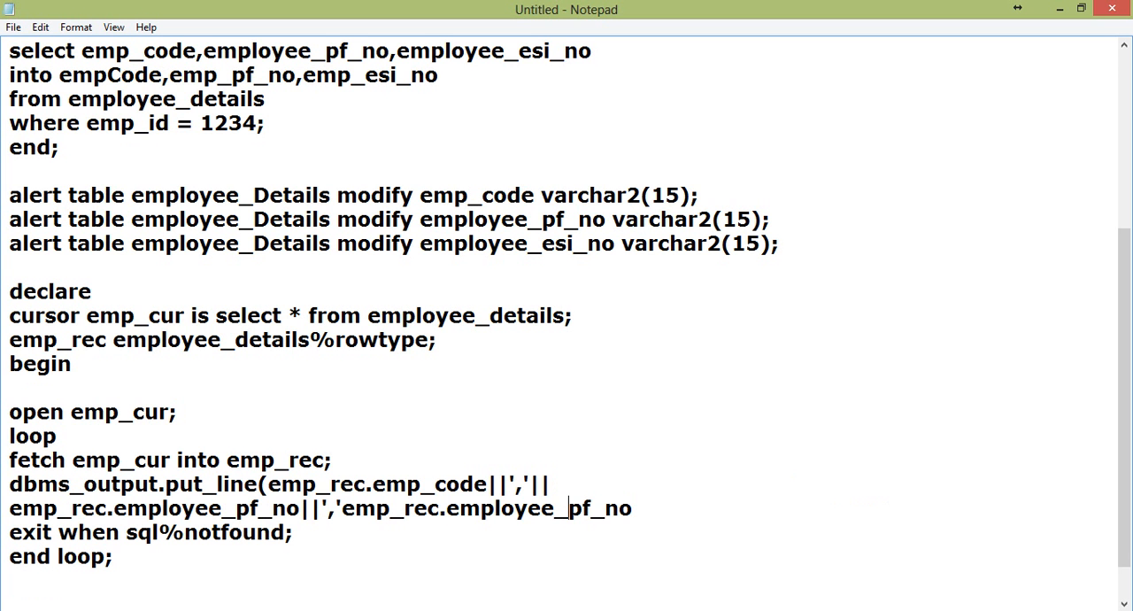
type("esi_no")
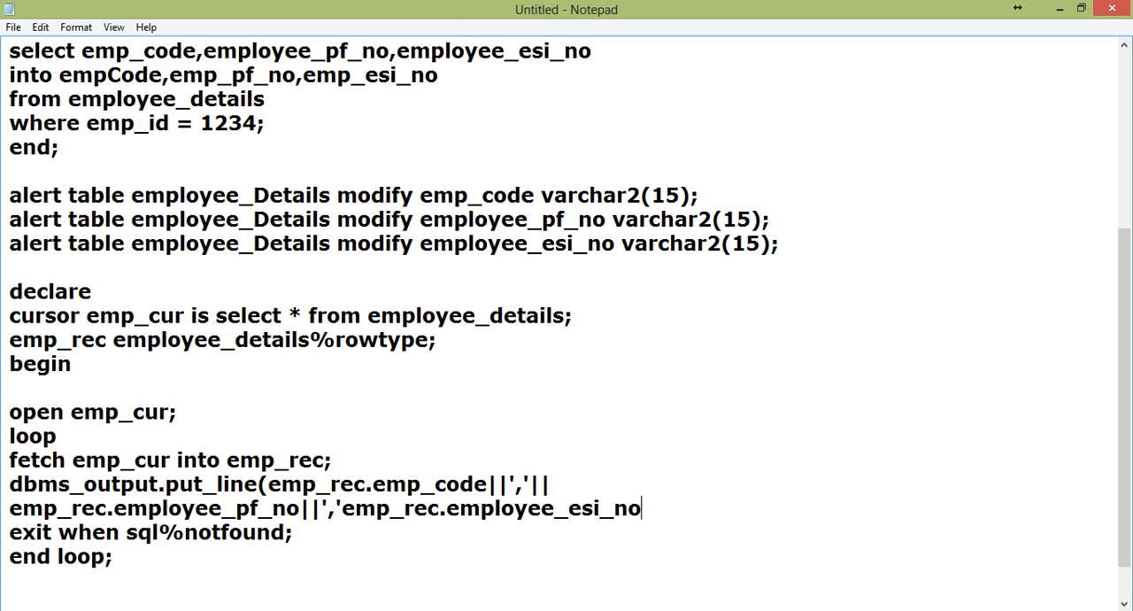
type(");")
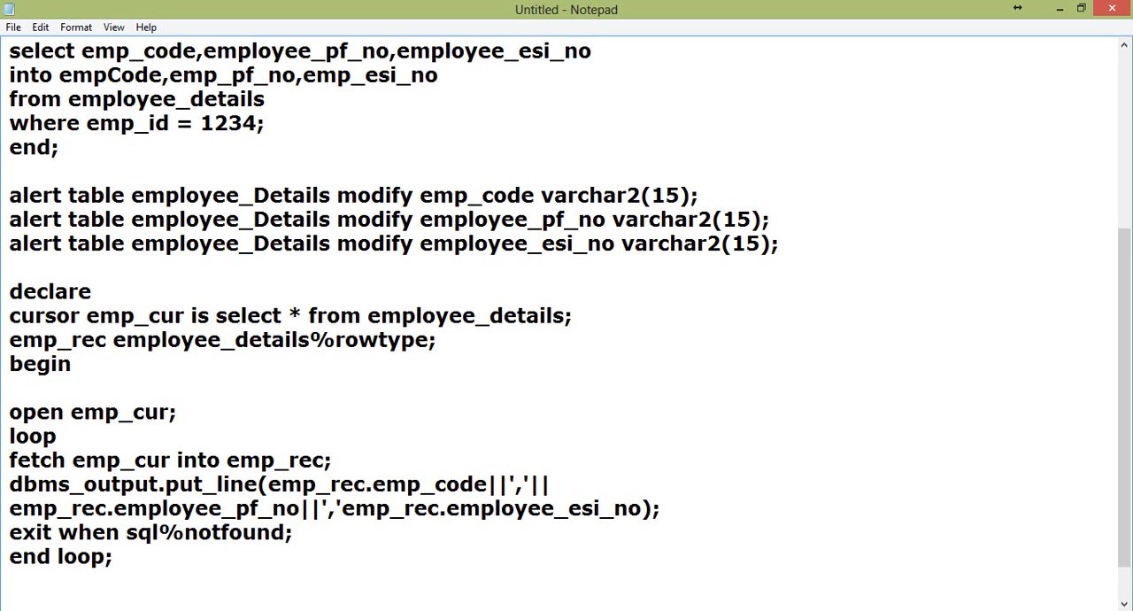
left_click(10, 508)
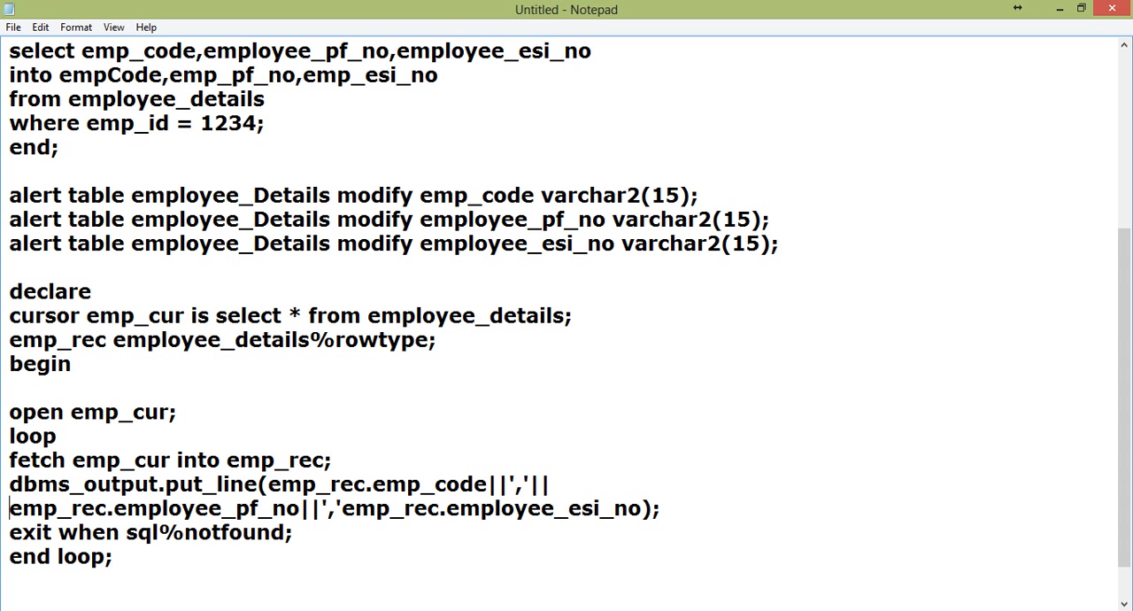